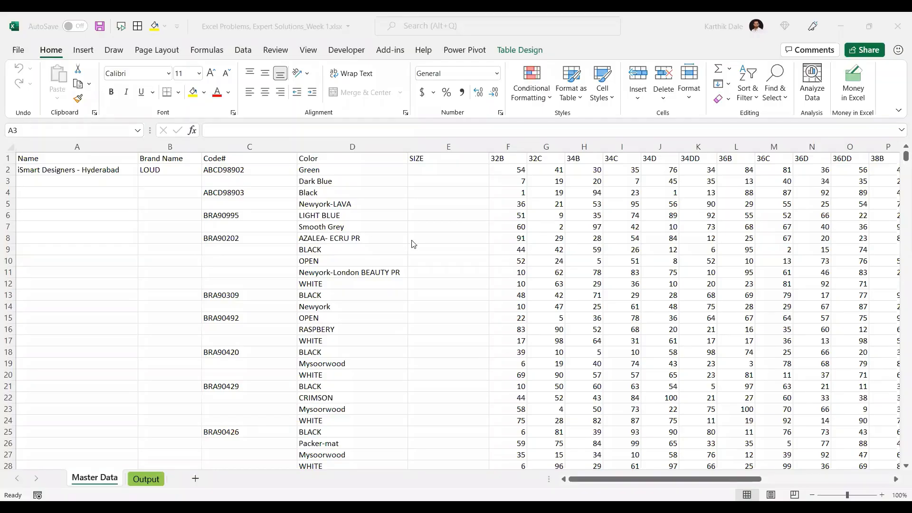
mouse_move(352, 238)
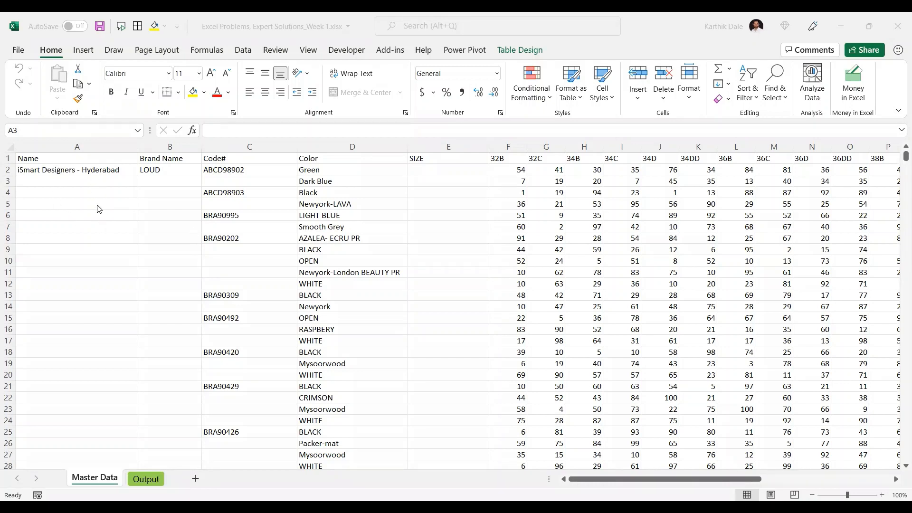
mouse_move(114, 464)
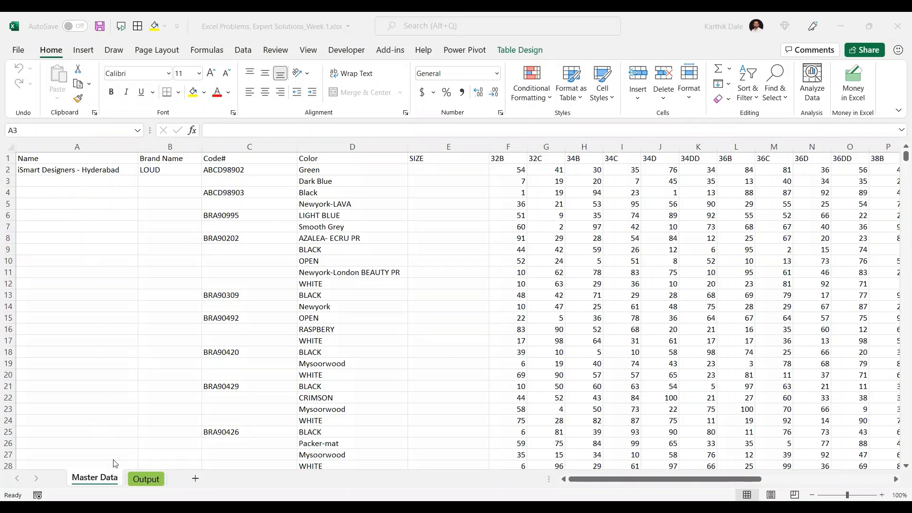
mouse_move(89, 149)
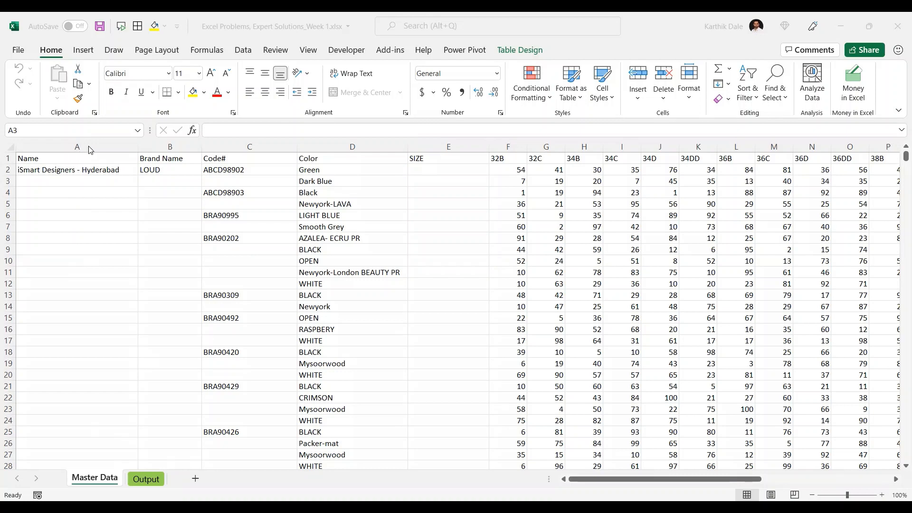
Review Master Data's headings, brand/code/colour/size block and codes spanning several colour rows
left_click(76, 146)
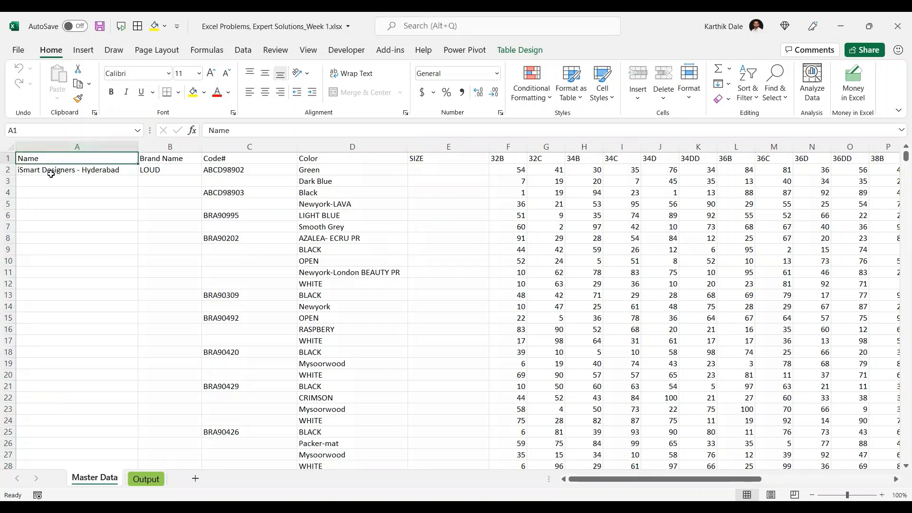
left_click(76, 169)
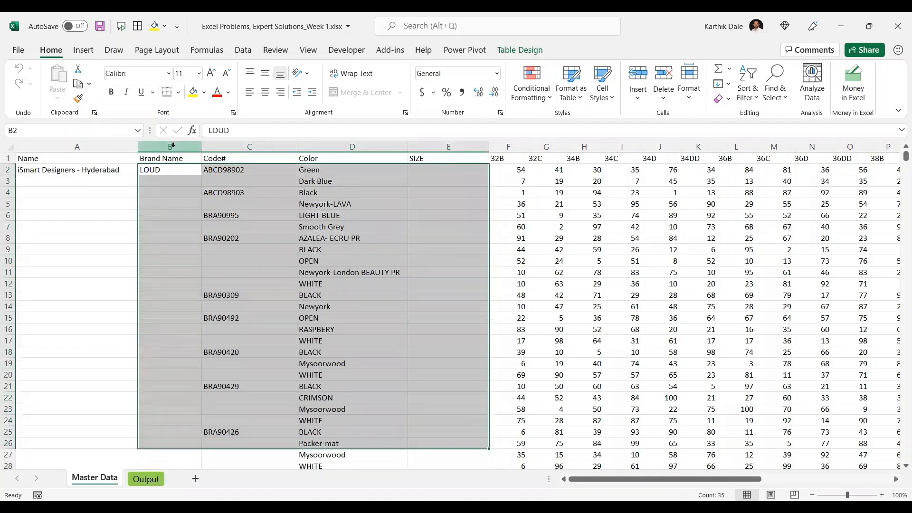
left_click(250, 169)
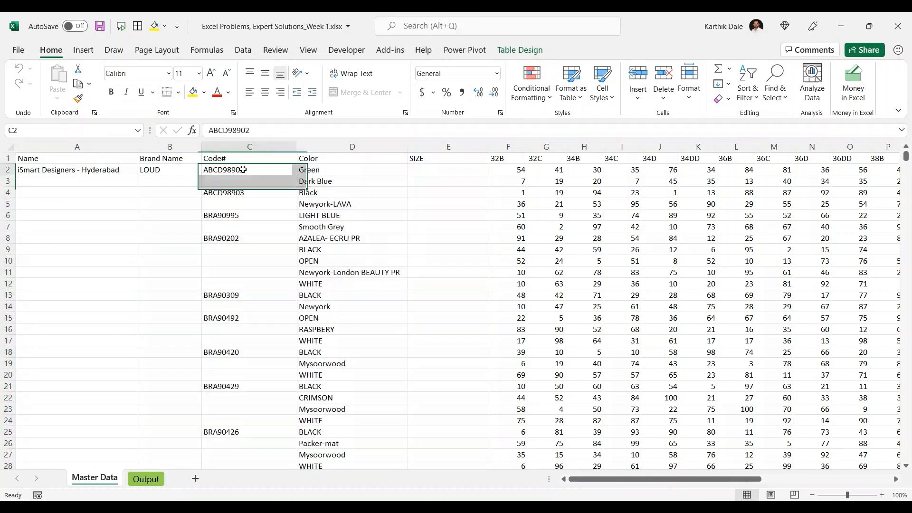
left_click(250, 181)
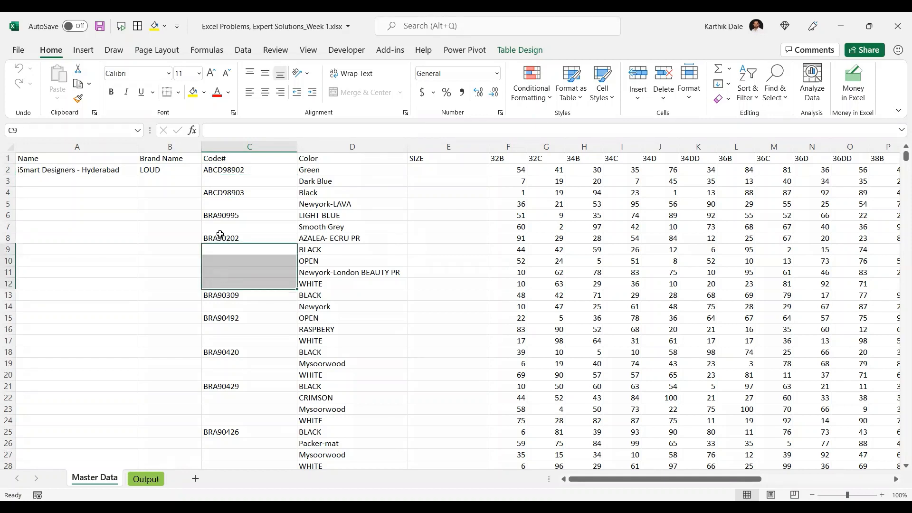
left_click(249, 238)
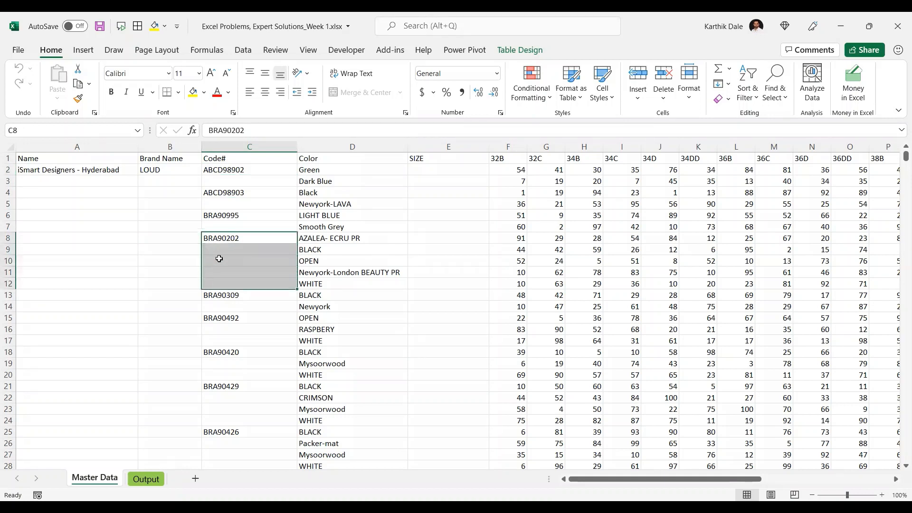
mouse_move(233, 280)
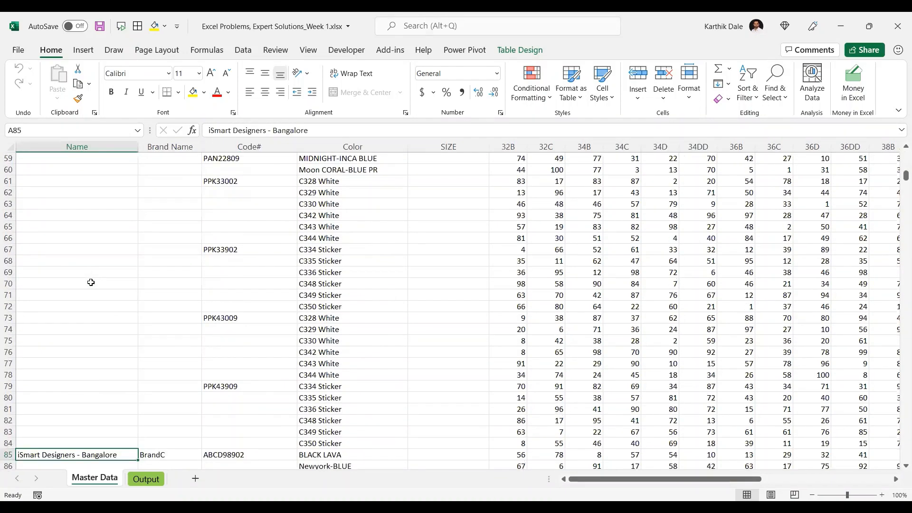
scroll("down", 3)
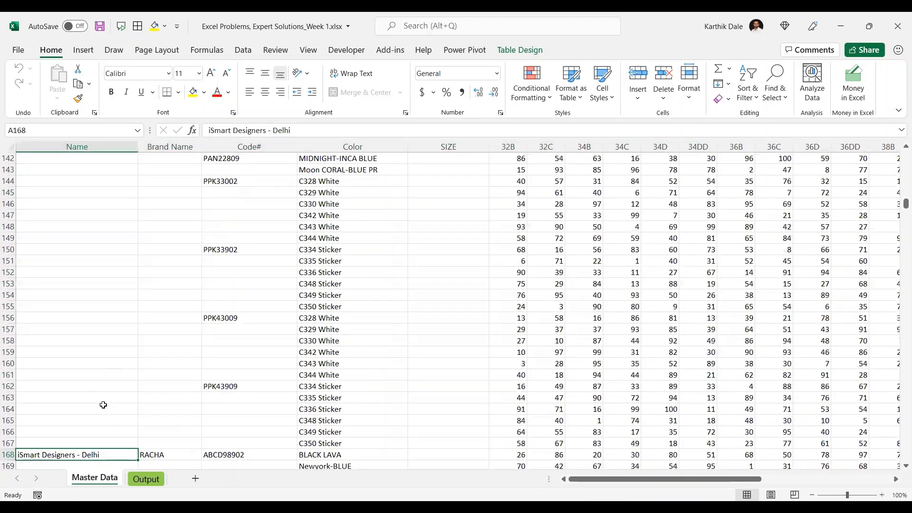
scroll("down", 3)
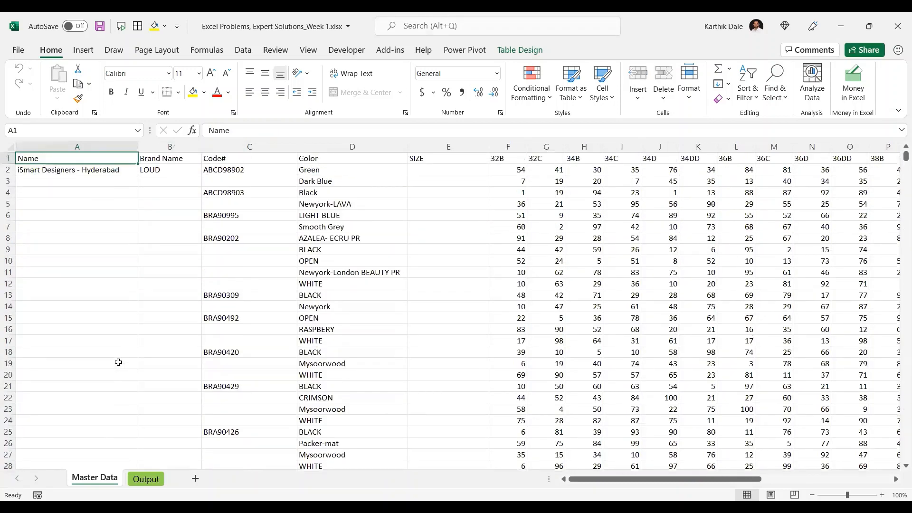
mouse_move(440, 192)
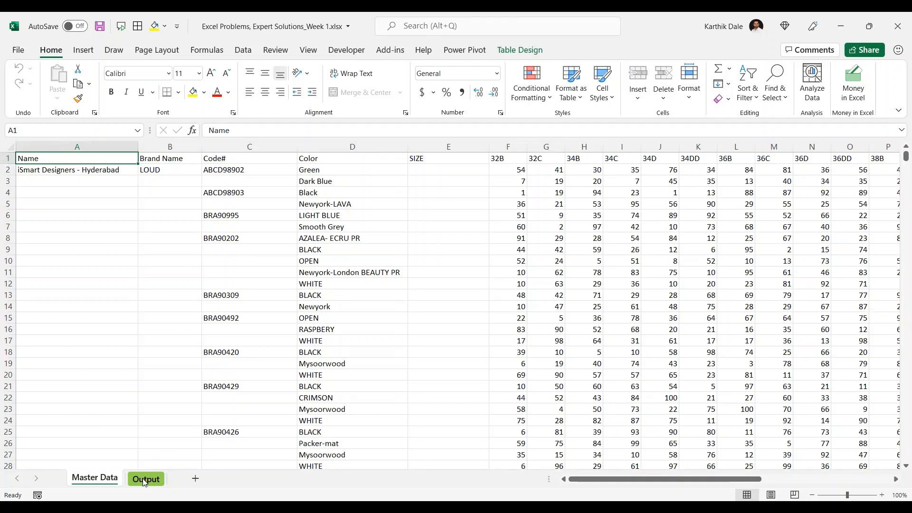
Compare the finished Output sheet with Master Data, ending back on Master Data
left_click(144, 478)
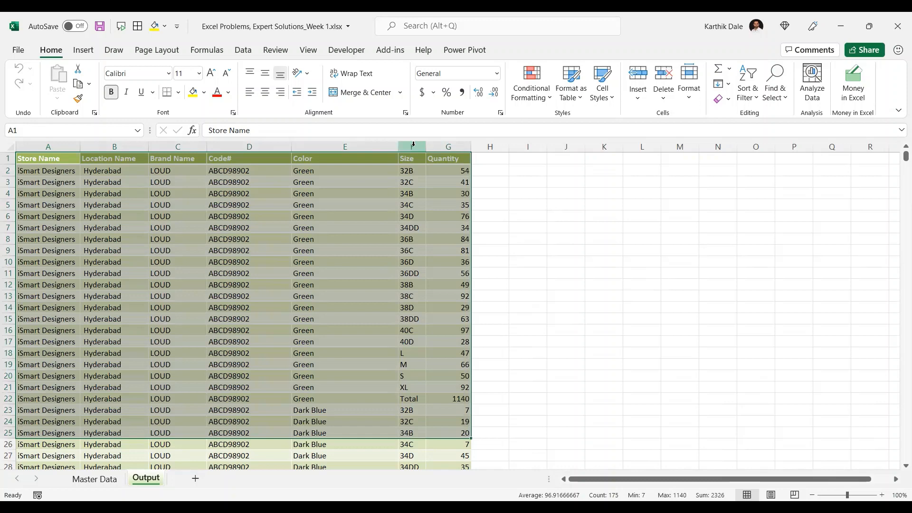
left_click(448, 147)
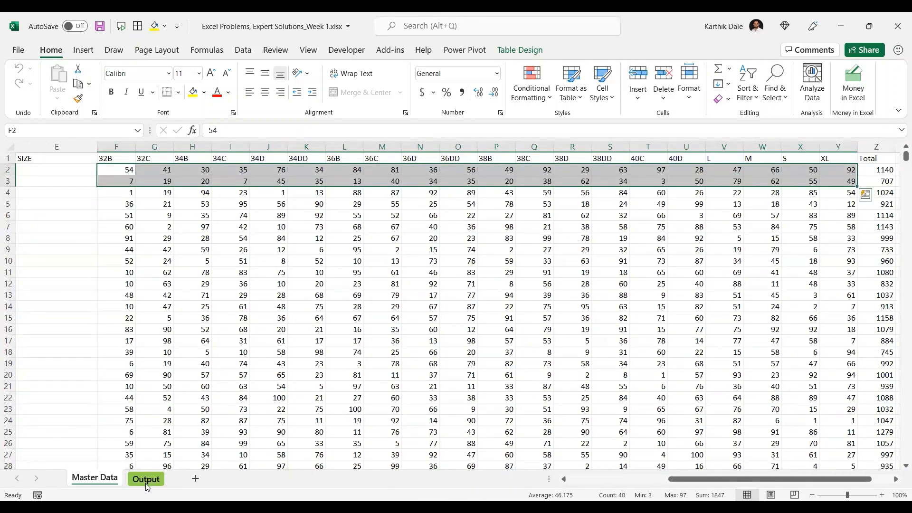
left_click(146, 478)
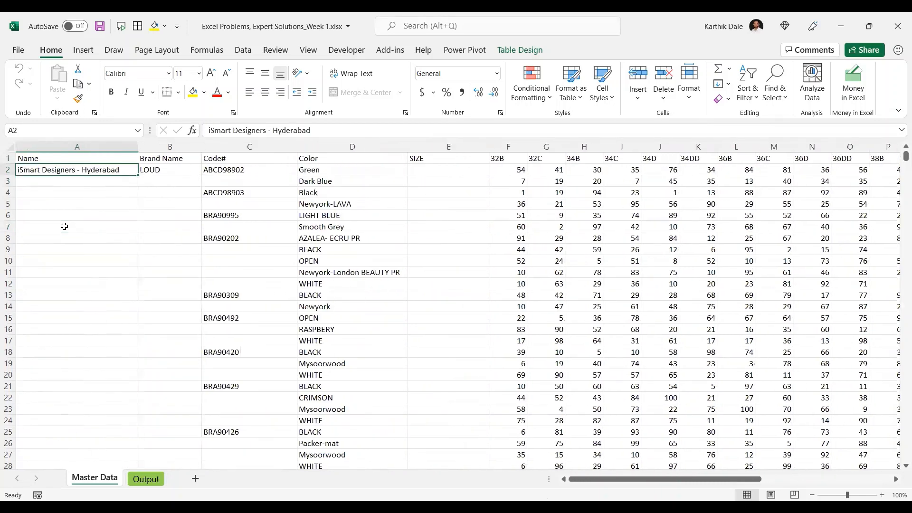
left_click(146, 479)
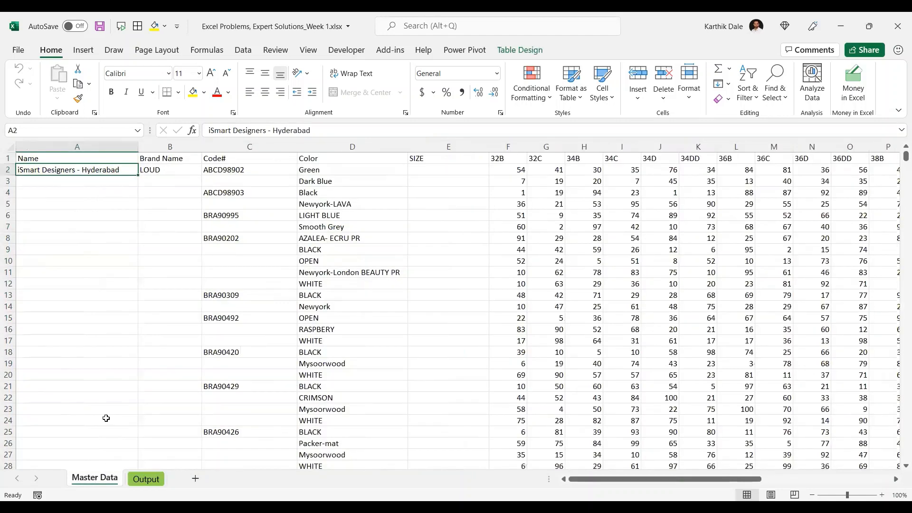
mouse_move(103, 256)
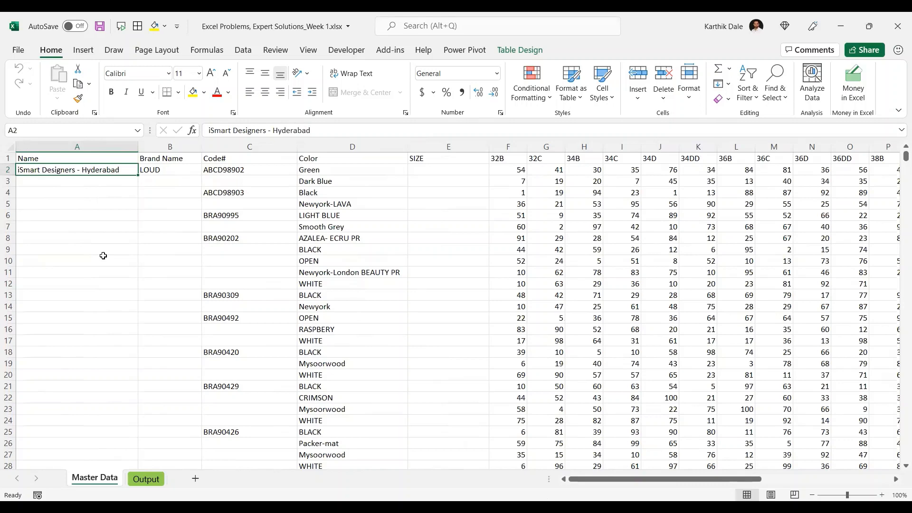
left_click(146, 479)
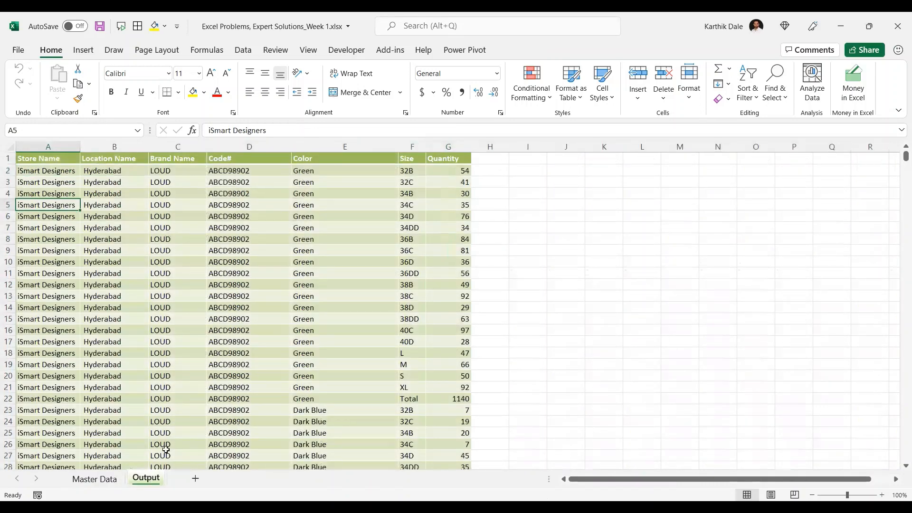
left_click(94, 479)
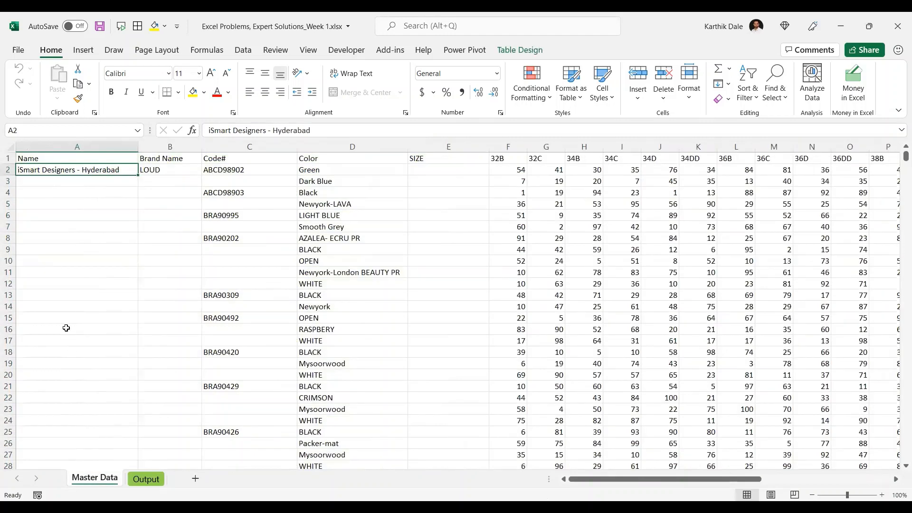
mouse_move(126, 266)
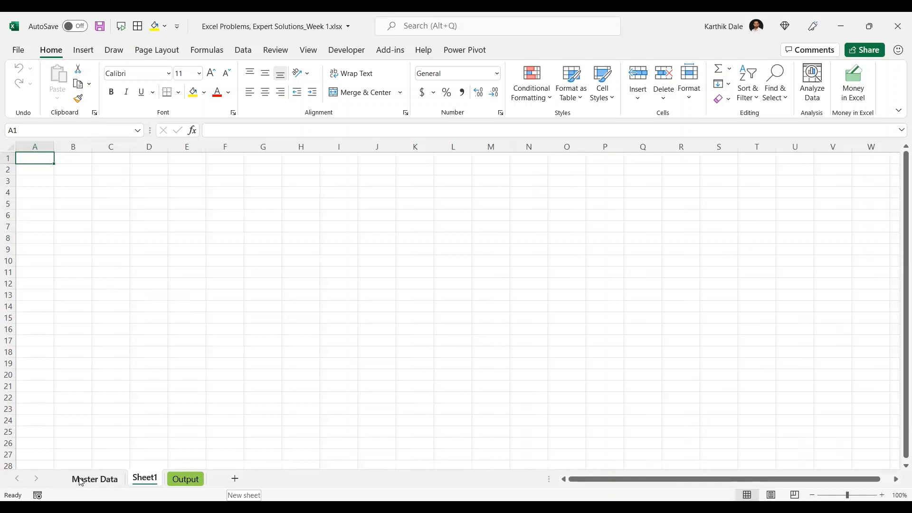
Paste the headings and first record into Sheet1 and add a Qty heading beside SIZE
left_click(95, 482)
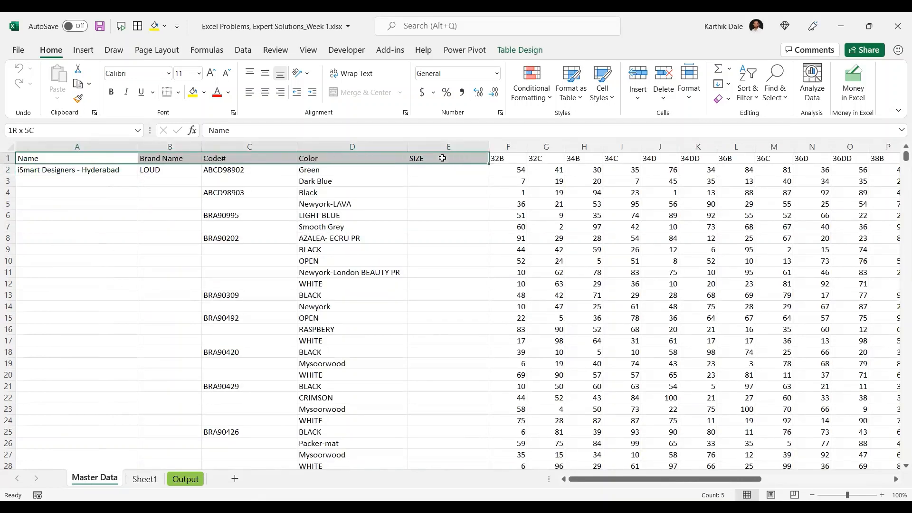
left_click(145, 479)
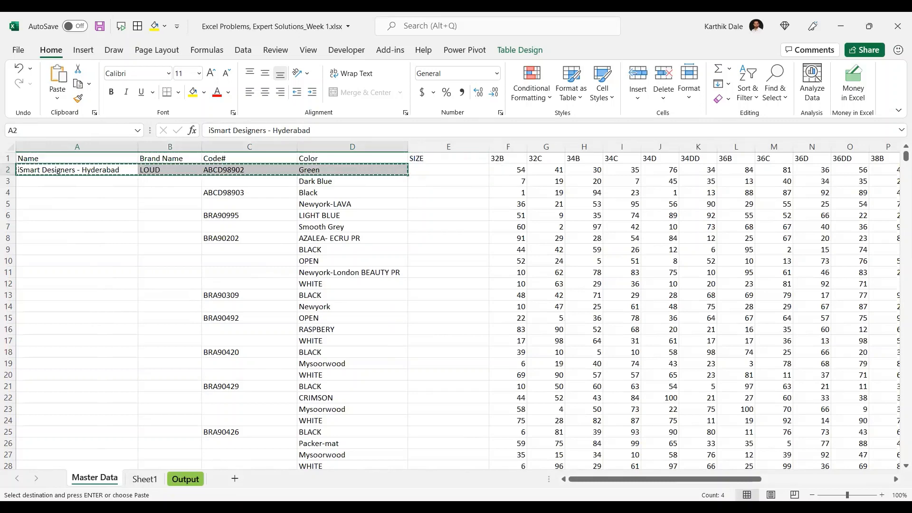
left_click(145, 479)
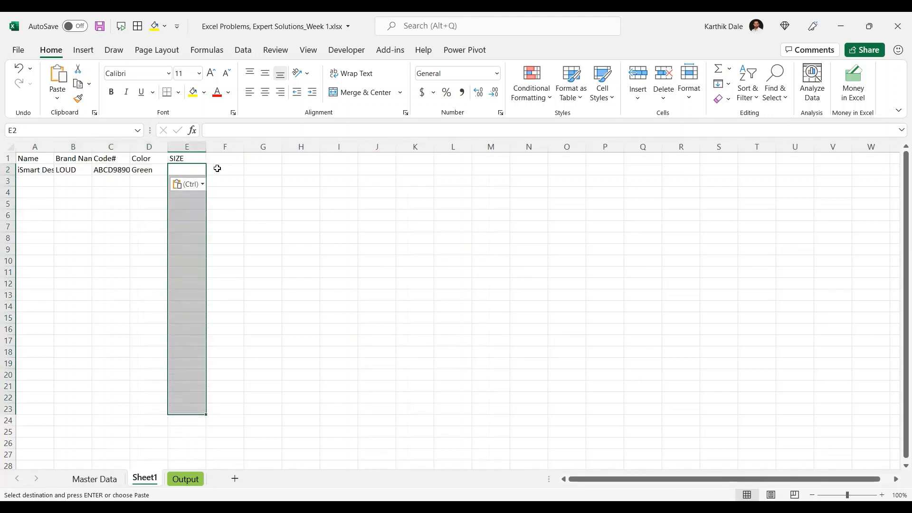
left_click(225, 158)
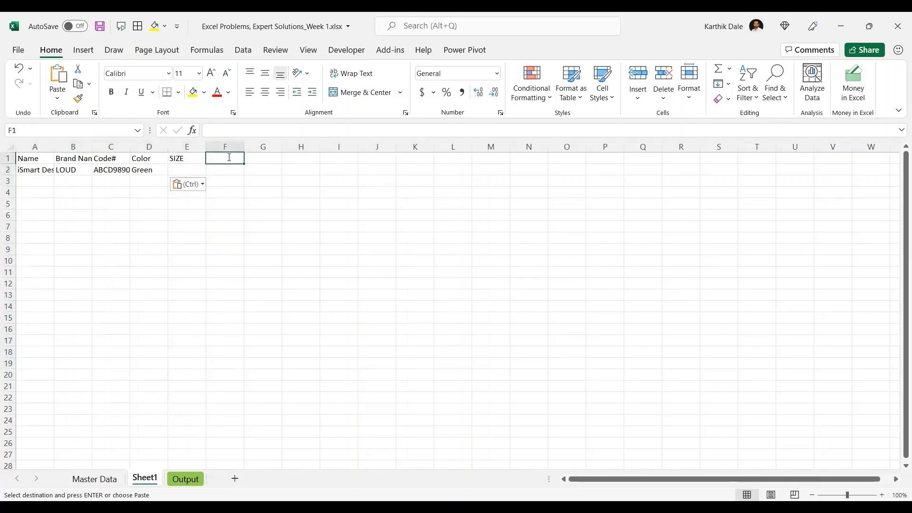
type("Qty")
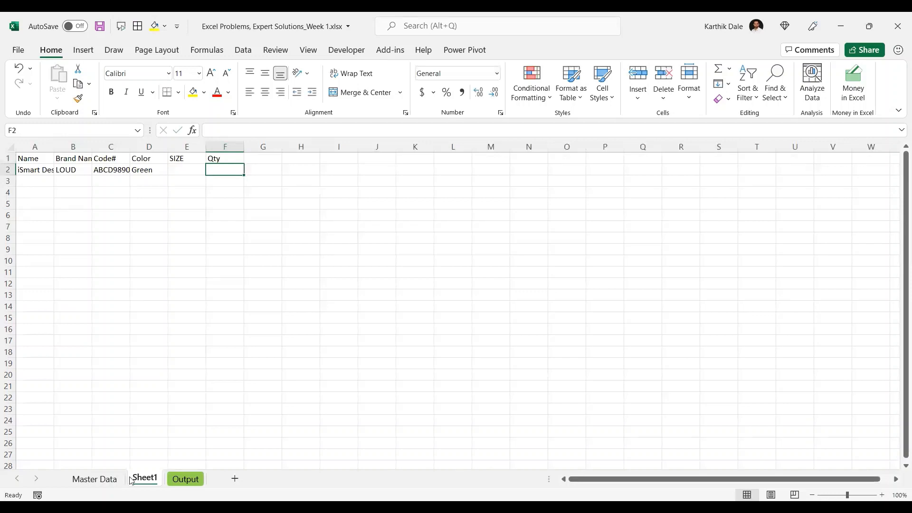
Copy the Master Data size headings 32B to XL and switch to Sheet1
left_click(94, 483)
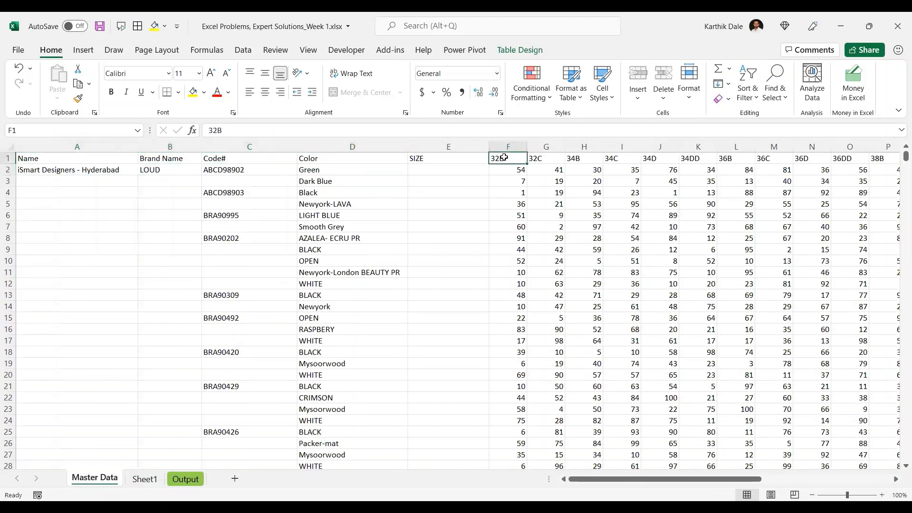
scroll("right", 3)
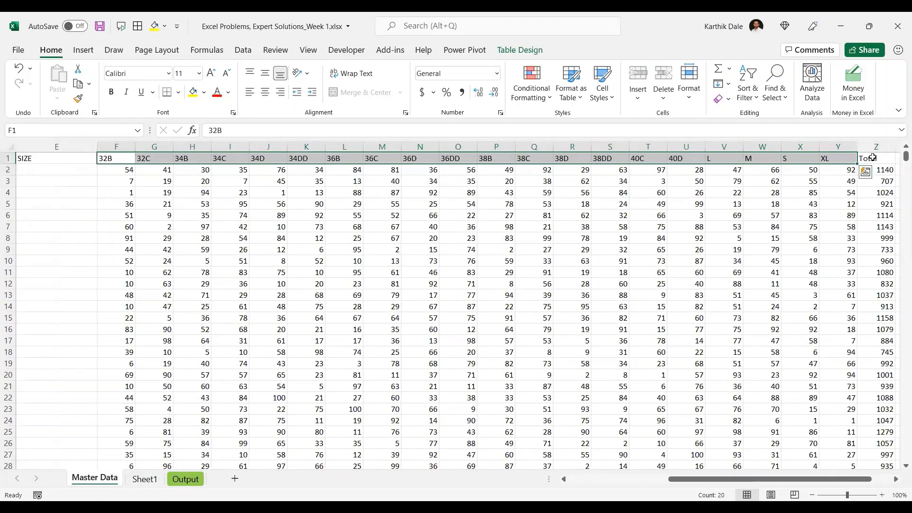
key("ctrl+c")
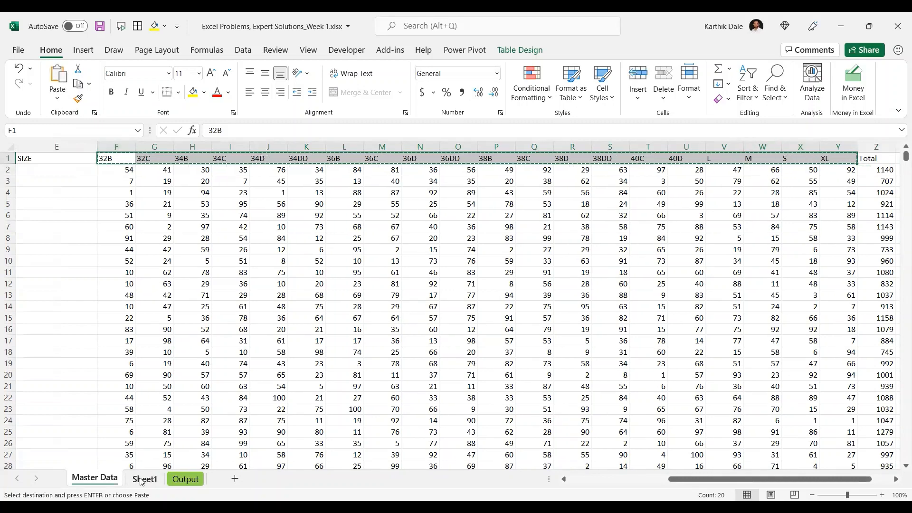
left_click(144, 482)
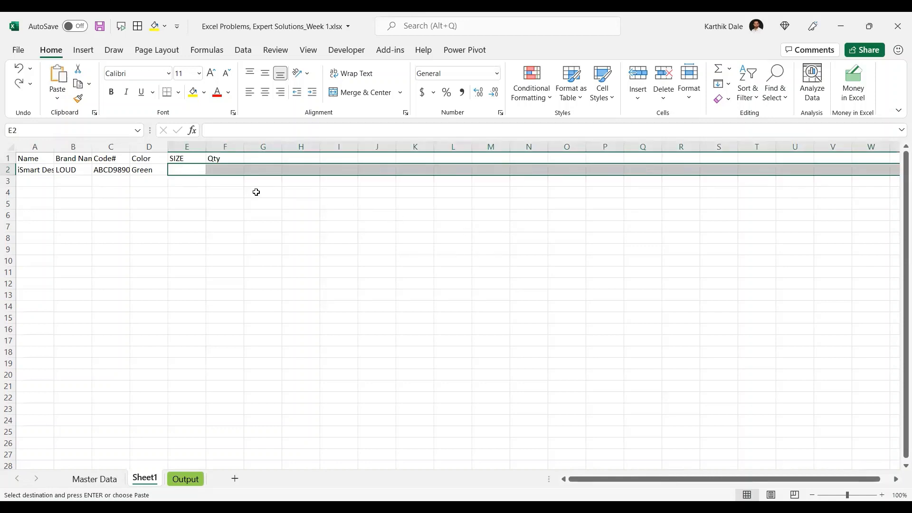
Transpose sizes into E2, quantities as values into F2, and fill details down to row 21
left_click(186, 169)
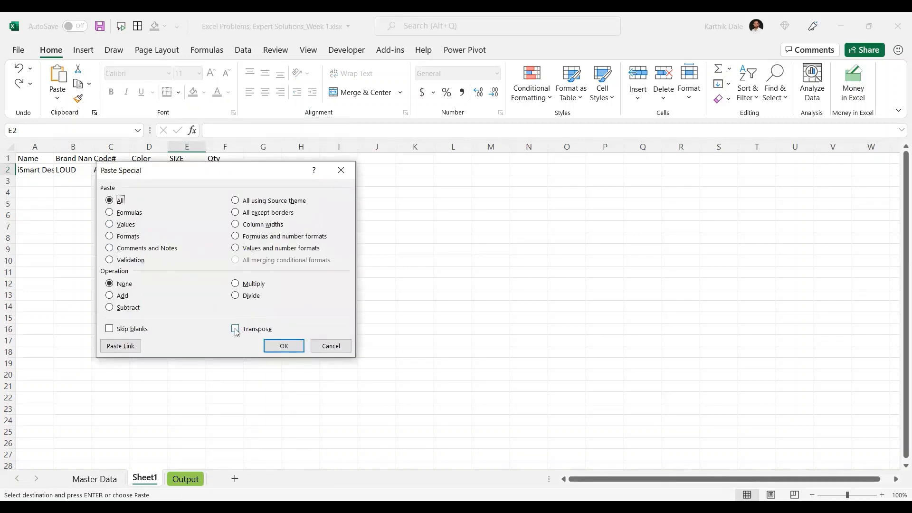
left_click(283, 346)
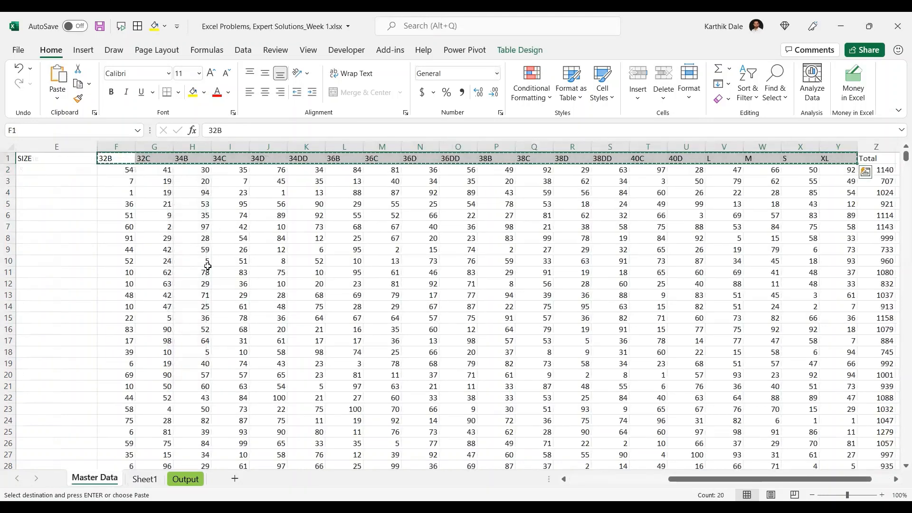
left_click(116, 169)
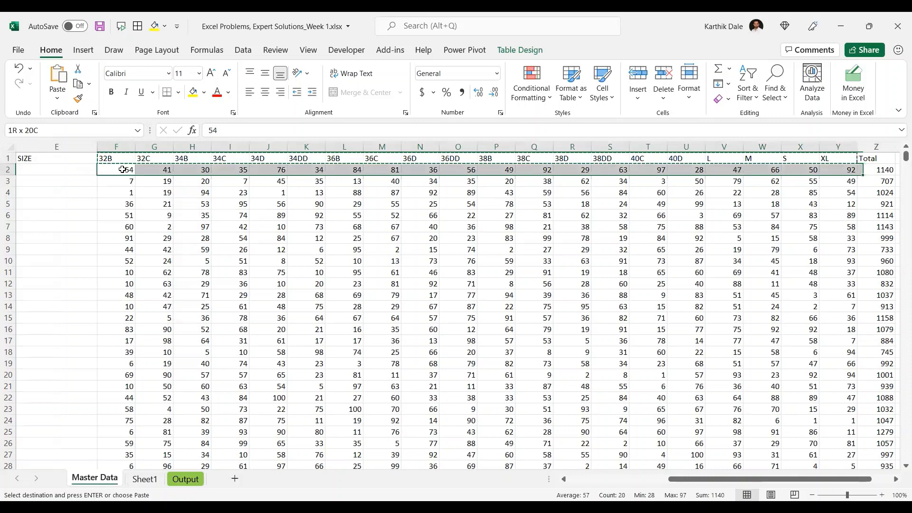
left_click(116, 169)
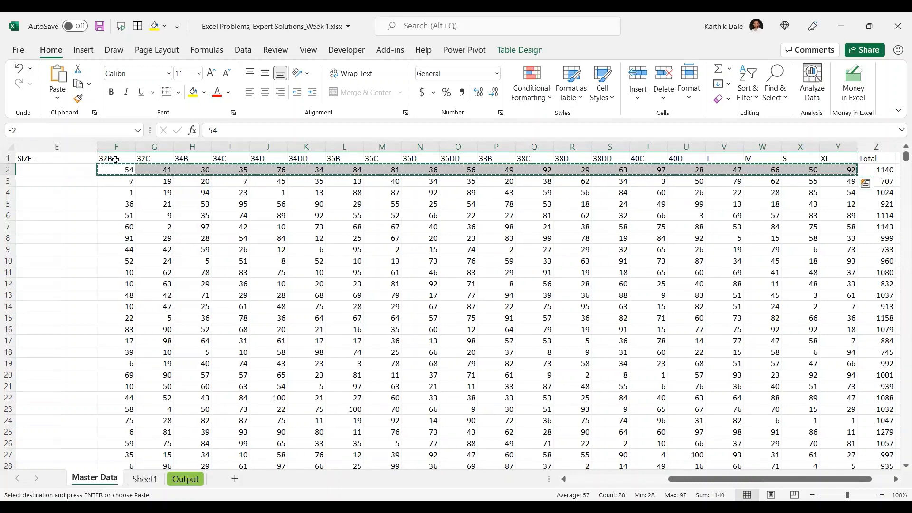
left_click(144, 481)
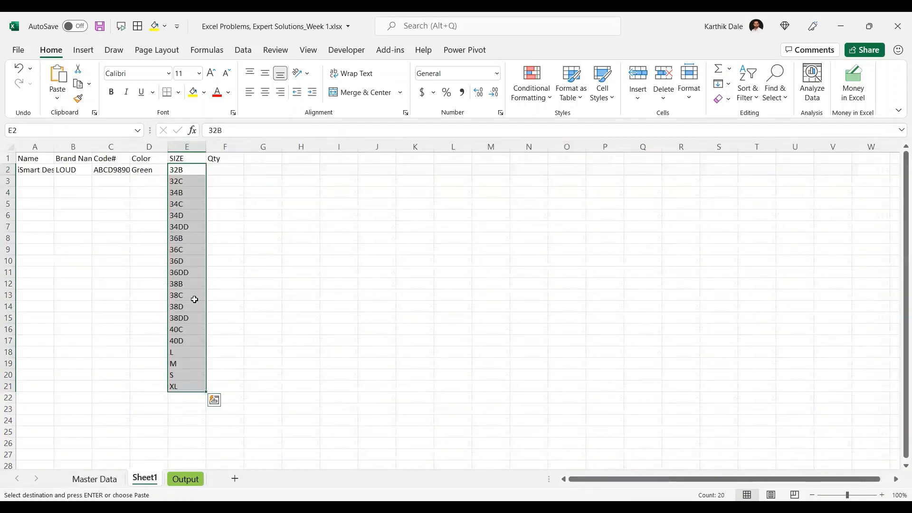
left_click(224, 169)
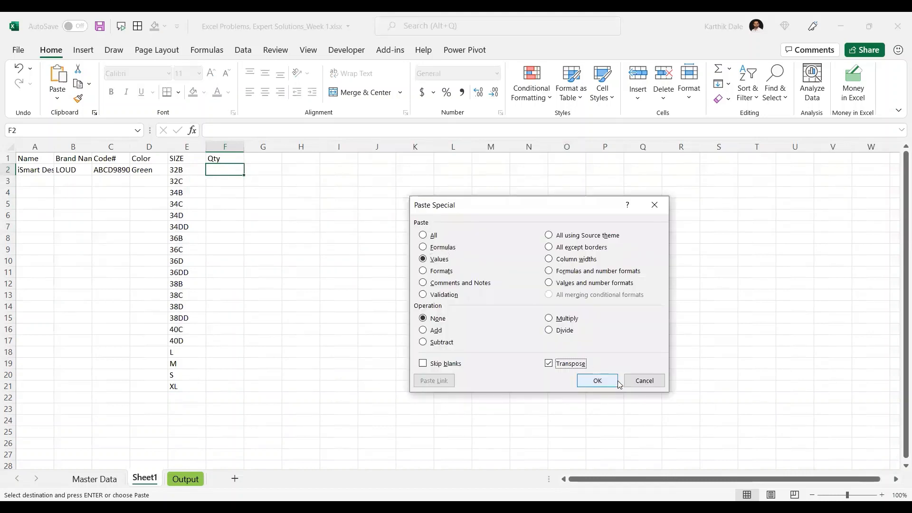
left_click(597, 381)
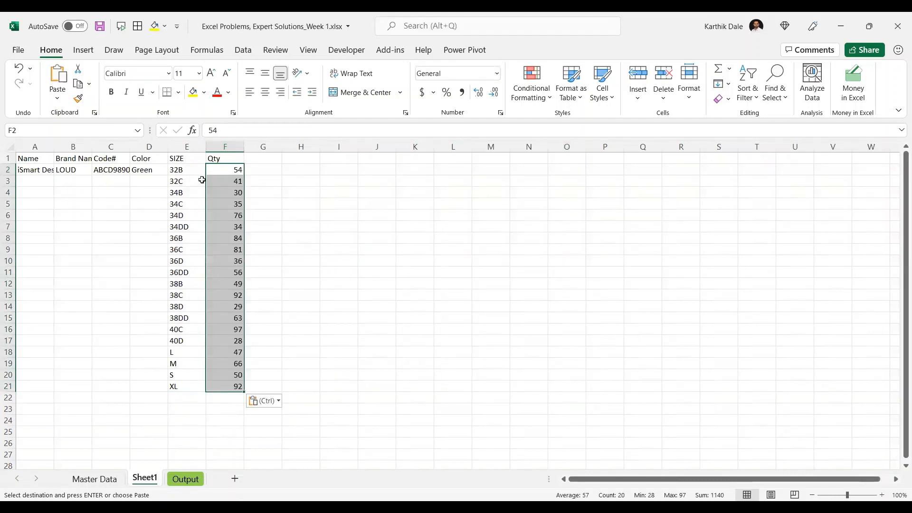
left_click(186, 169)
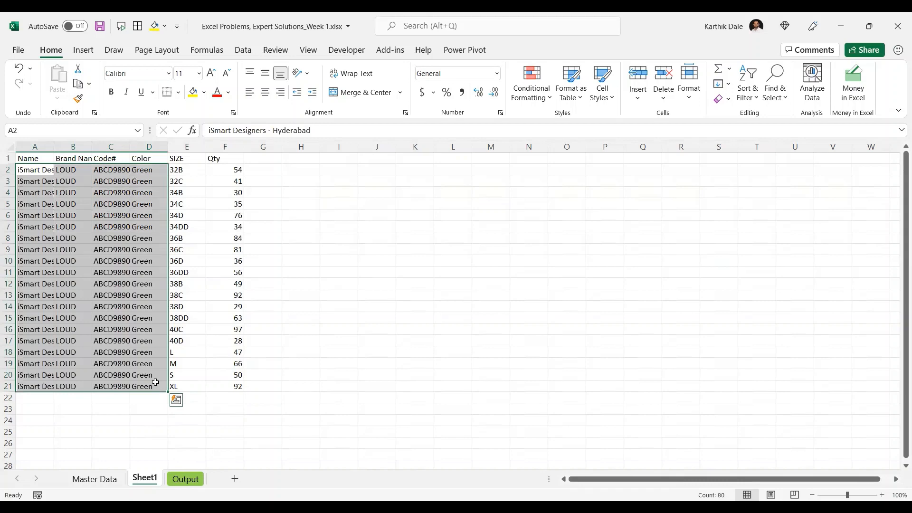
Fill Master Data name, brand and code to row 3 and add the Dark Blue row 22
left_click(94, 479)
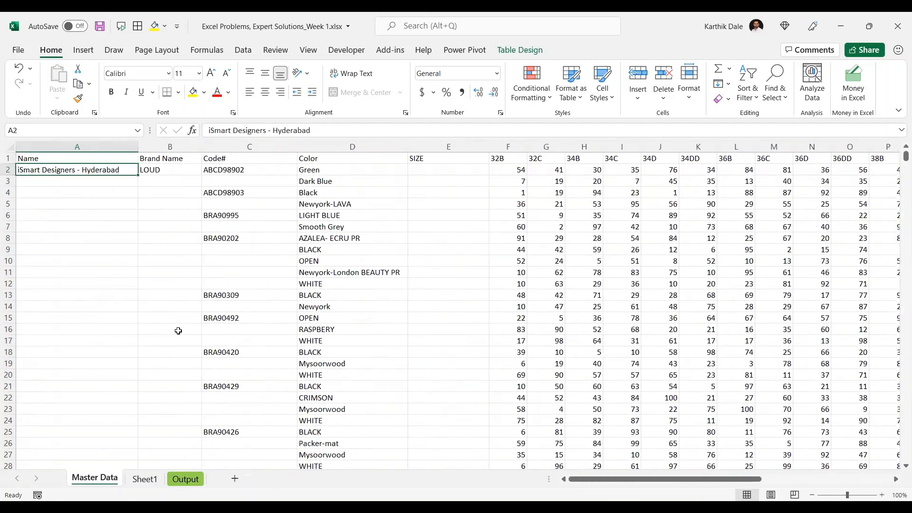
left_click_drag(77, 170, 352, 181)
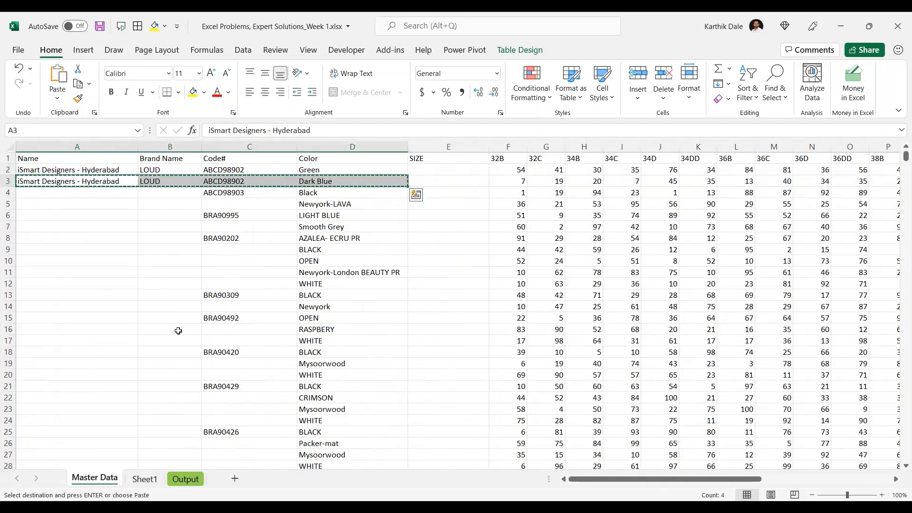
left_click(145, 479)
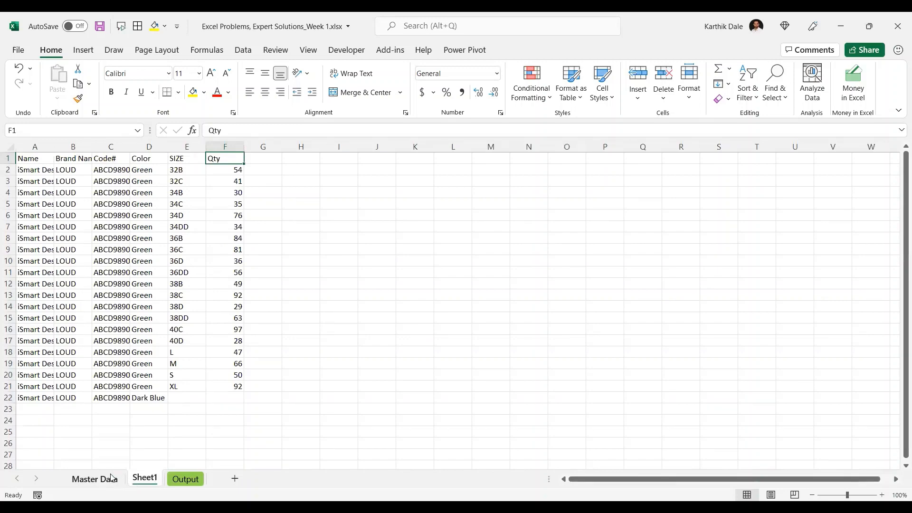
left_click(94, 479)
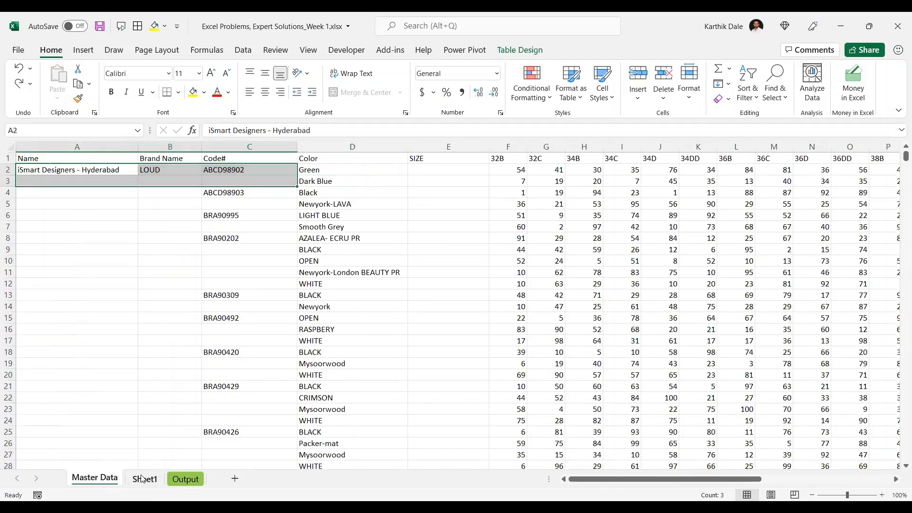
Delete the Sheet1 tab from its right-click menu
right_click(145, 479)
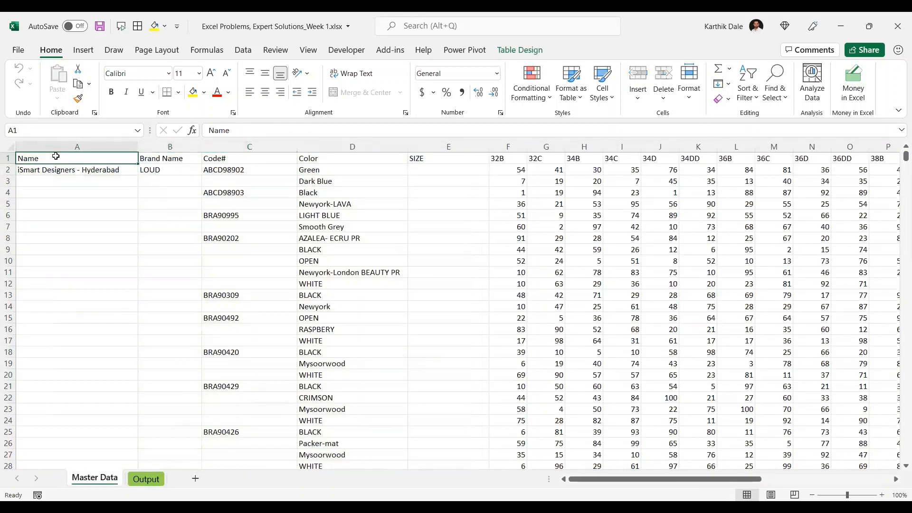
left_click(146, 479)
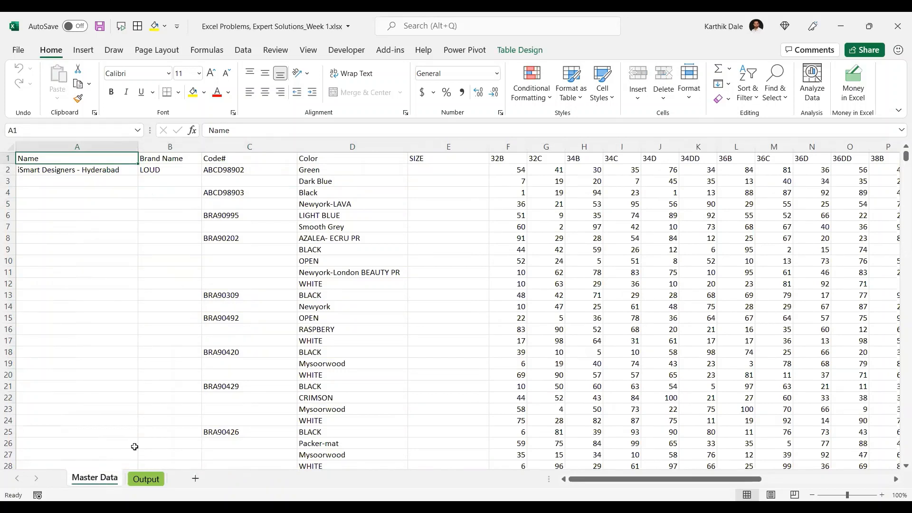
mouse_move(186, 298)
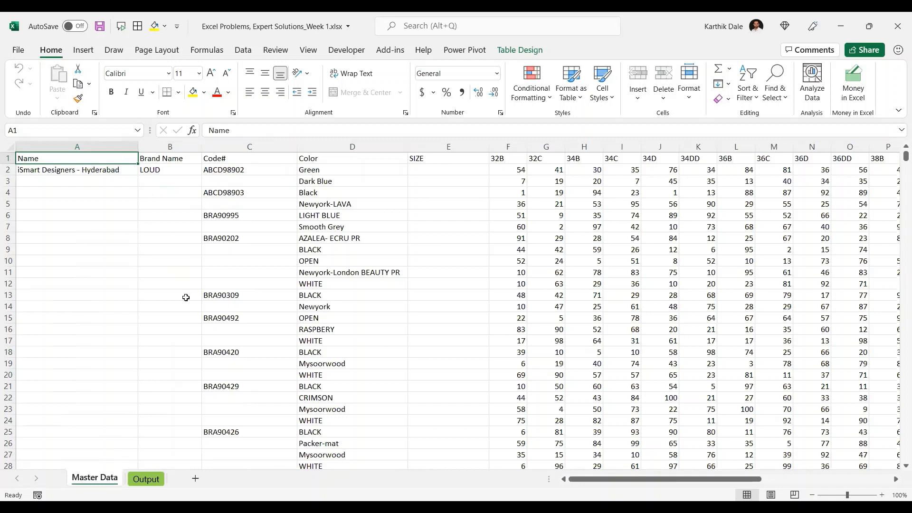
mouse_move(264, 166)
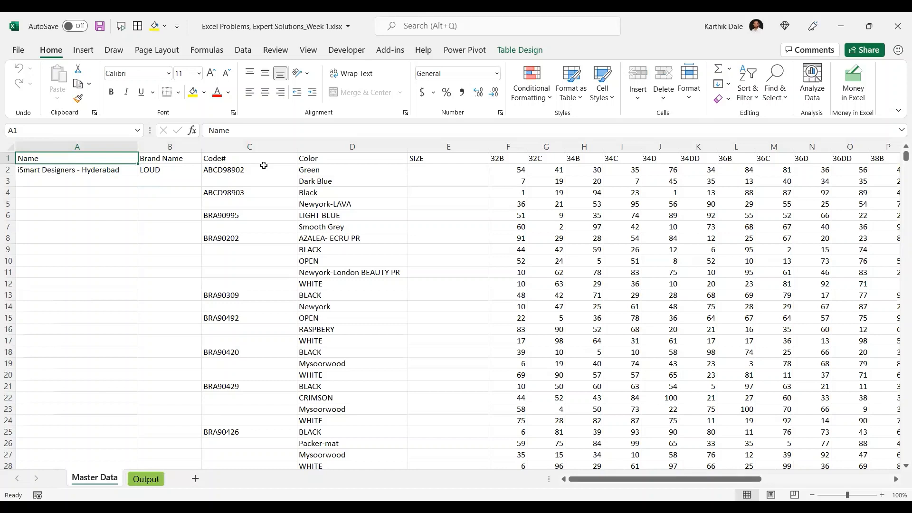
mouse_move(426, 345)
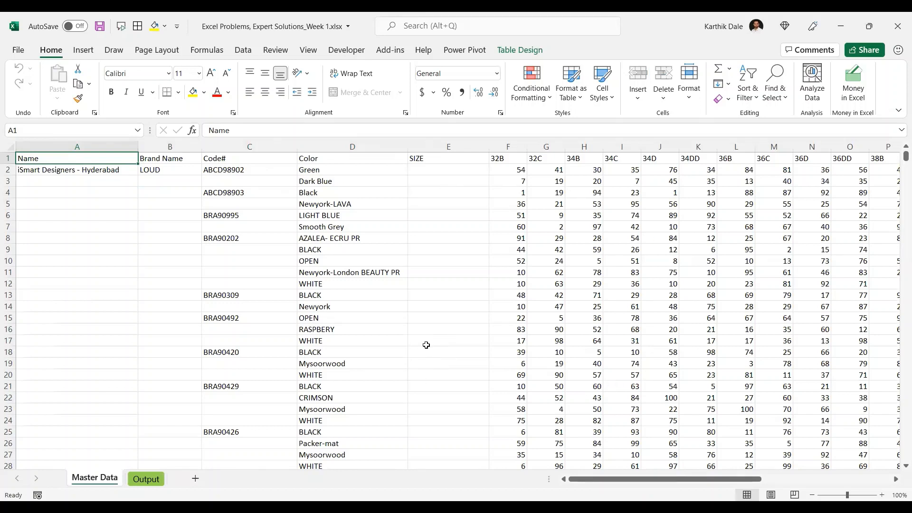
mouse_move(321, 310)
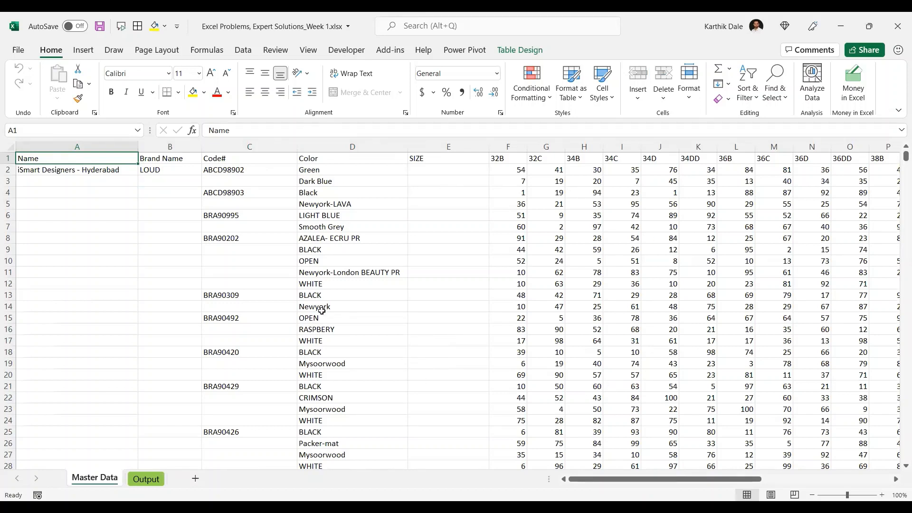
mouse_move(192, 283)
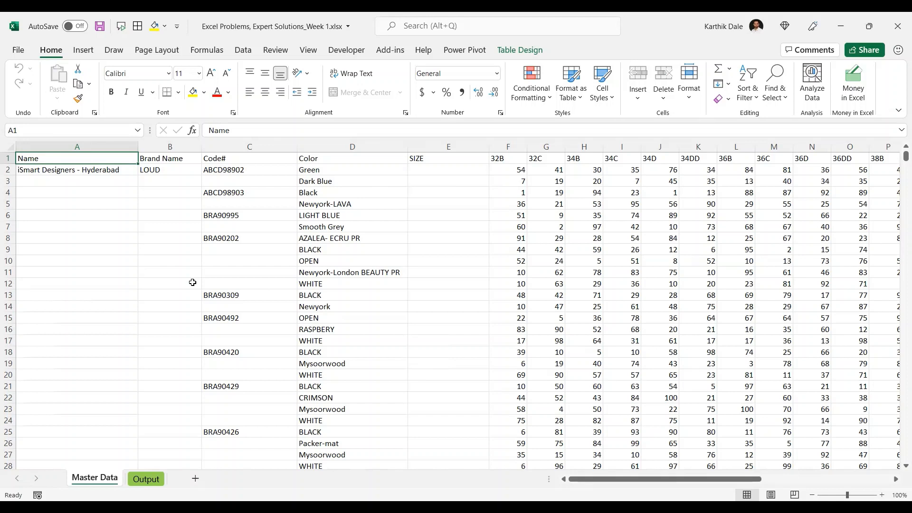
mouse_move(72, 170)
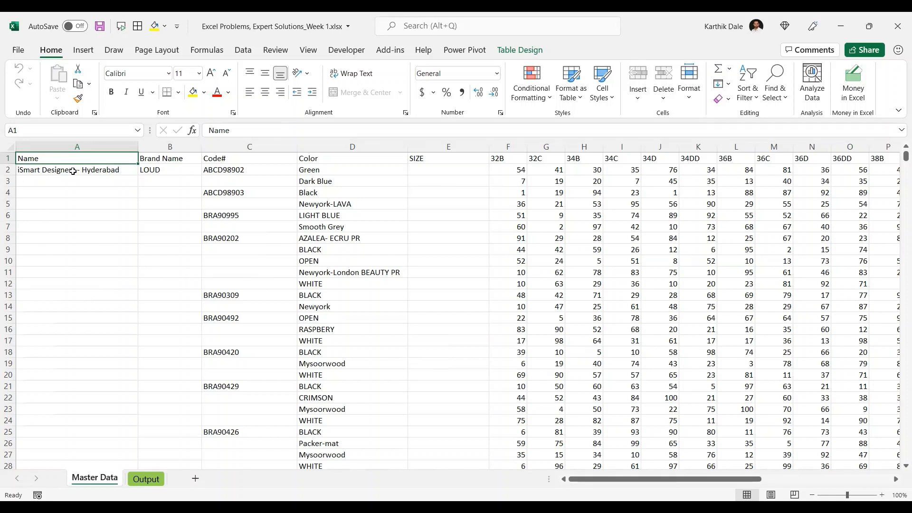
mouse_move(165, 164)
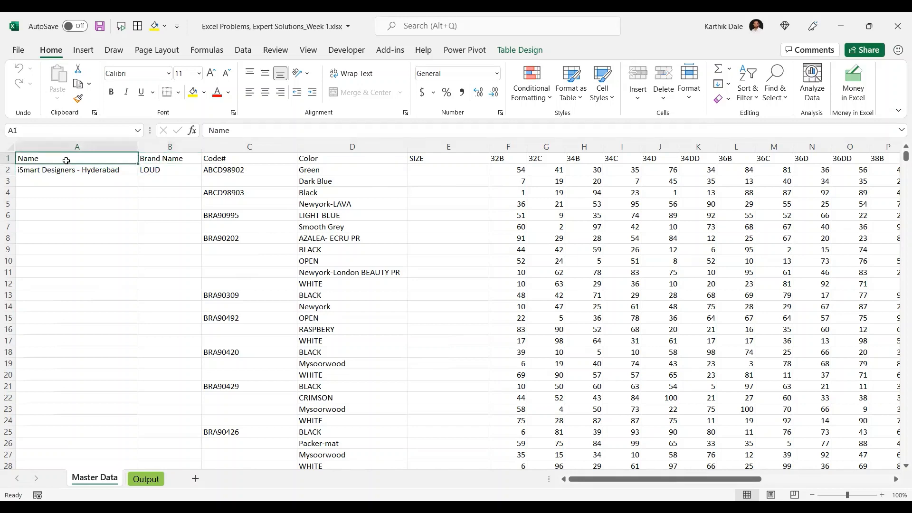
Create a Power Query from the Master Data table using Data > From Sheet
left_click(244, 49)
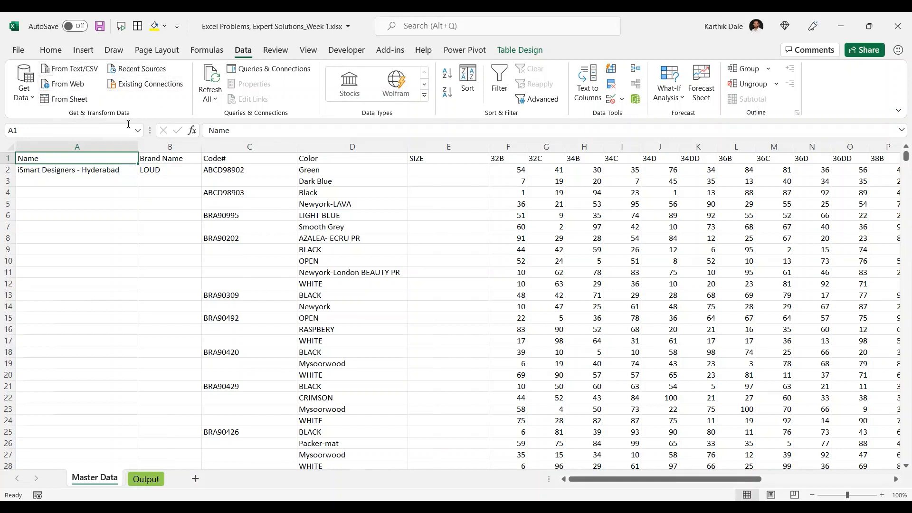
mouse_move(61, 129)
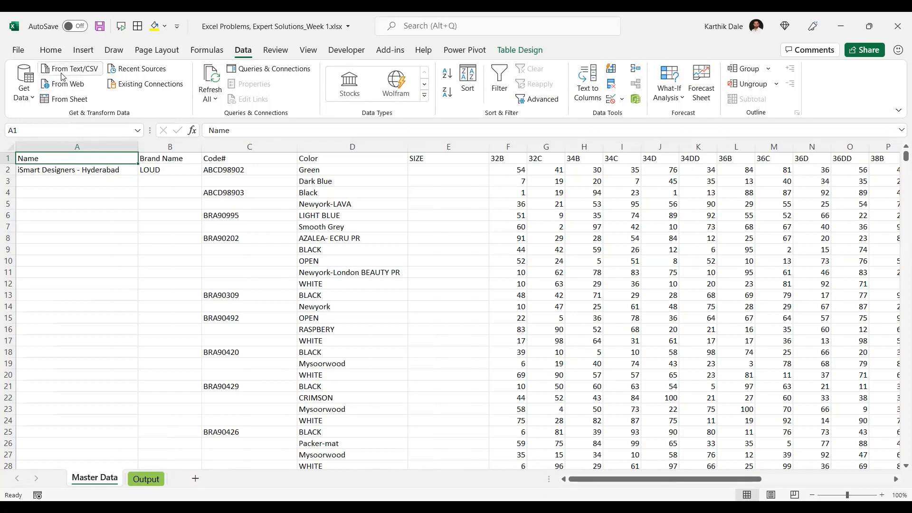
mouse_move(23, 82)
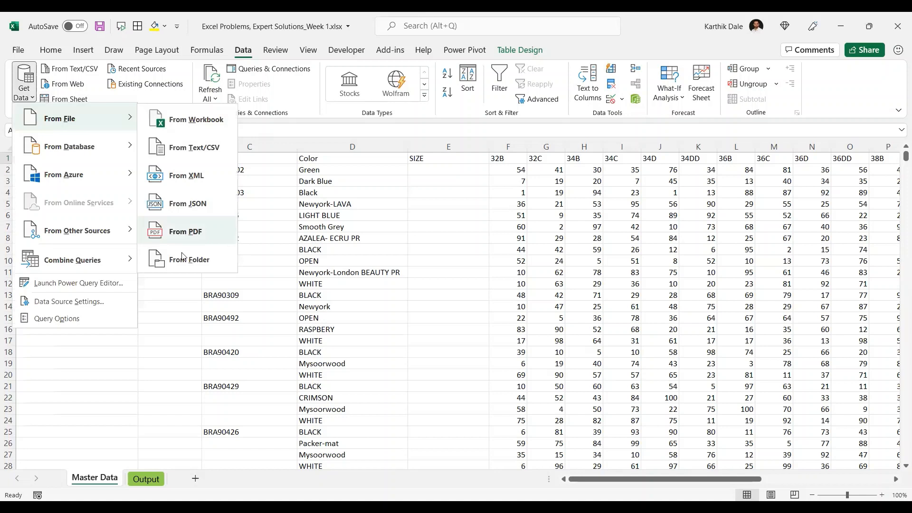
mouse_move(212, 162)
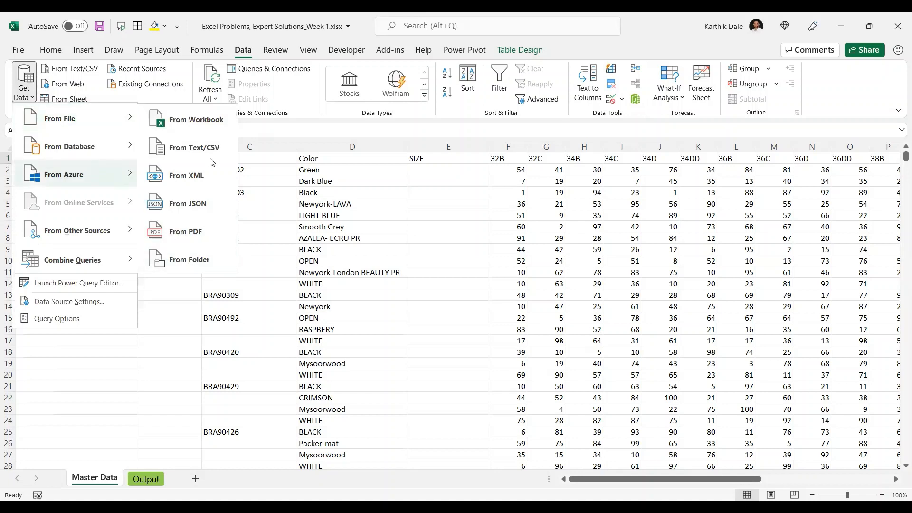
left_click(69, 146)
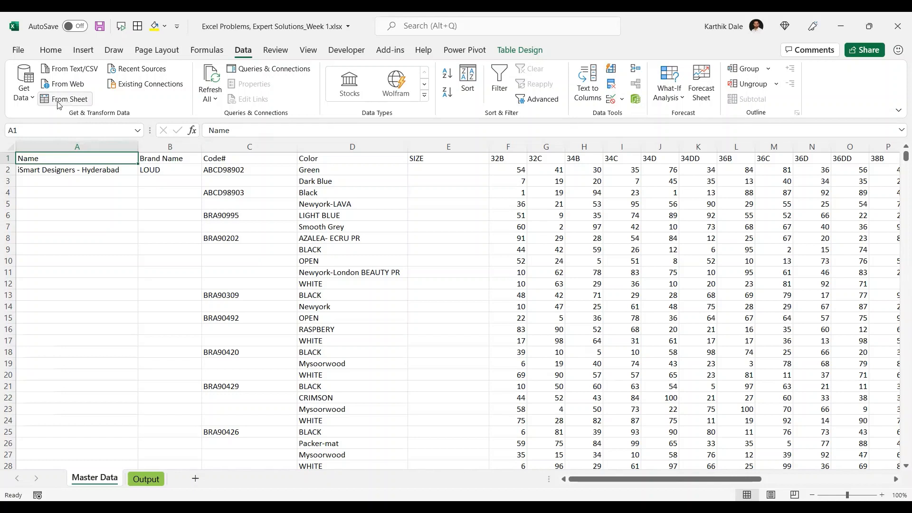
mouse_move(68, 99)
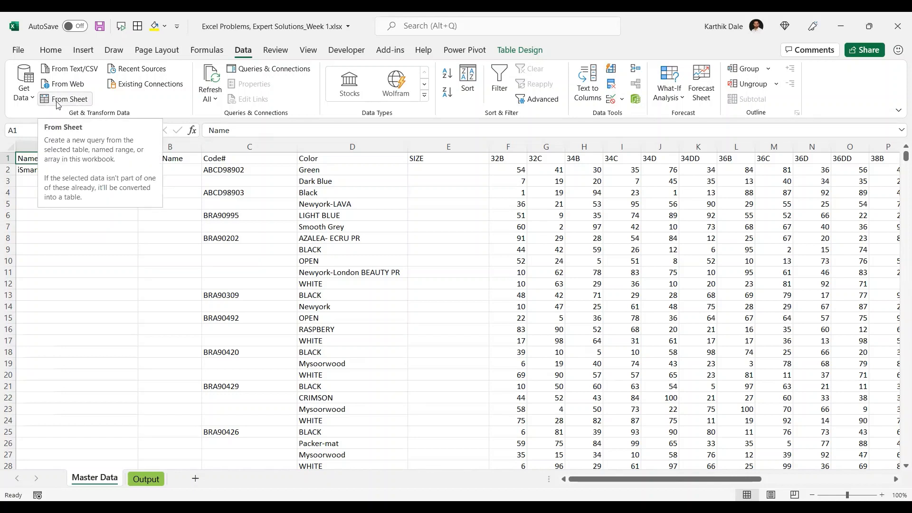
mouse_move(68, 105)
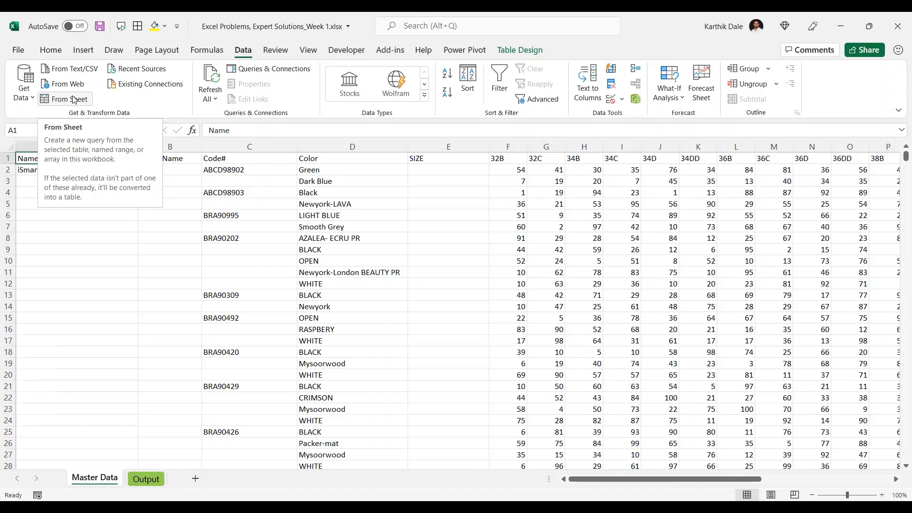
mouse_move(90, 104)
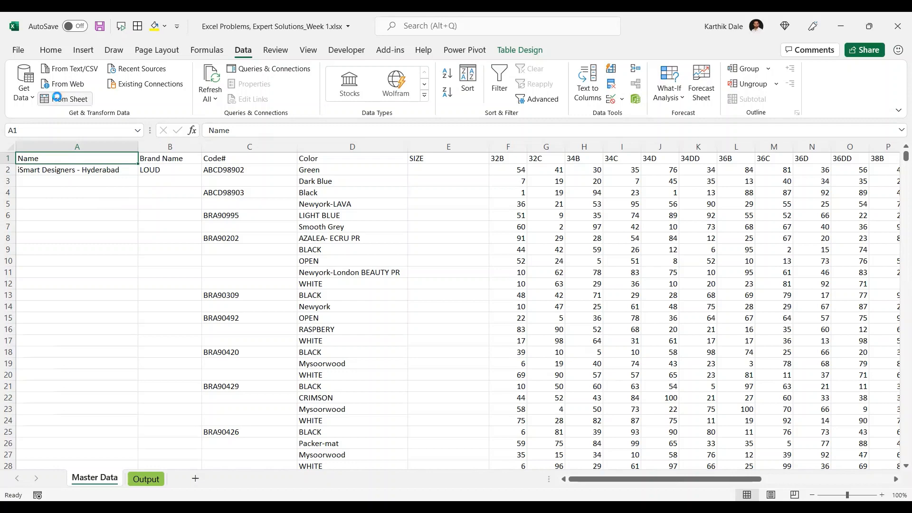
left_click(67, 99)
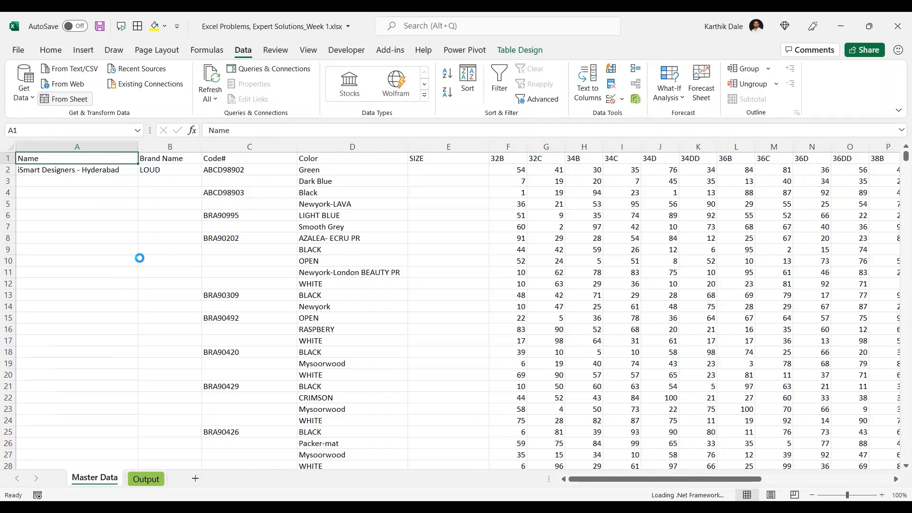
mouse_move(293, 279)
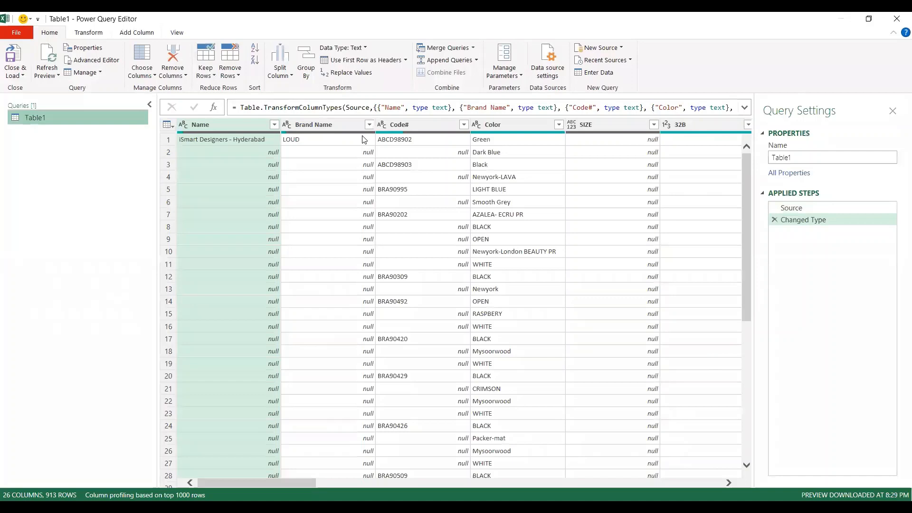
mouse_move(495, 216)
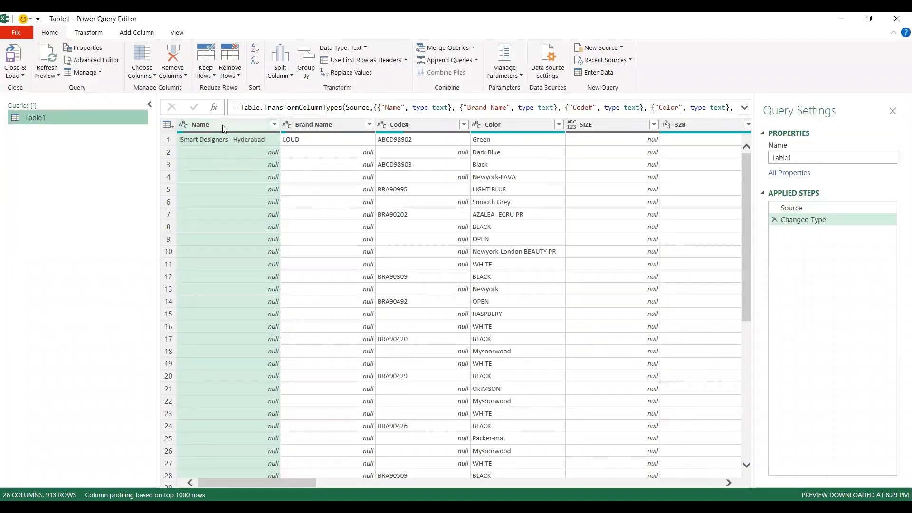
mouse_move(211, 128)
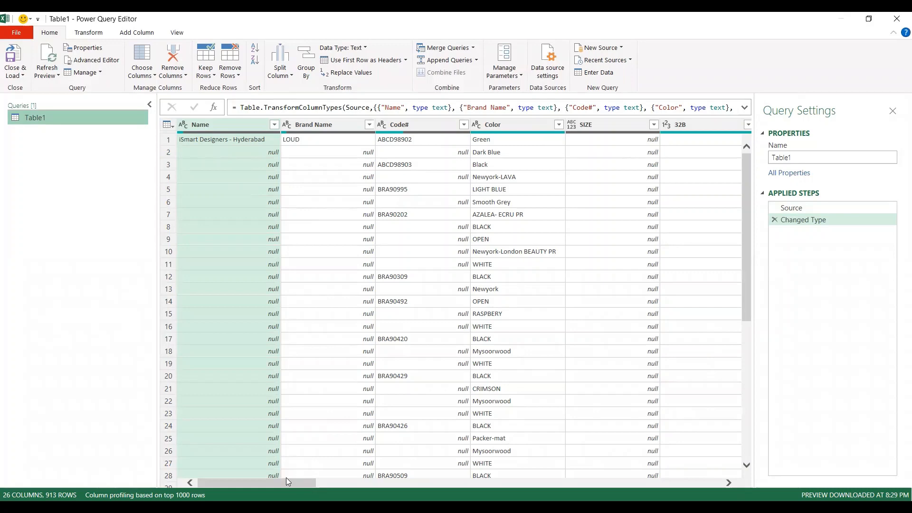
Scroll across Table1's 26 columns in the Power Query Editor preview
scroll("right", 3)
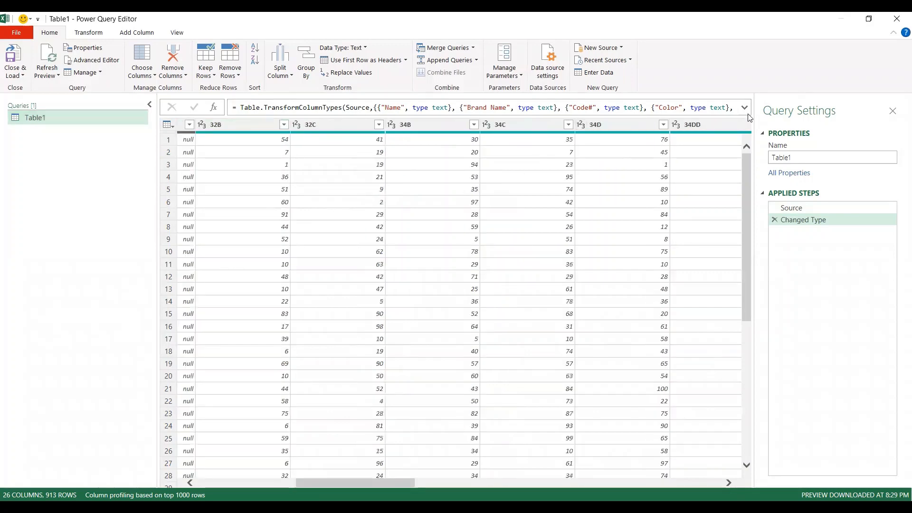
scroll("left", 3)
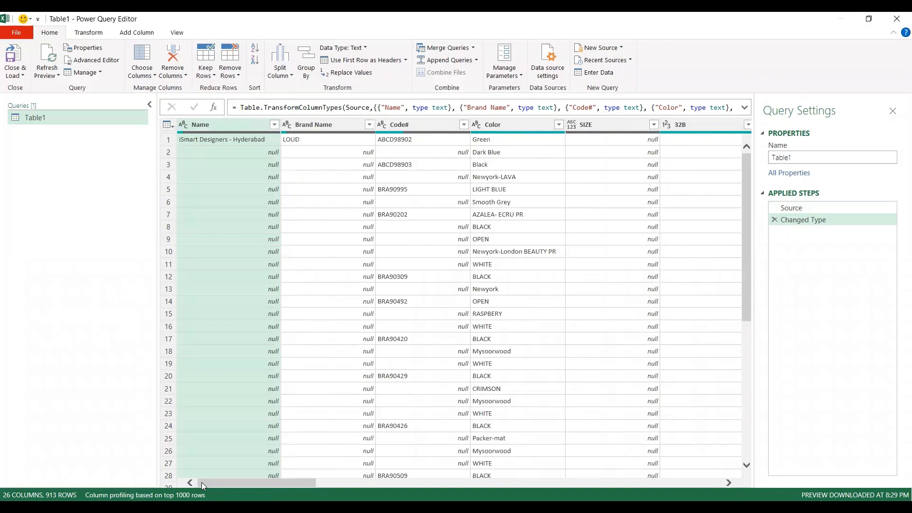
mouse_move(224, 245)
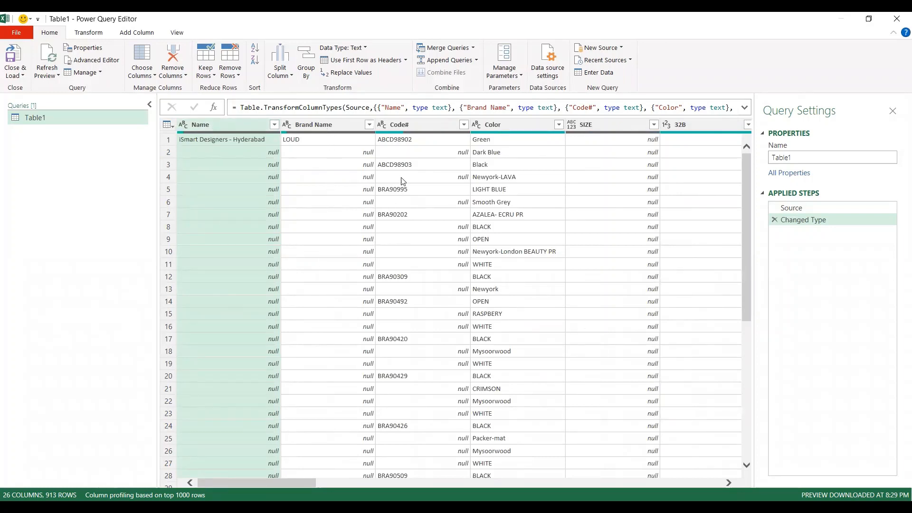
mouse_move(406, 157)
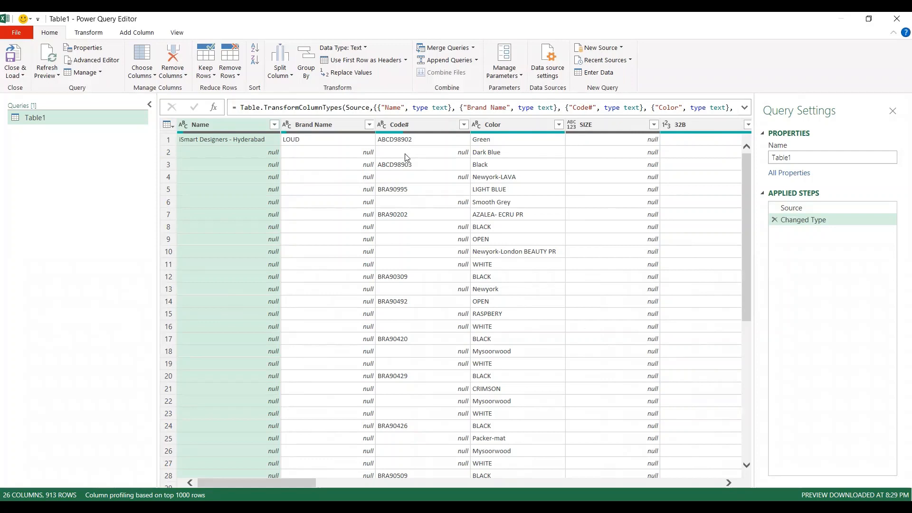
mouse_move(404, 158)
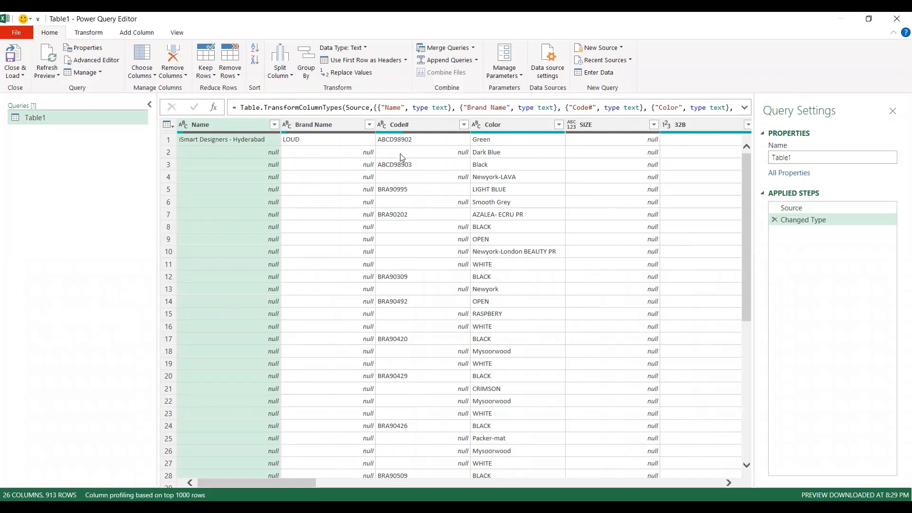
mouse_move(399, 144)
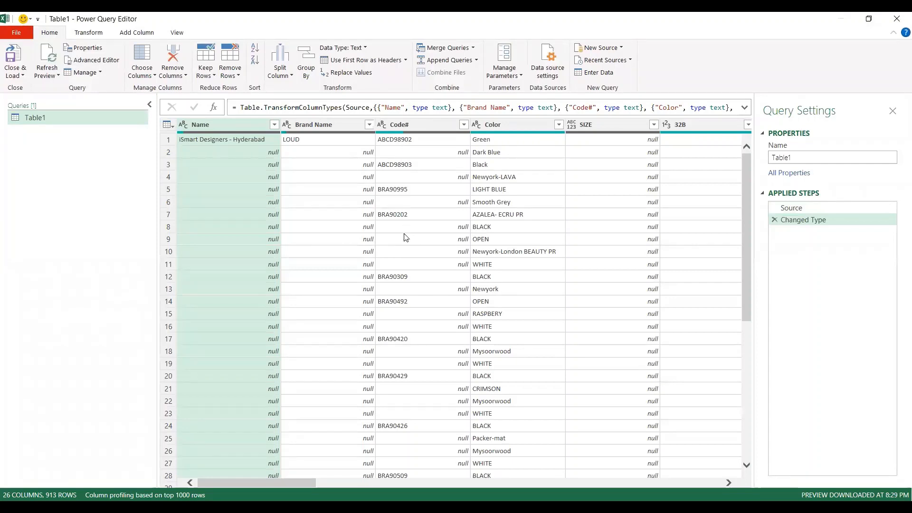
mouse_move(394, 223)
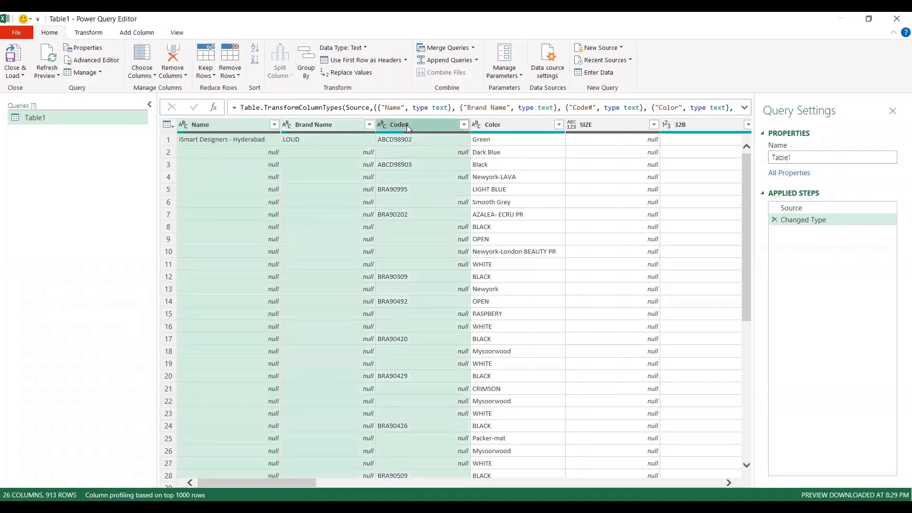
Fill down the Name, Brand Name and Code# columns and scroll to check the repeated values
right_click(401, 124)
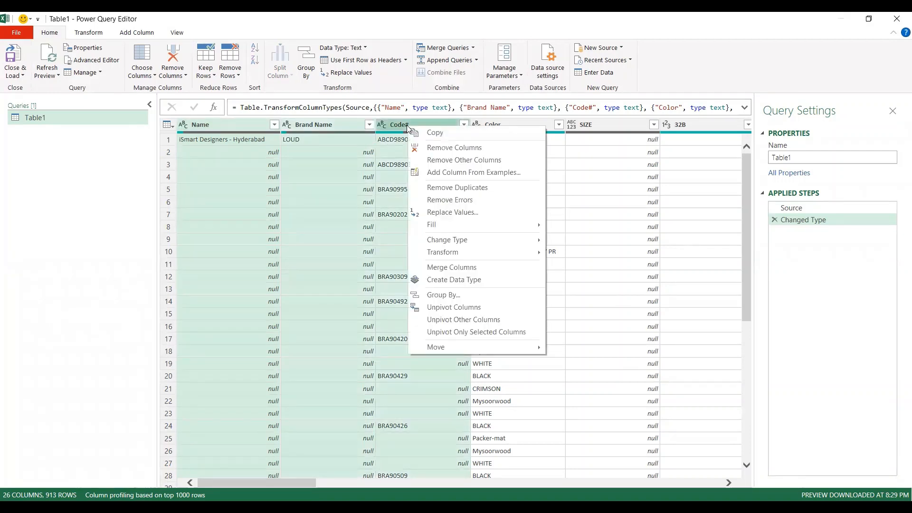
mouse_move(451, 212)
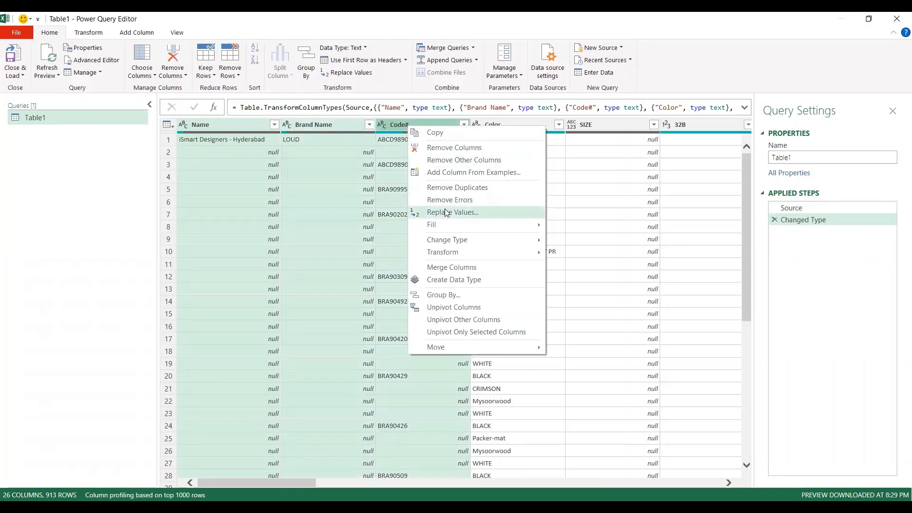
mouse_move(432, 226)
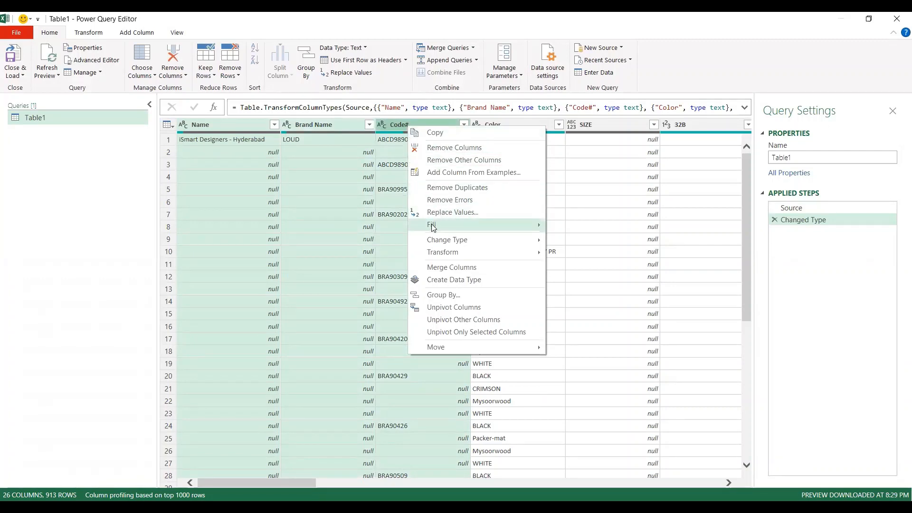
mouse_move(432, 226)
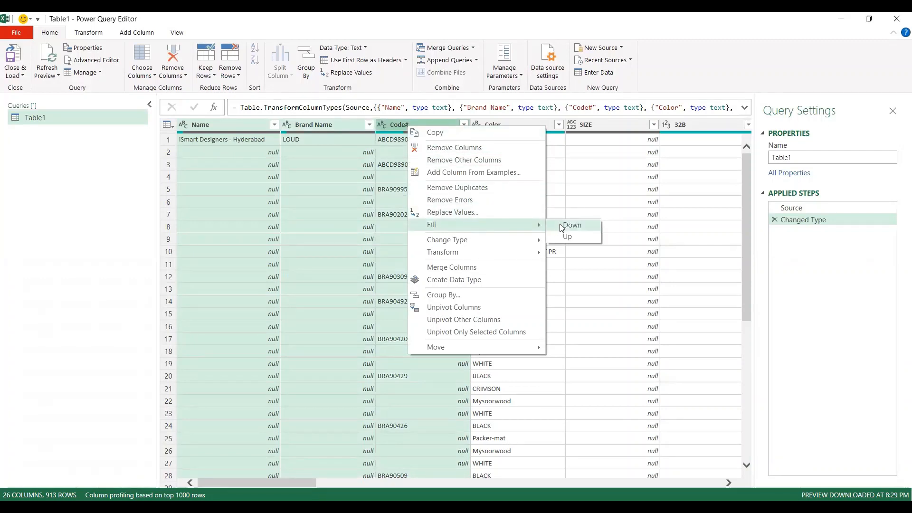
left_click(570, 226)
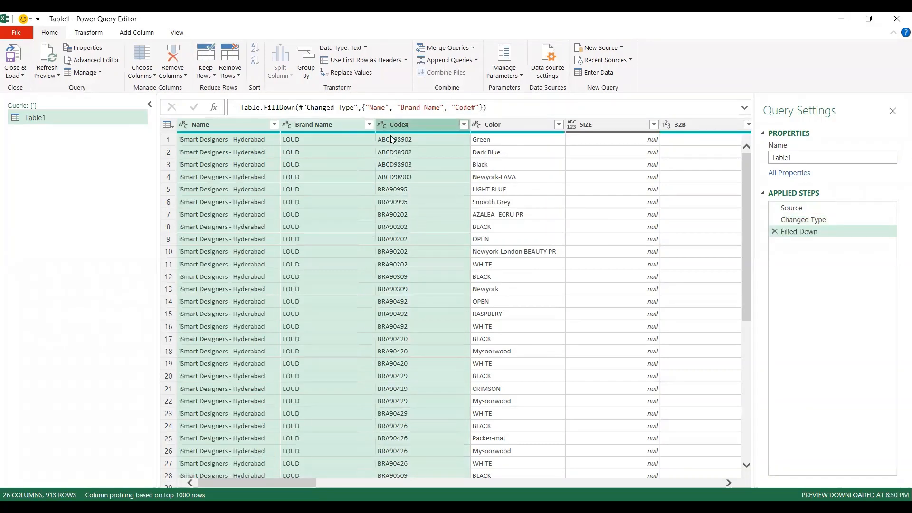
mouse_move(397, 189)
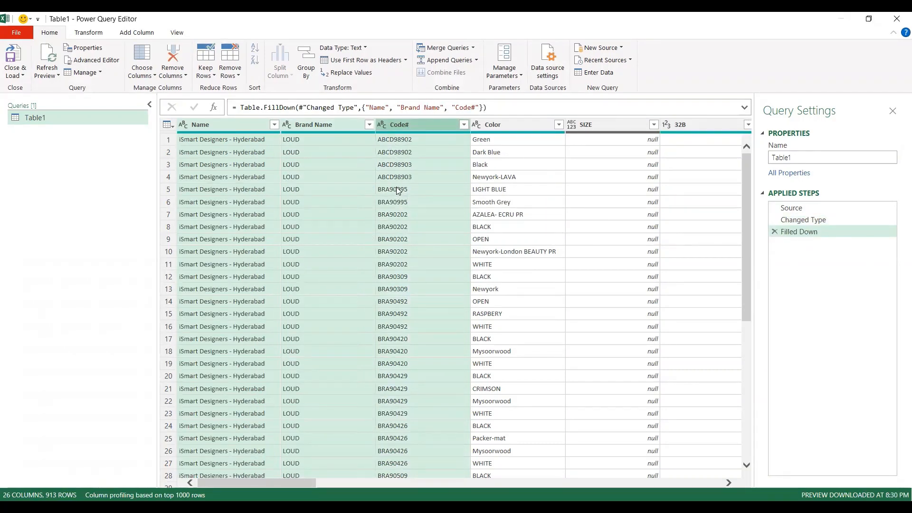
mouse_move(302, 247)
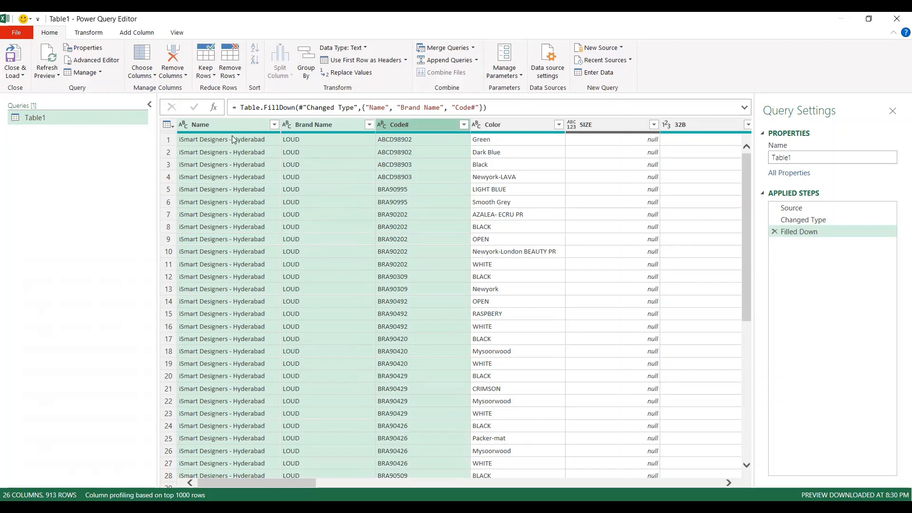
scroll("down", 3)
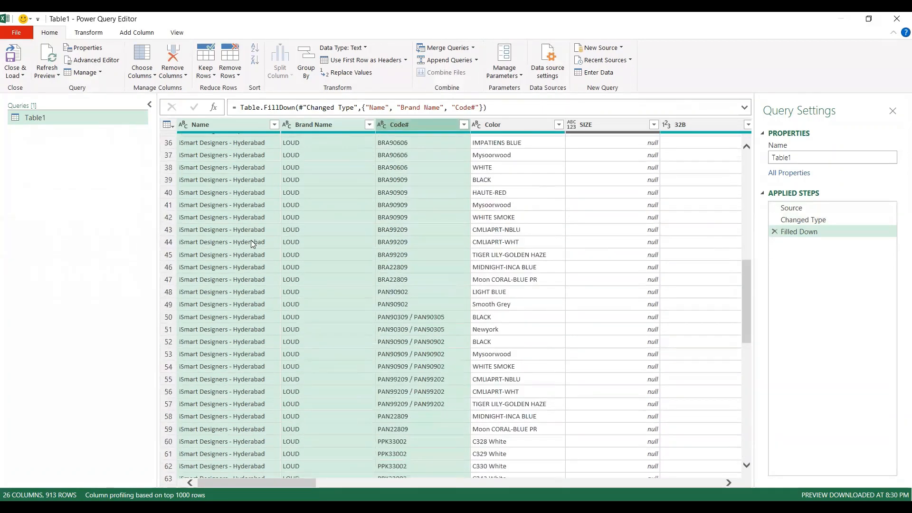
mouse_move(244, 342)
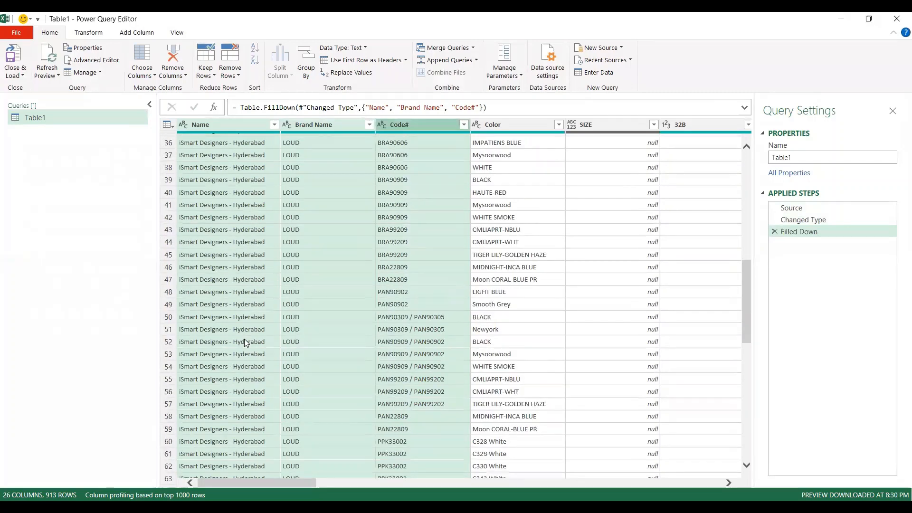
scroll("down", 3)
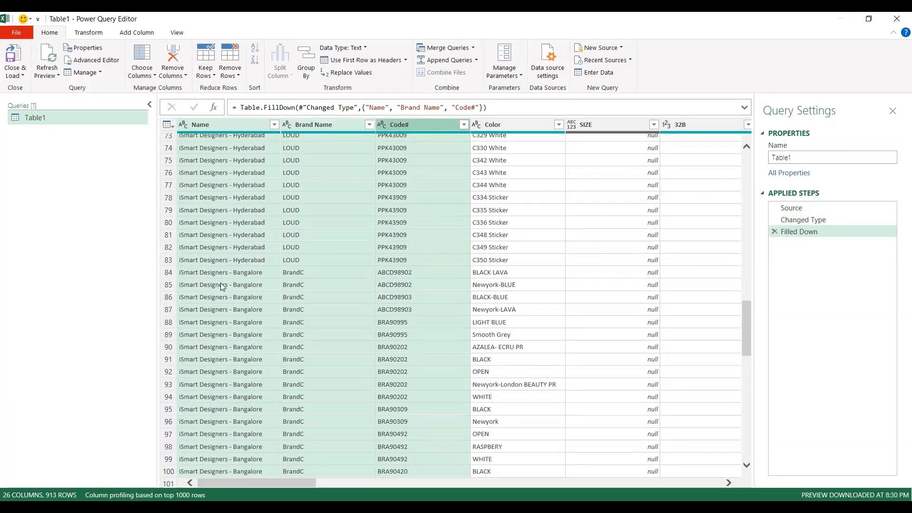
scroll("up", 3)
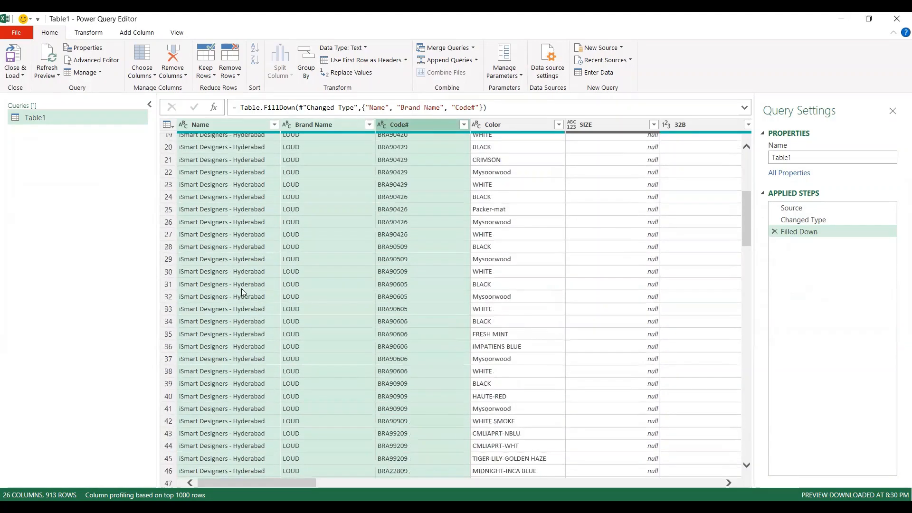
scroll("up", 3)
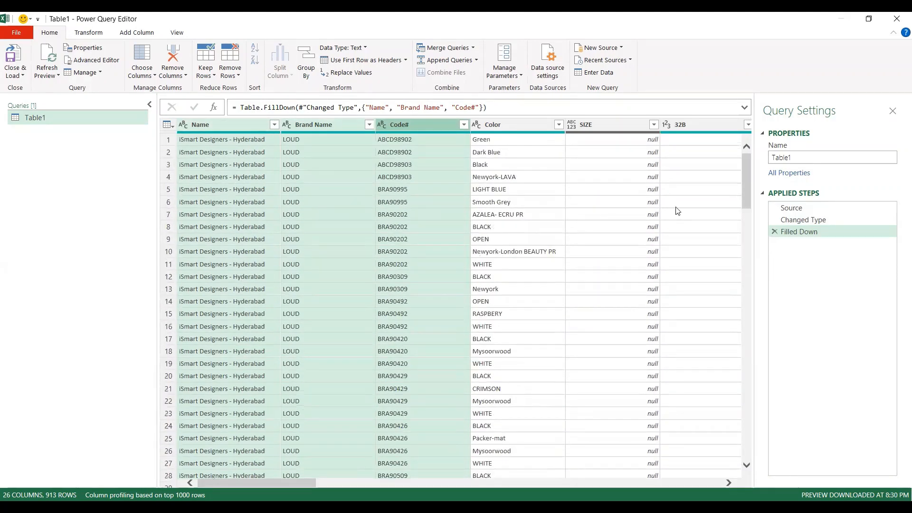
mouse_move(805, 244)
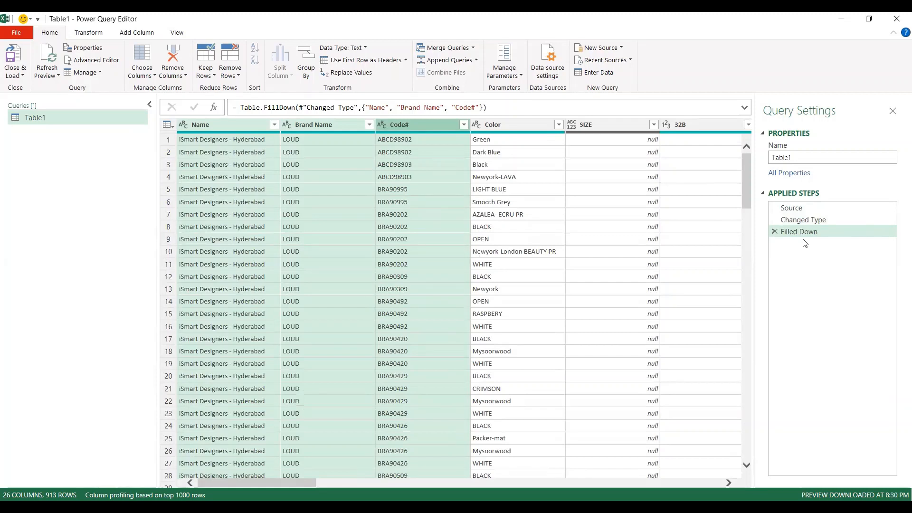
mouse_move(563, 264)
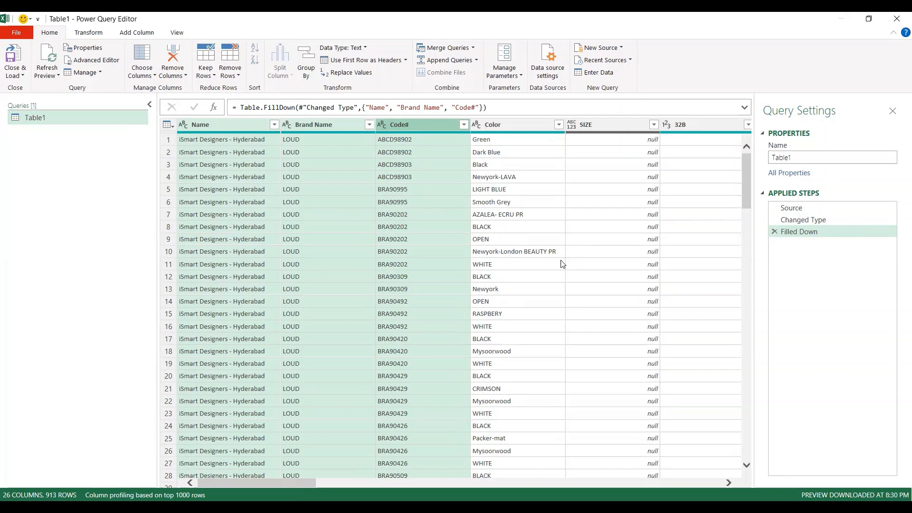
left_click(804, 219)
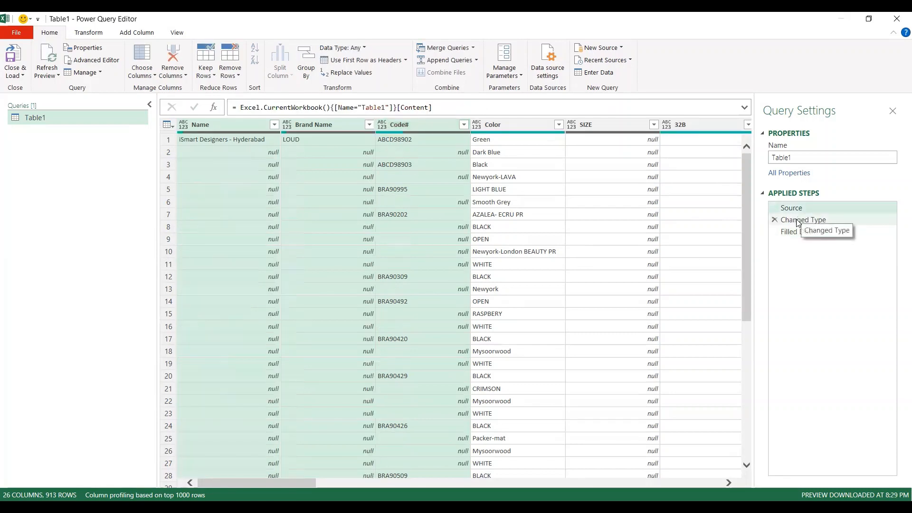
left_click(804, 220)
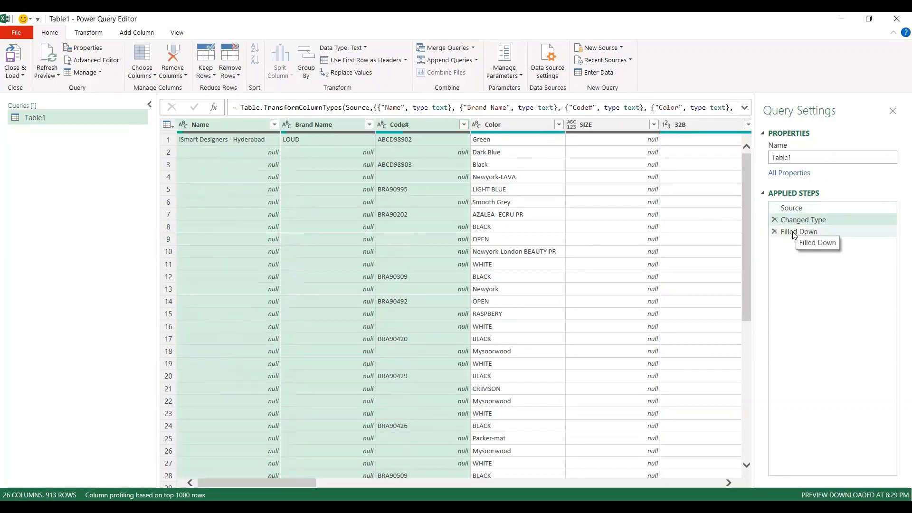
left_click(803, 219)
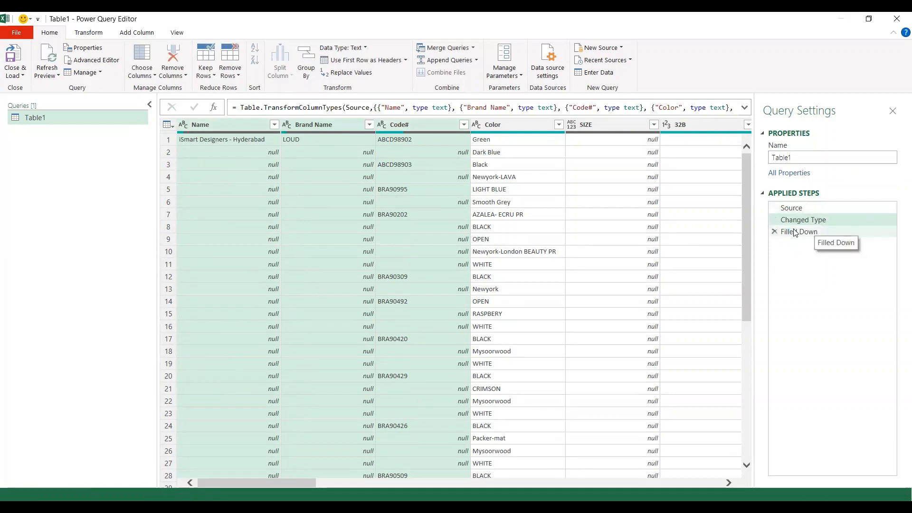
left_click(799, 231)
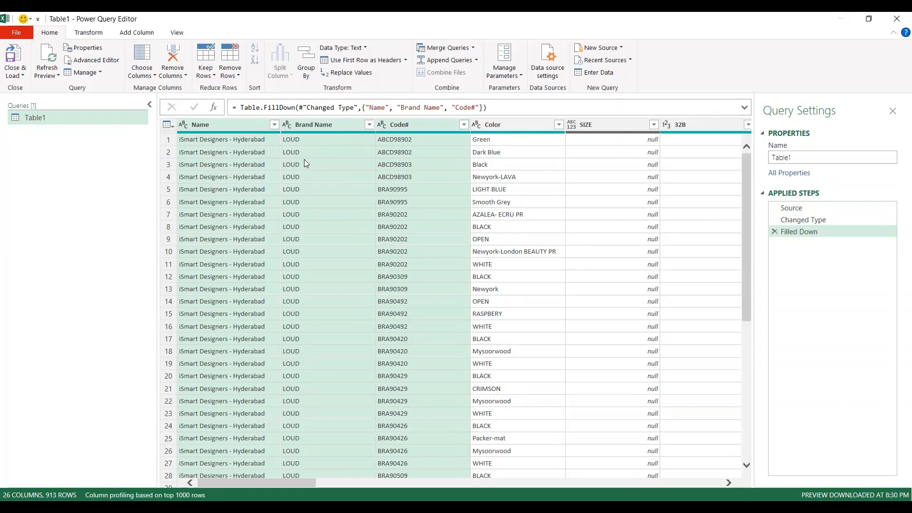
left_click(804, 220)
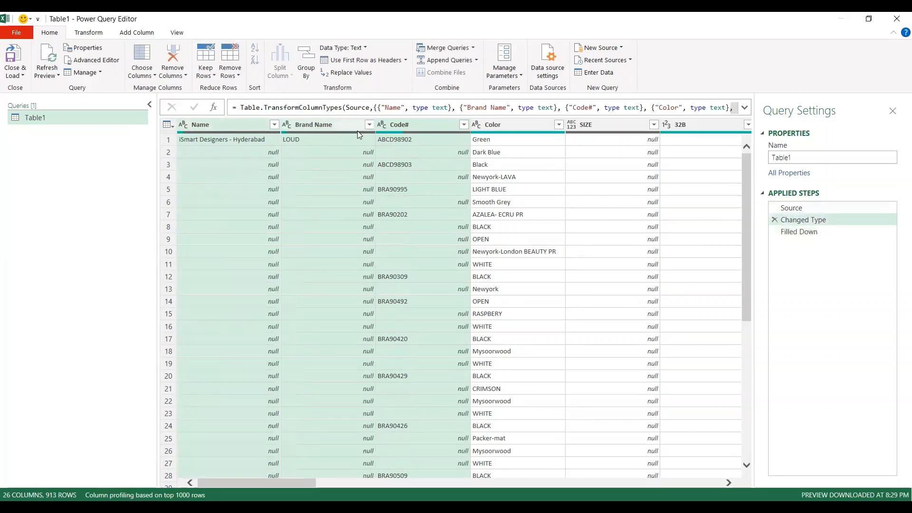
mouse_move(798, 231)
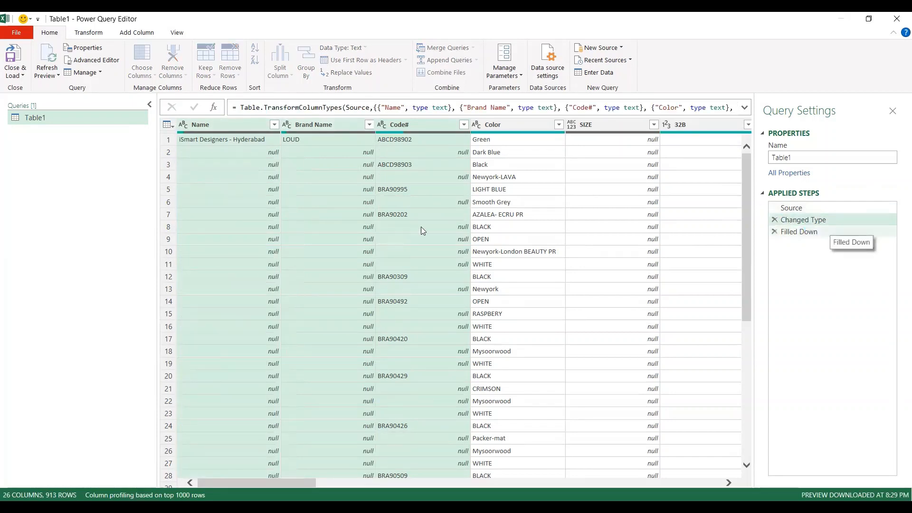
left_click(800, 231)
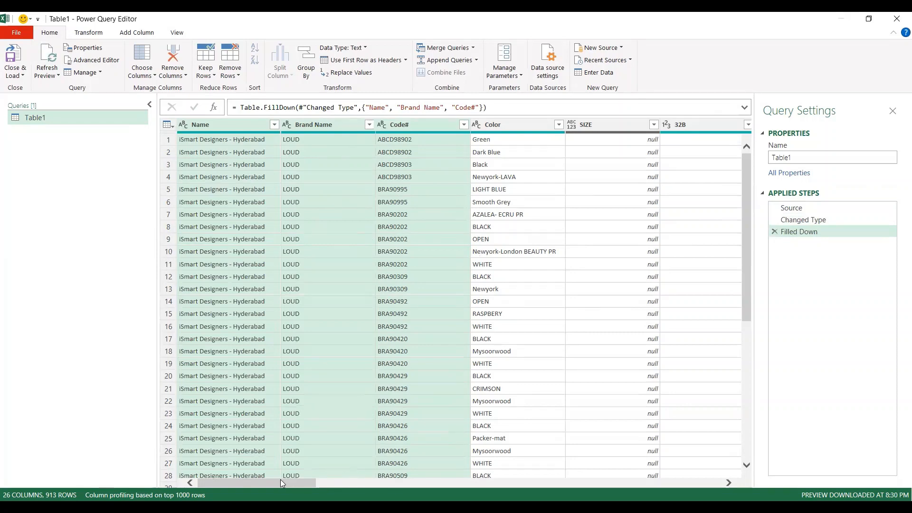
scroll("right", 3)
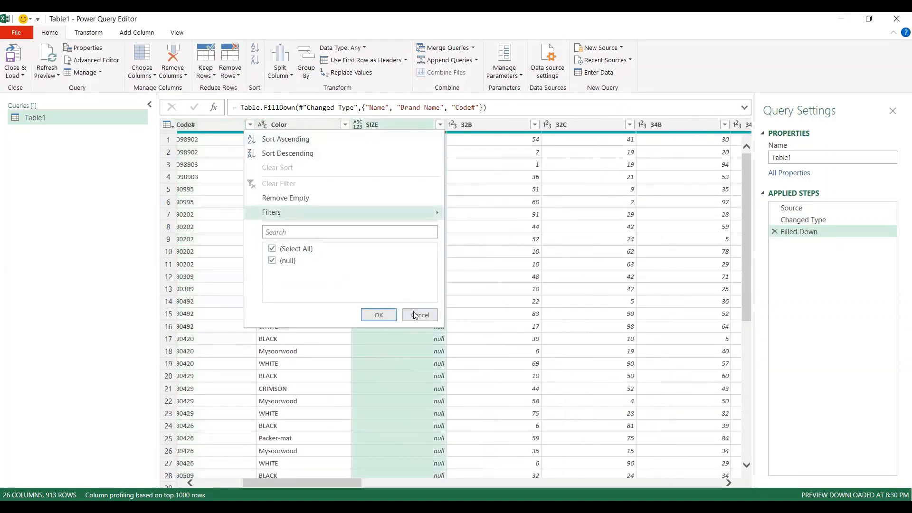
Drop the SIZE and Total columns, leaving 24 columns in Table1
left_click(419, 314)
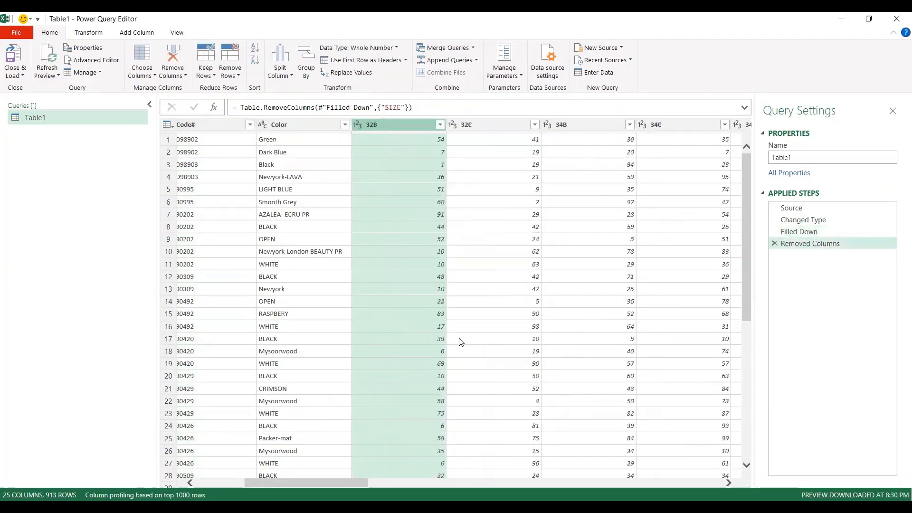
scroll("right", 3)
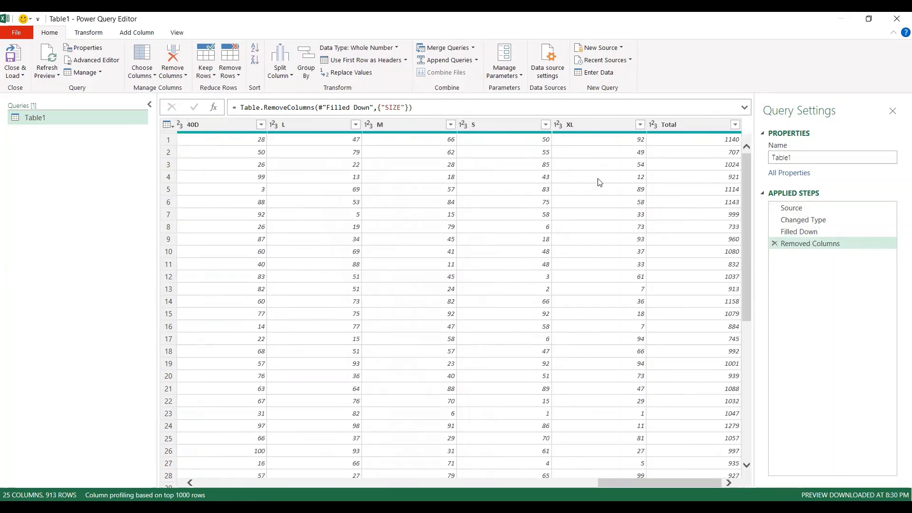
left_click(669, 124)
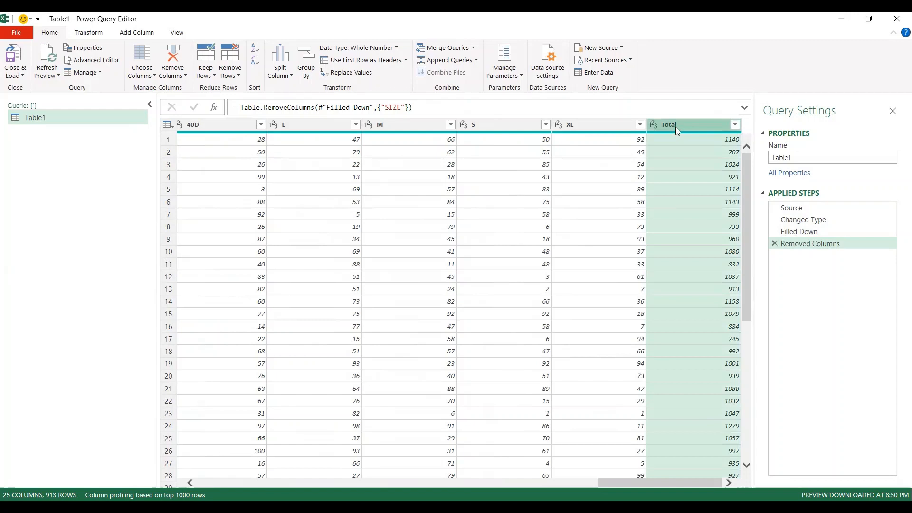
mouse_move(692, 126)
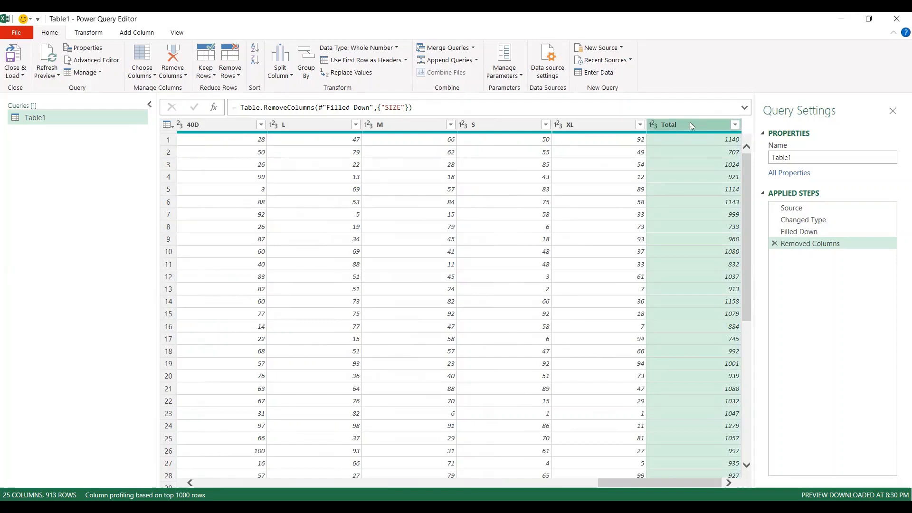
mouse_move(423, 202)
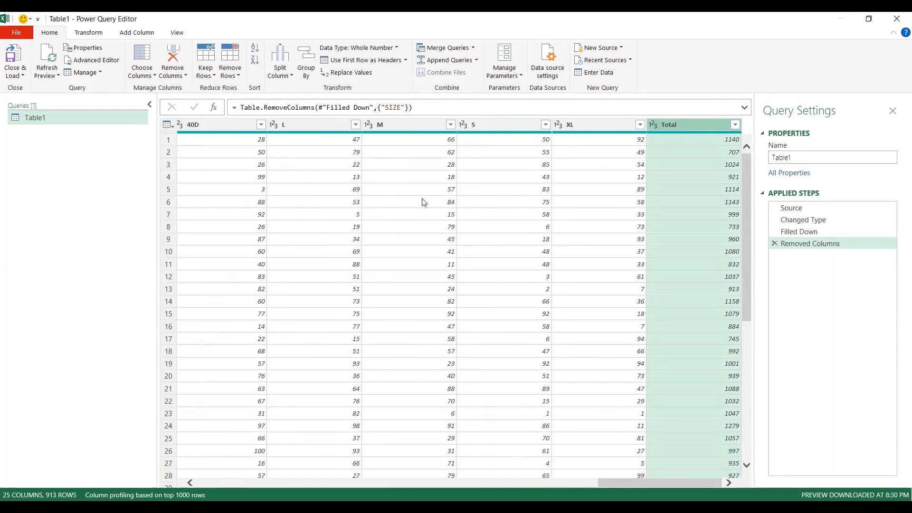
mouse_move(538, 249)
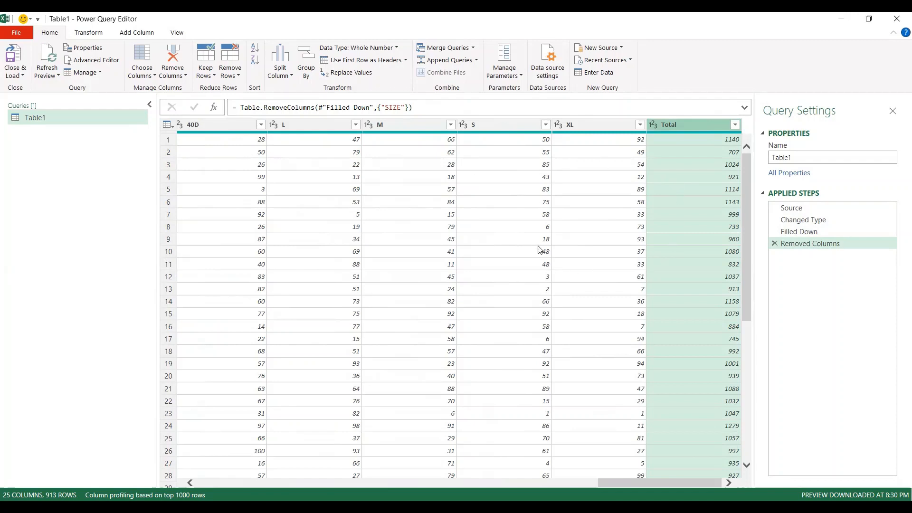
right_click(666, 124)
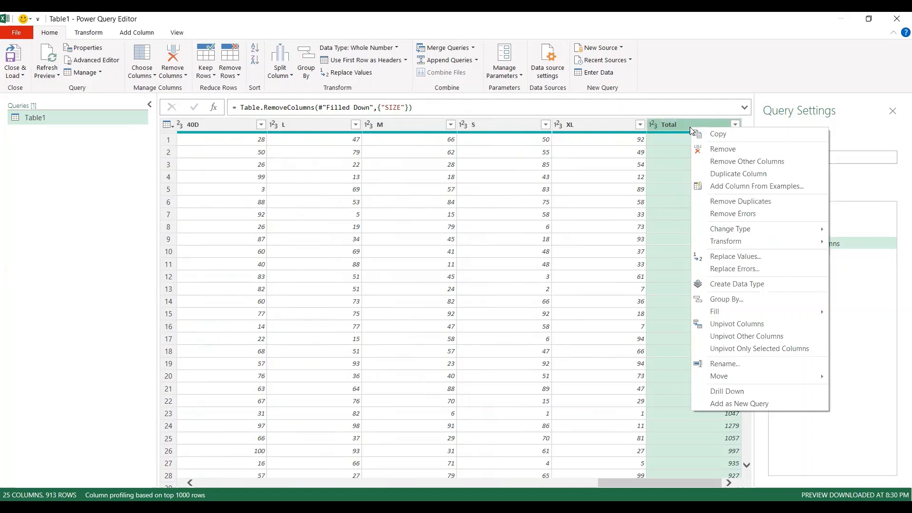
left_click(723, 149)
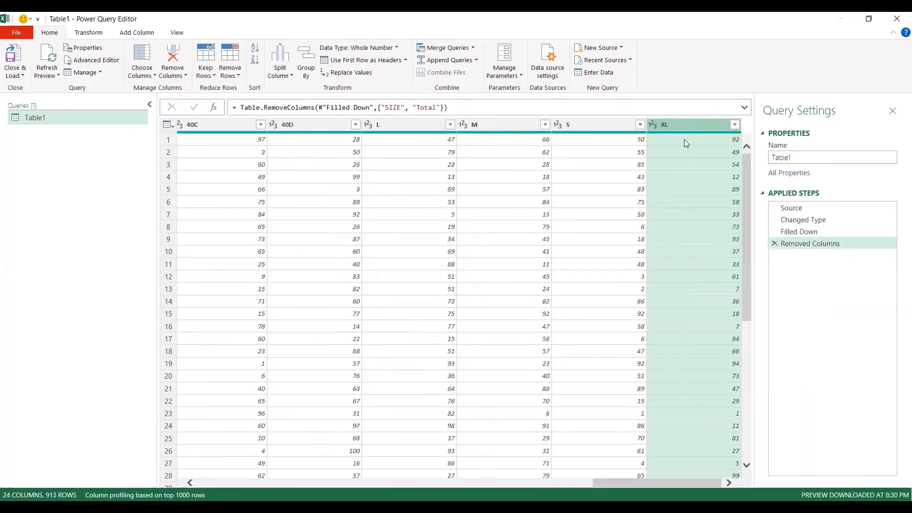
mouse_move(811, 244)
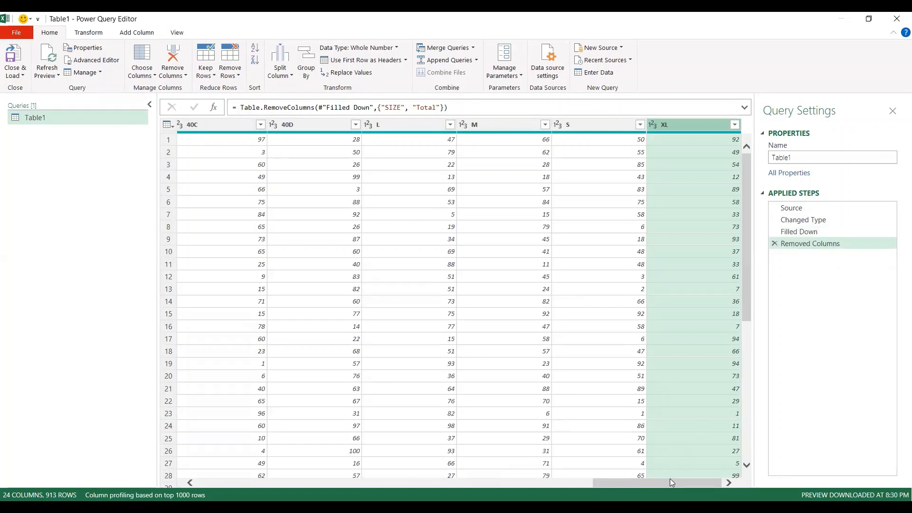
scroll("left", 3)
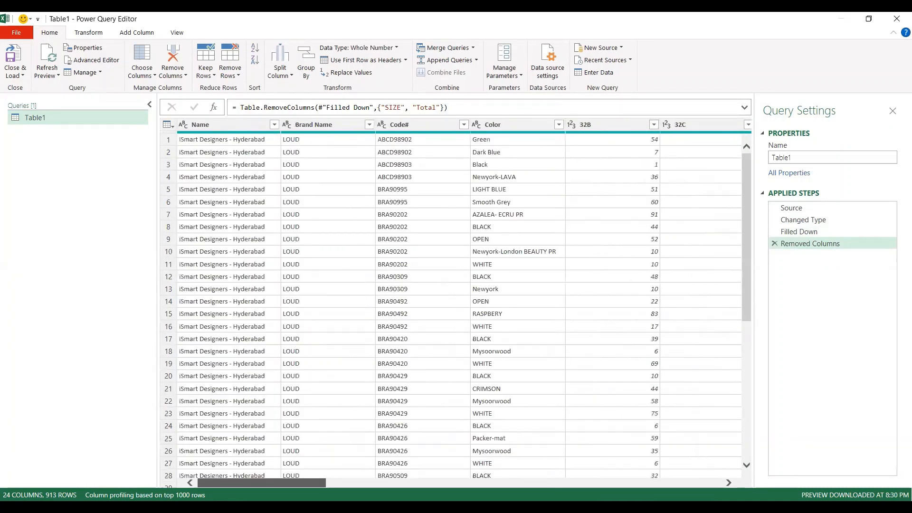
mouse_move(280, 347)
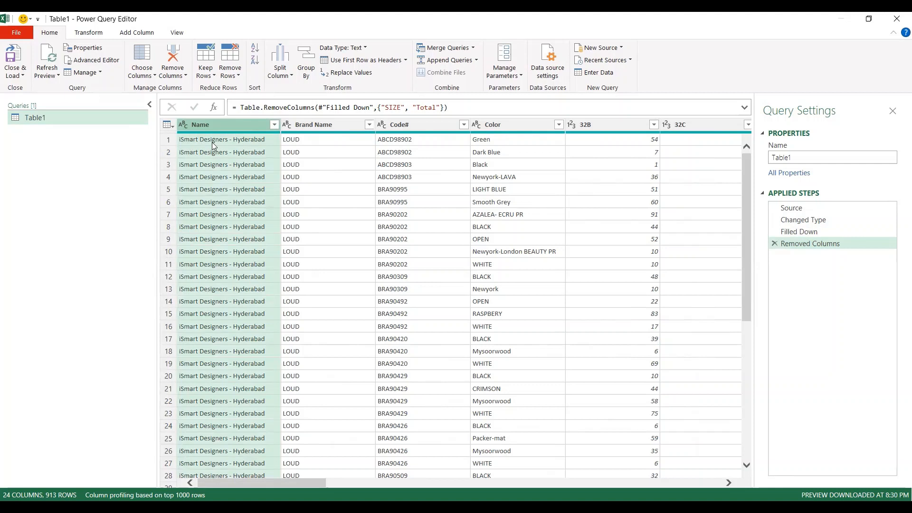
Select the Name column and bring up its split options from the header menu
left_click(274, 125)
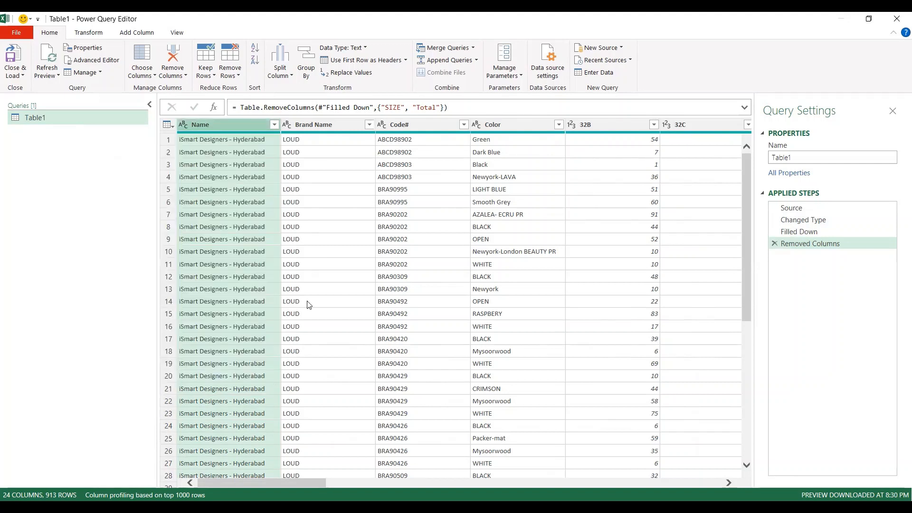
mouse_move(207, 194)
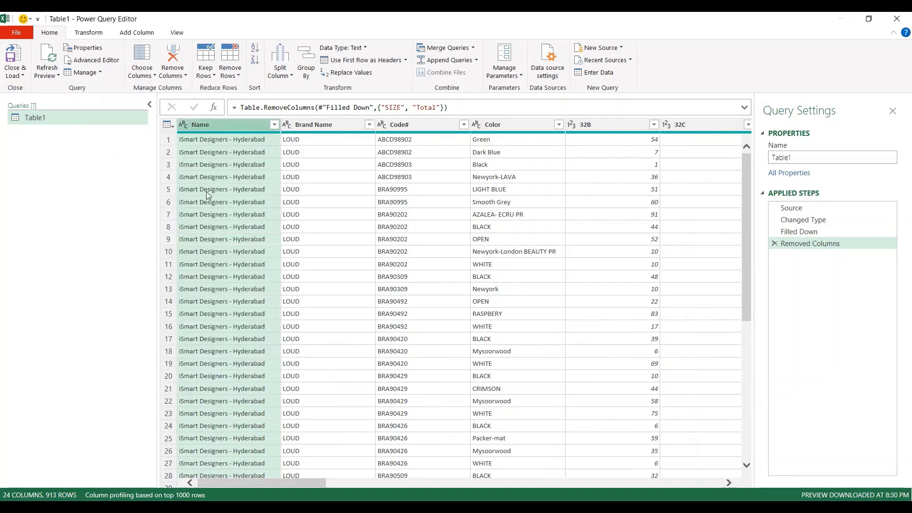
mouse_move(318, 150)
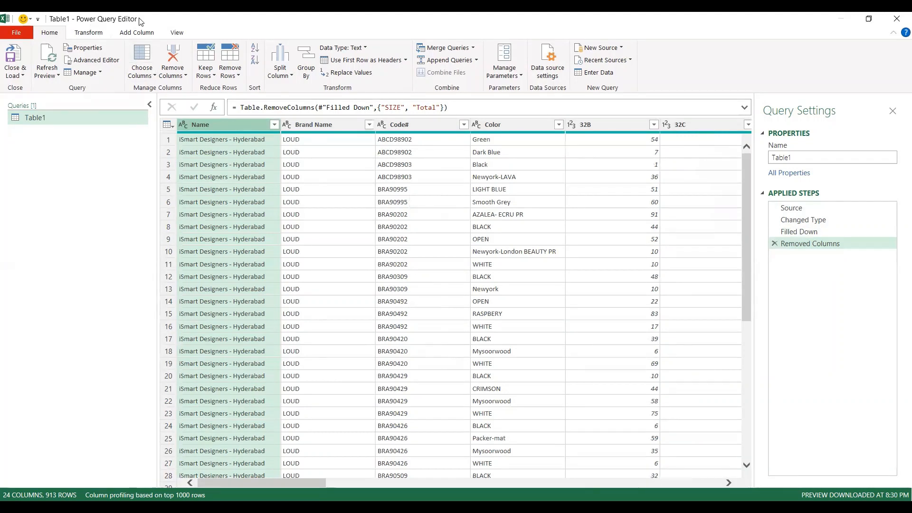
mouse_move(217, 127)
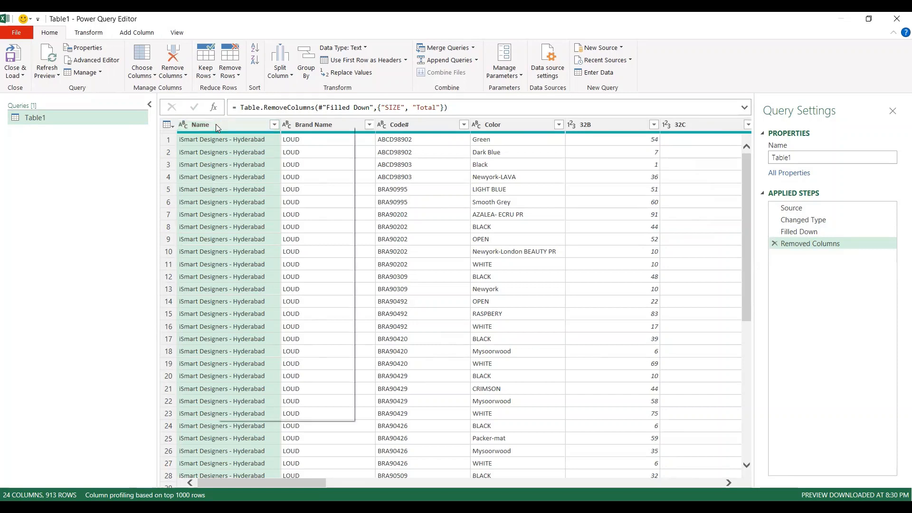
right_click(200, 124)
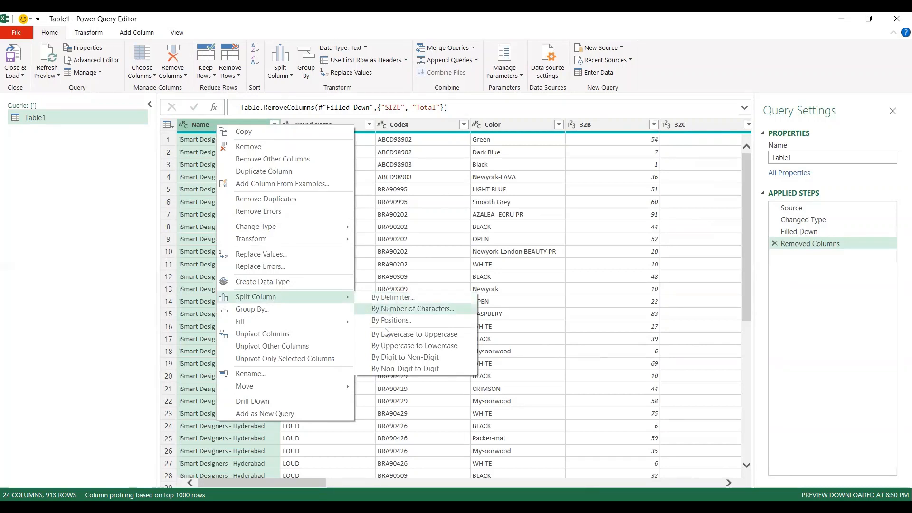
mouse_move(394, 297)
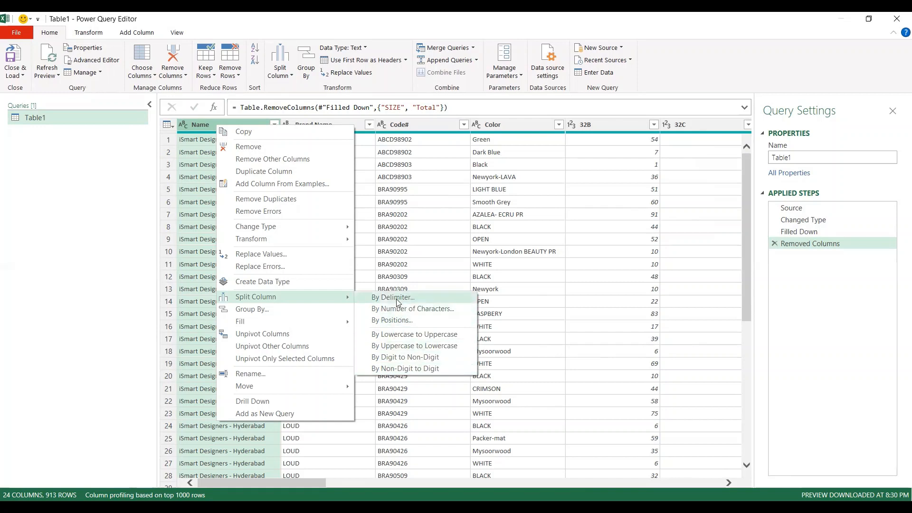
mouse_move(322, 301)
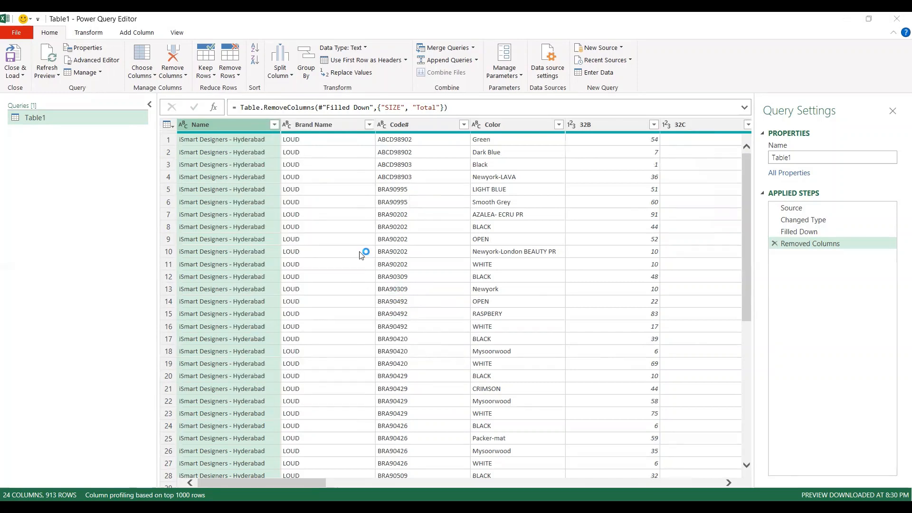
Split the Name column by the custom delimiter '-' into Name.1 and Name.2
left_click(280, 59)
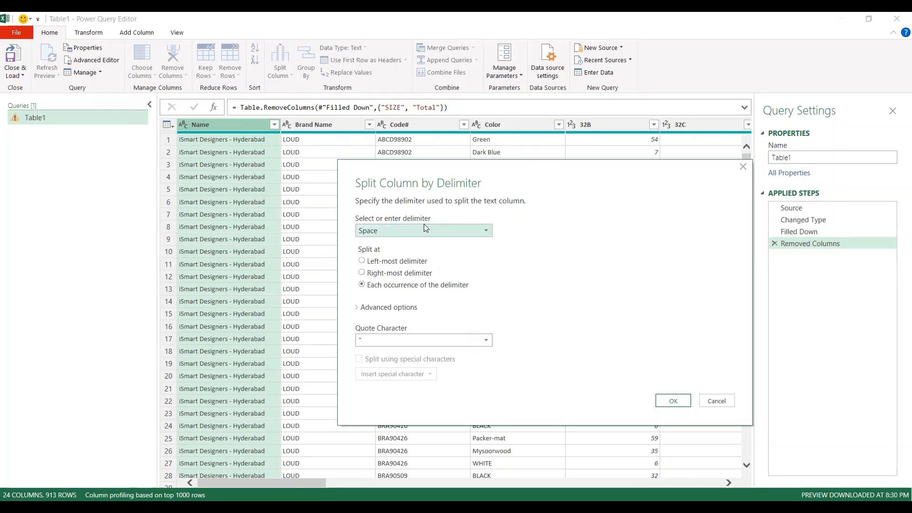
mouse_move(383, 230)
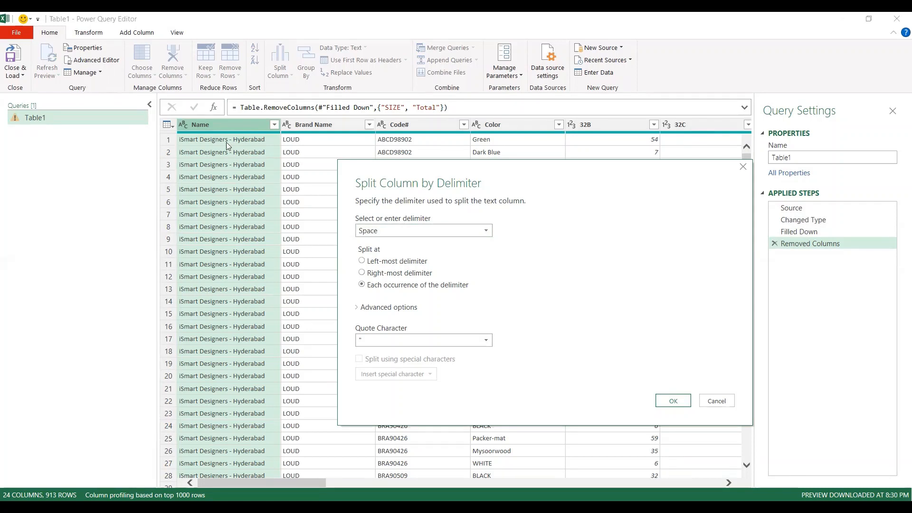
mouse_move(389, 231)
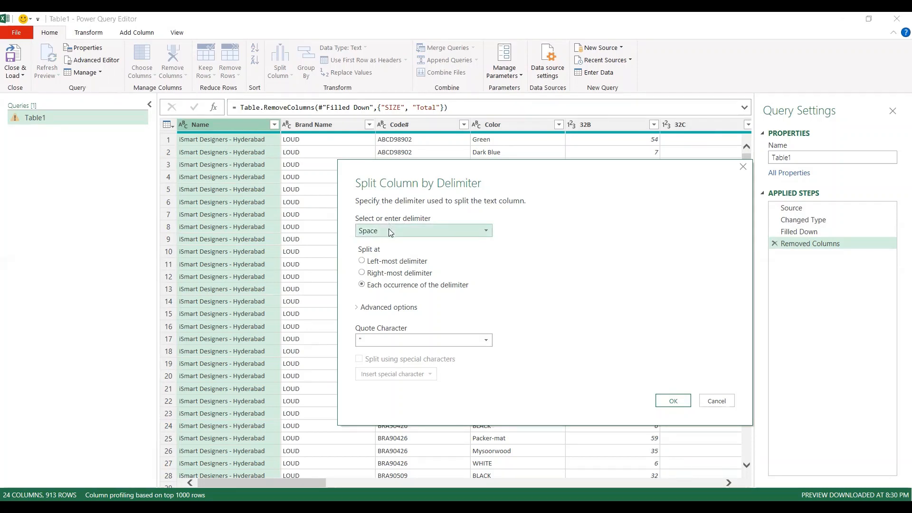
left_click(486, 230)
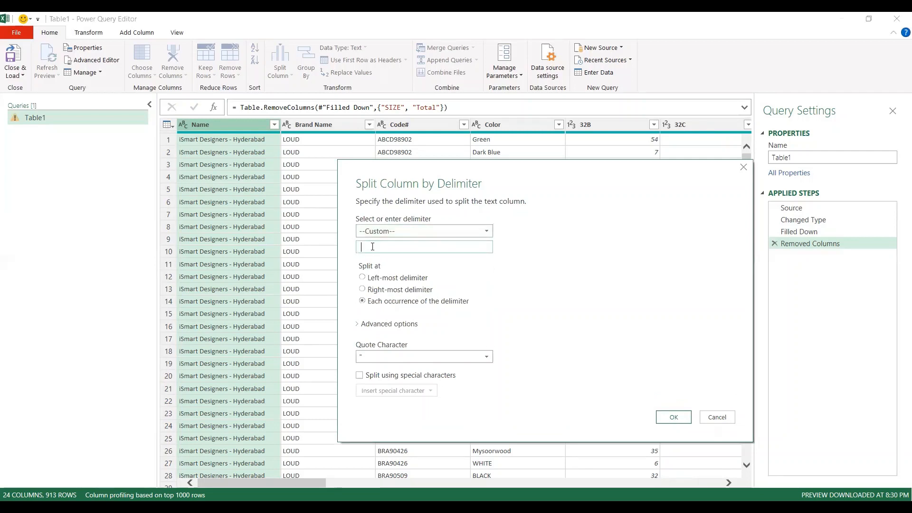
type("-")
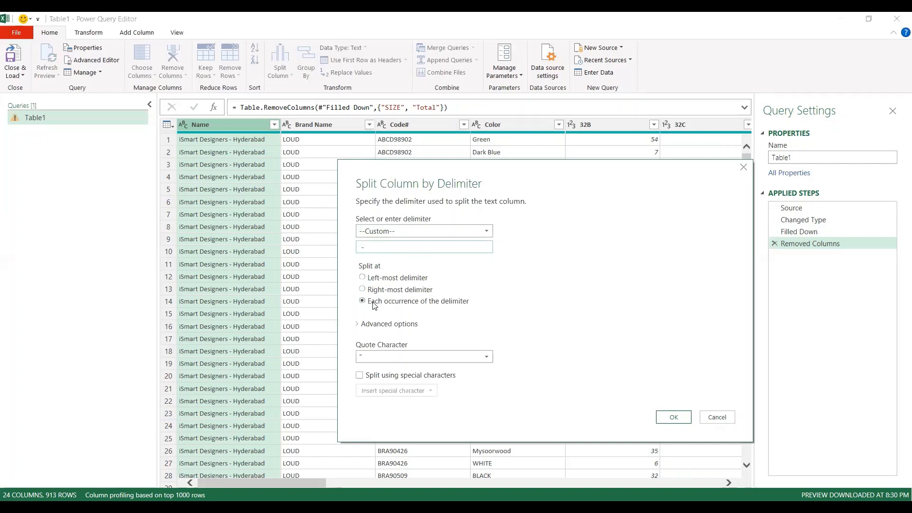
mouse_move(673, 418)
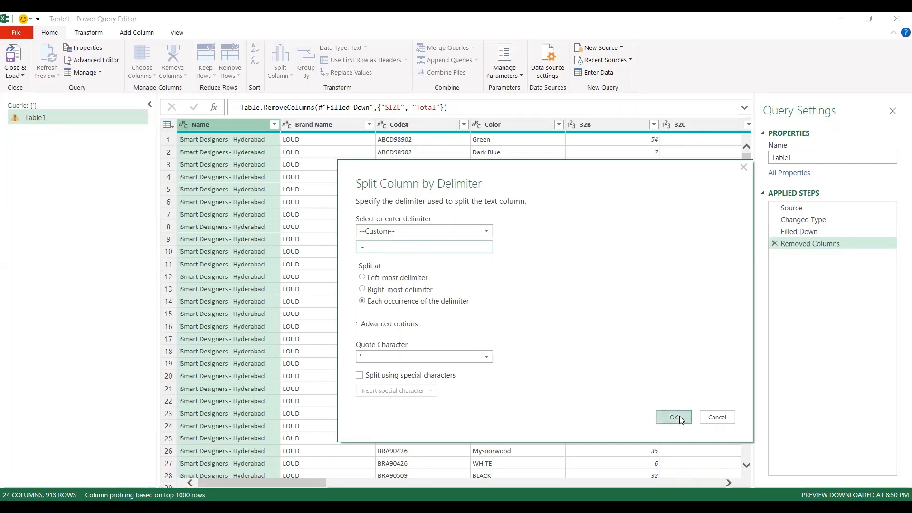
left_click(673, 417)
type("C")
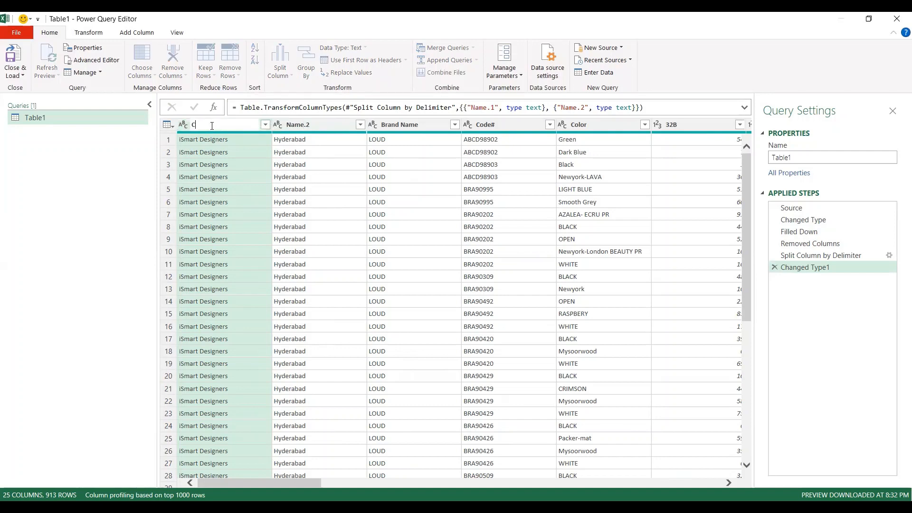
Rename Name.1 to Company Name and Name.2 to Location Name
type("ompany")
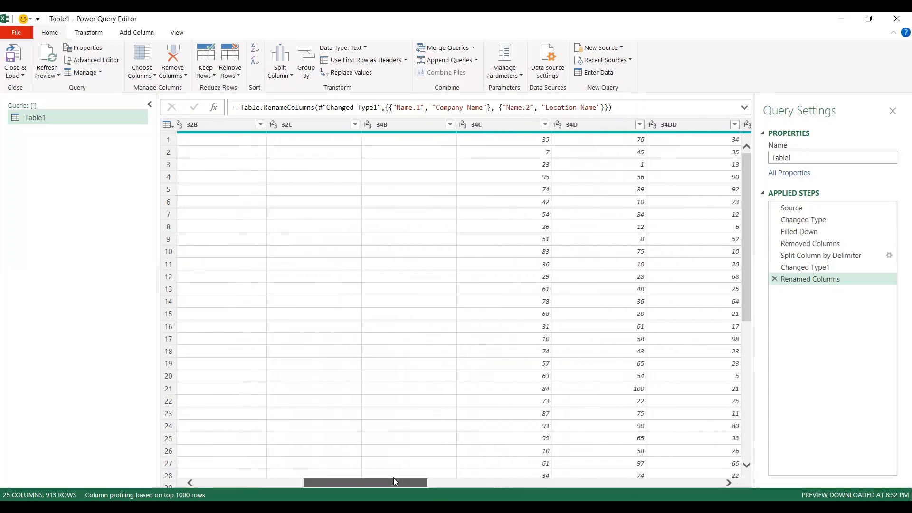
Select the columns from Company Name through Color as the fixed columns
scroll("left", 3)
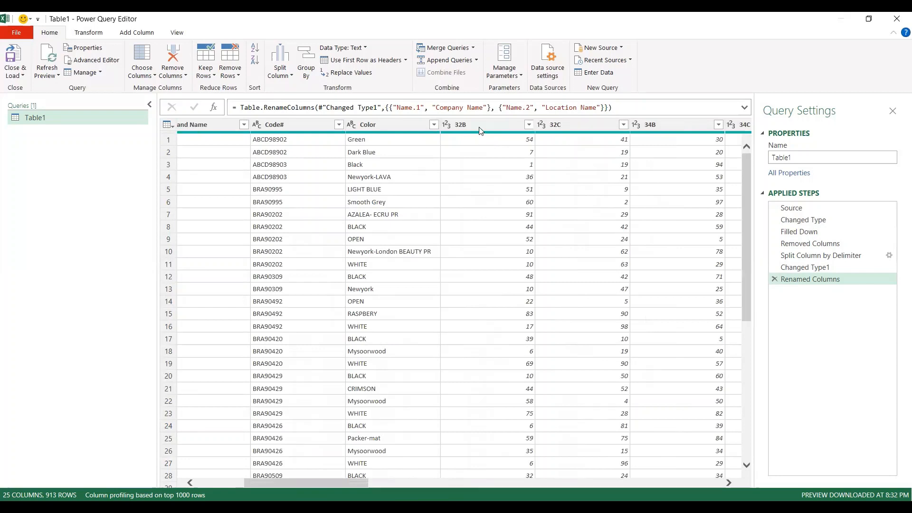
mouse_move(598, 136)
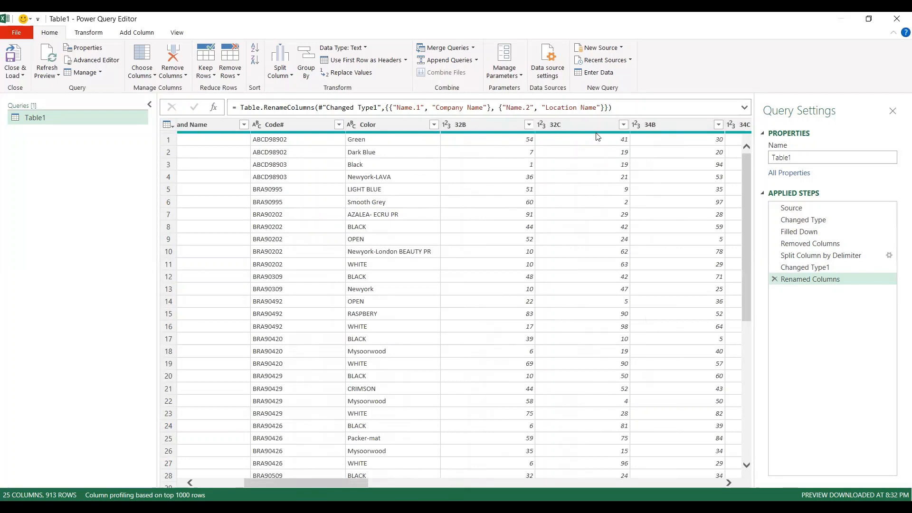
mouse_move(518, 142)
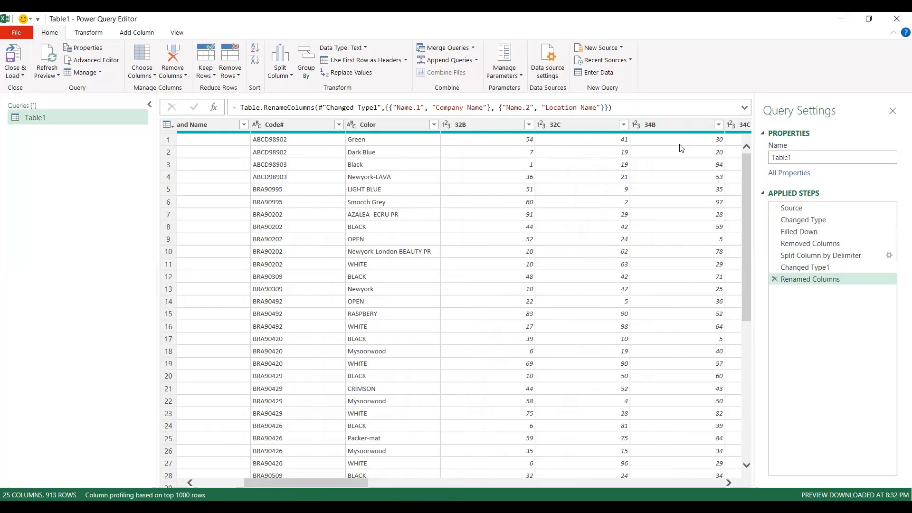
mouse_move(685, 129)
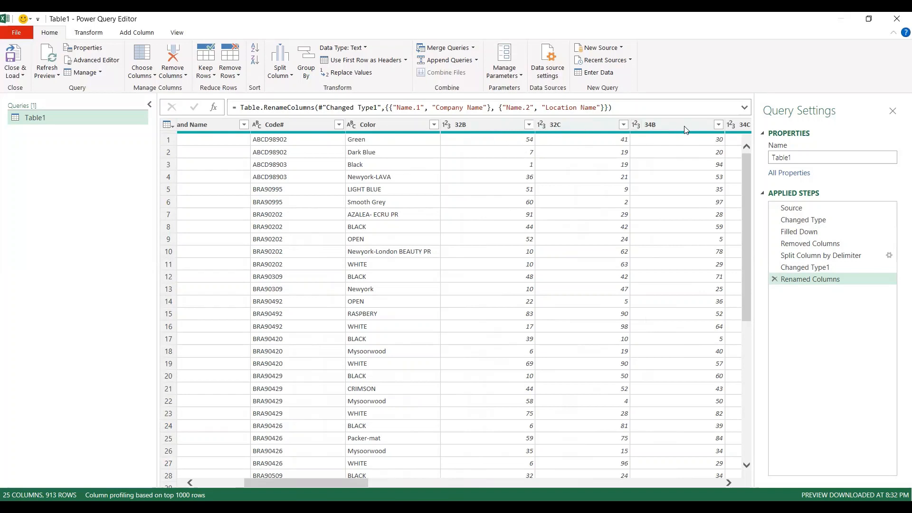
mouse_move(495, 201)
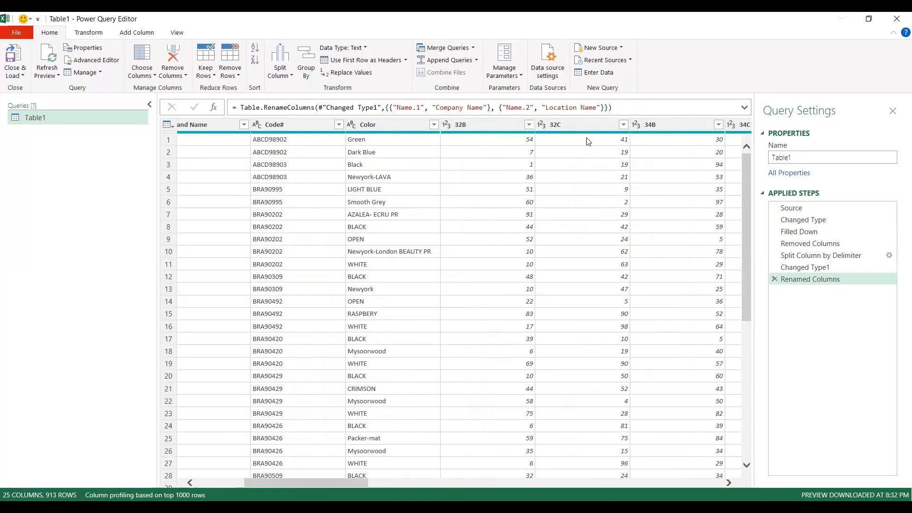
mouse_move(592, 261)
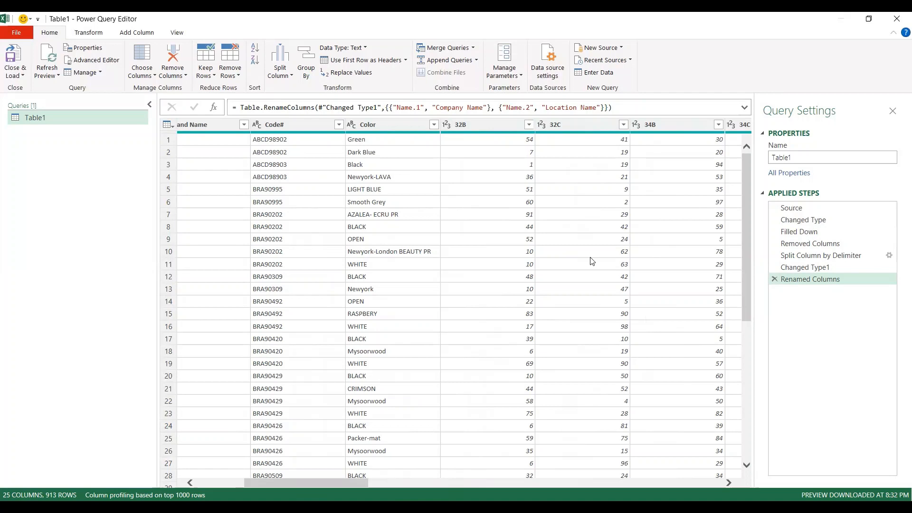
mouse_move(373, 128)
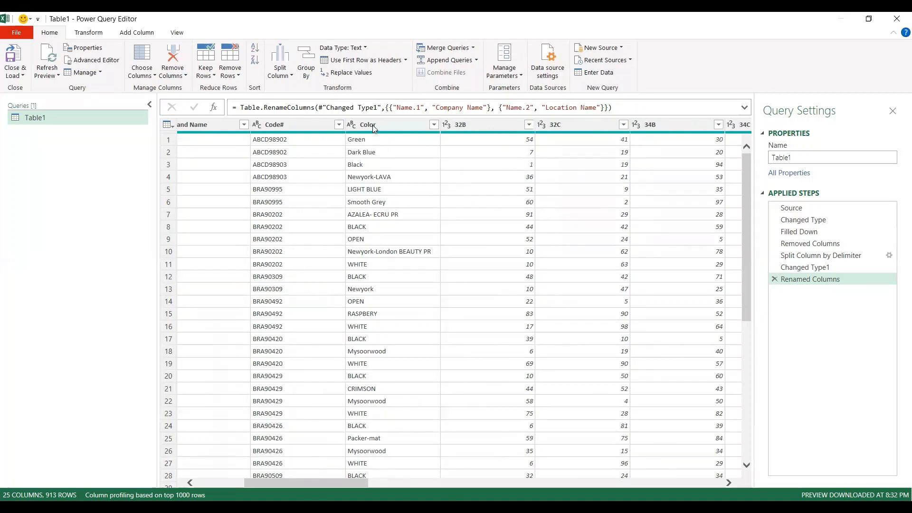
left_click(274, 124)
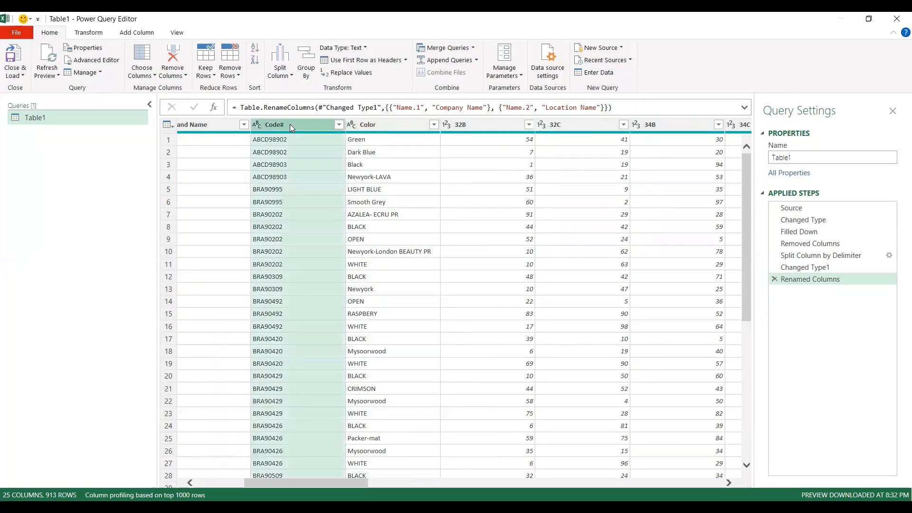
left_click(367, 124)
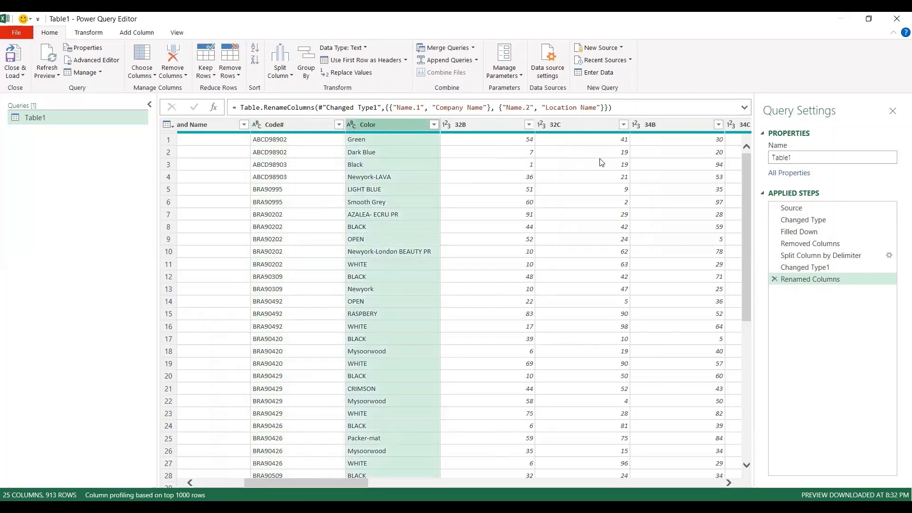
scroll("left", 3)
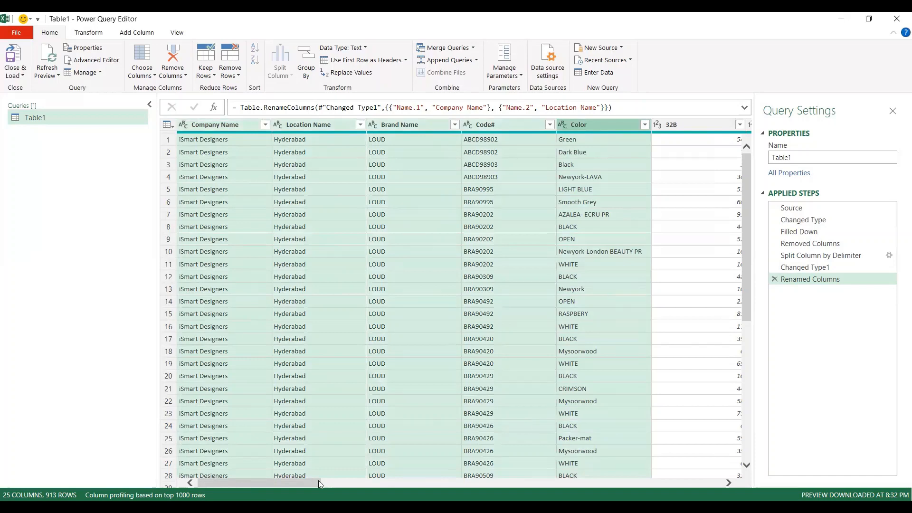
scroll("right", 3)
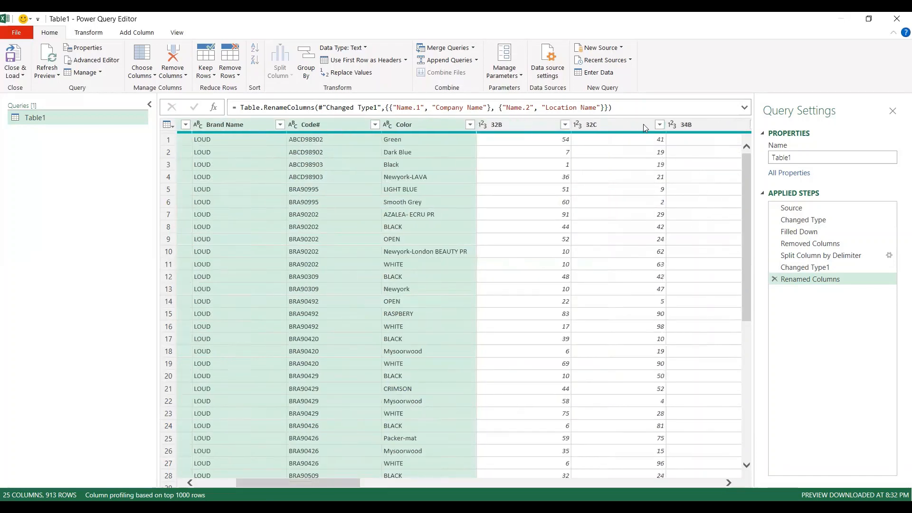
mouse_move(410, 124)
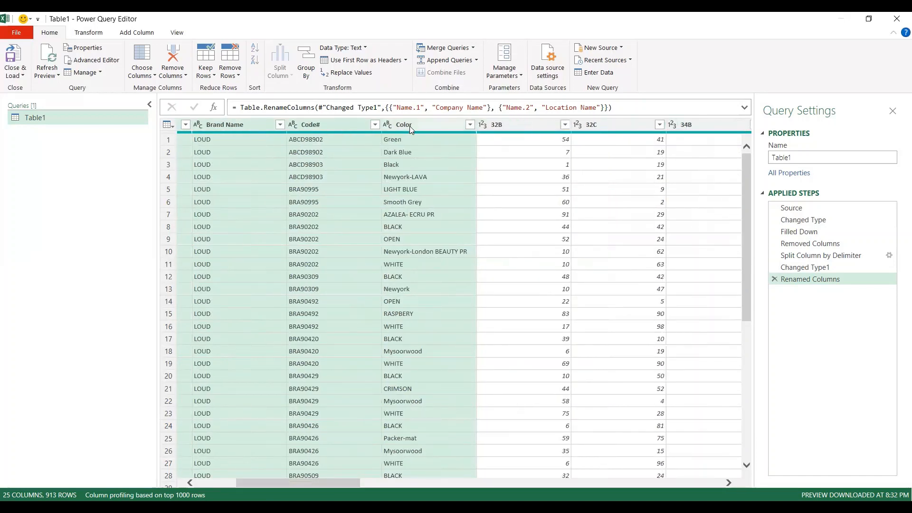
Unpivot Other Columns from the Color header's right-click menu into Attribute and Value rows
right_click(410, 124)
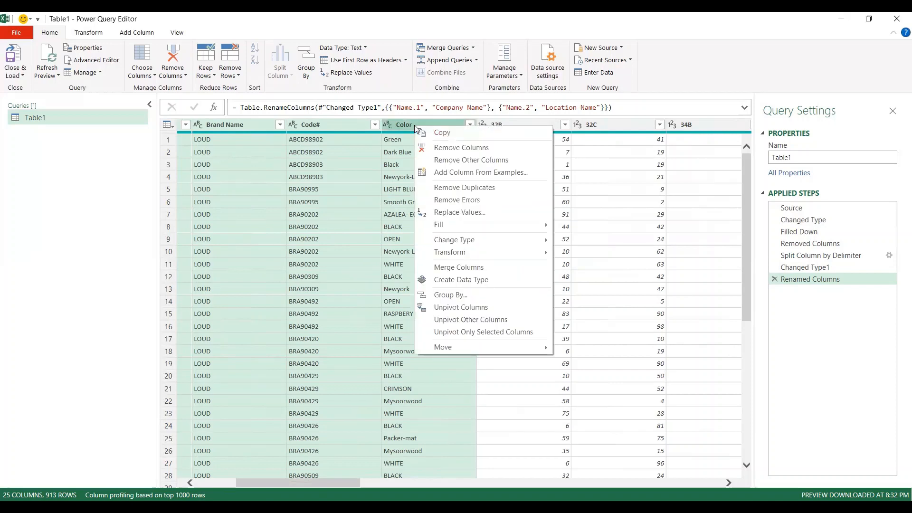
mouse_move(470, 319)
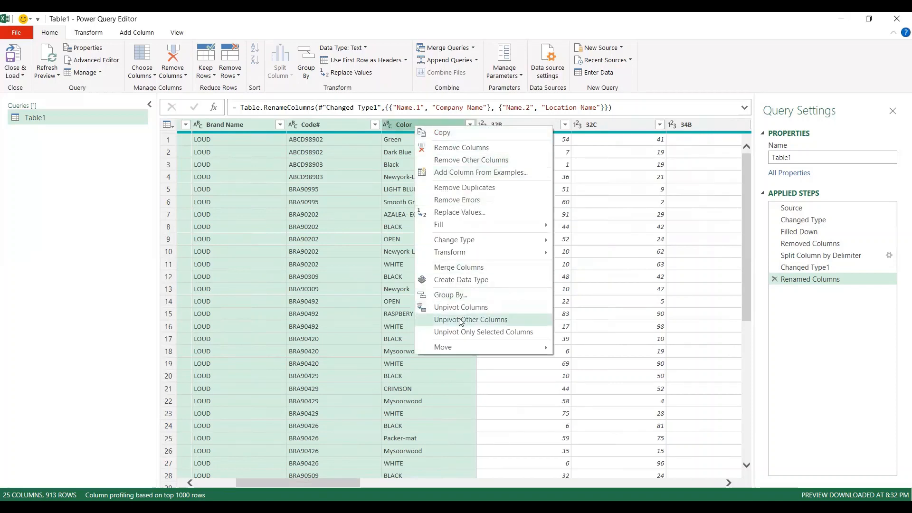
mouse_move(468, 323)
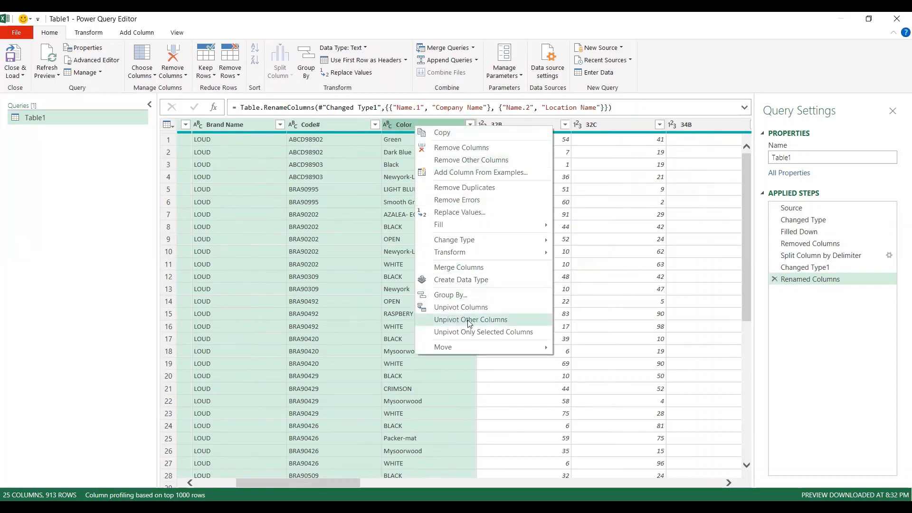
left_click(470, 319)
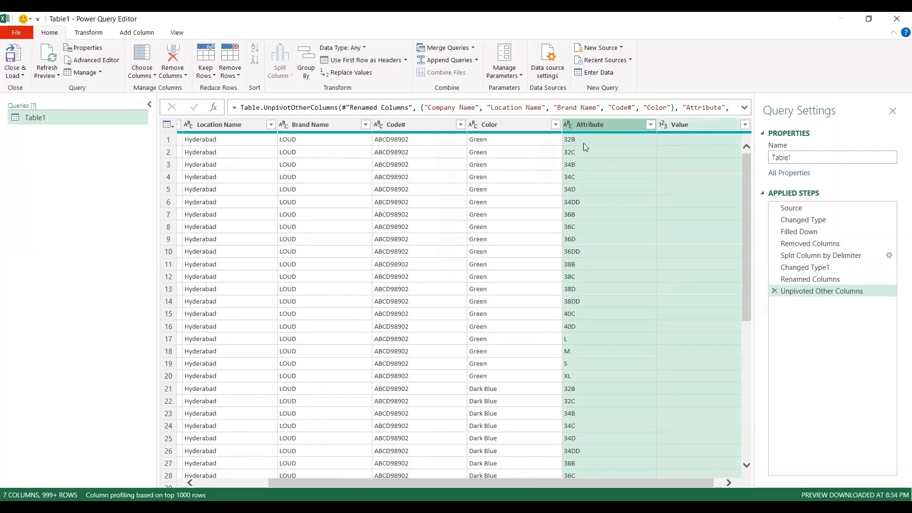
mouse_move(592, 381)
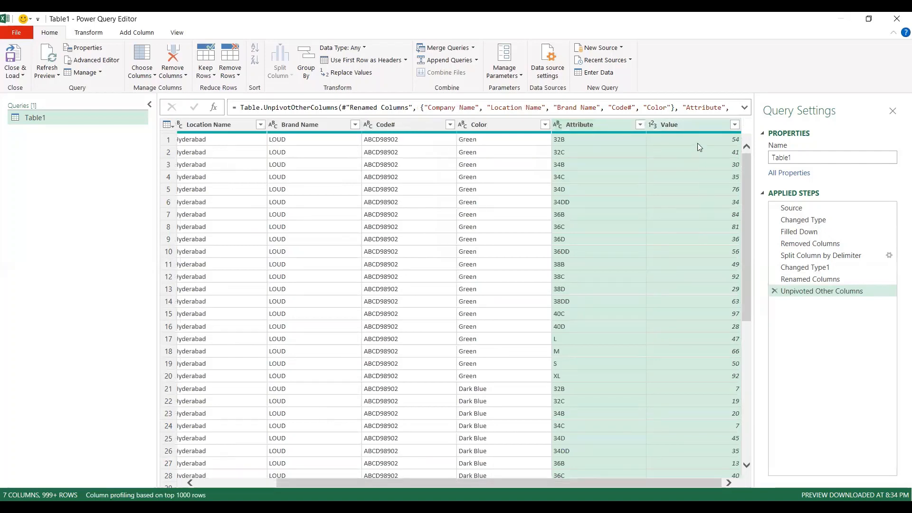
mouse_move(783, 301)
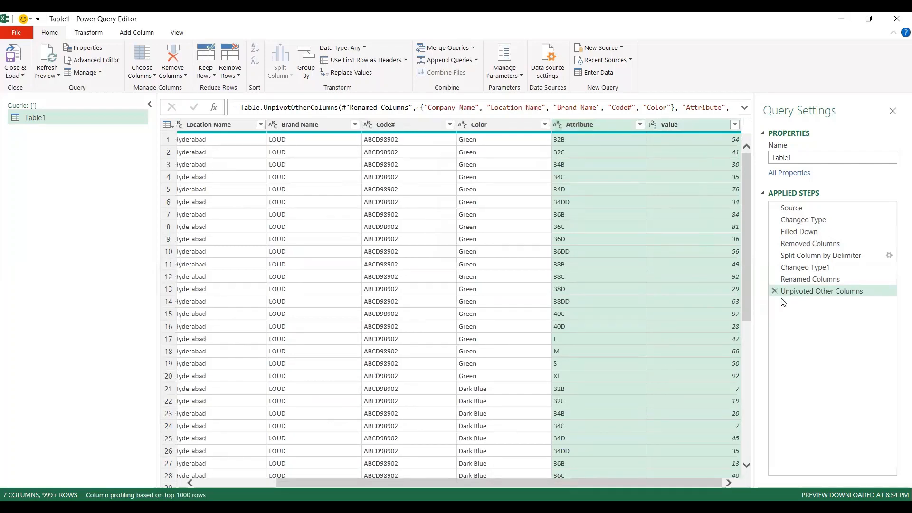
Review the pre-unpivot step, then return to the Unpivoted Other Columns result
left_click(810, 279)
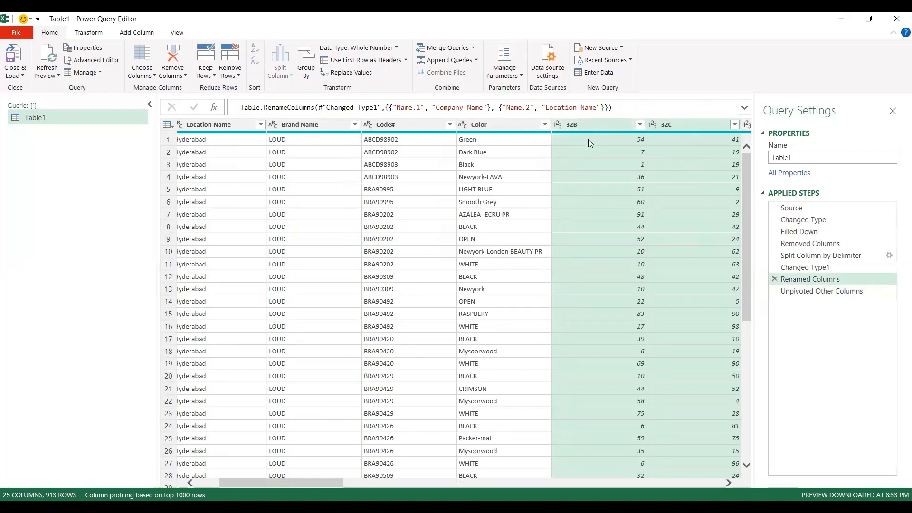
mouse_move(651, 141)
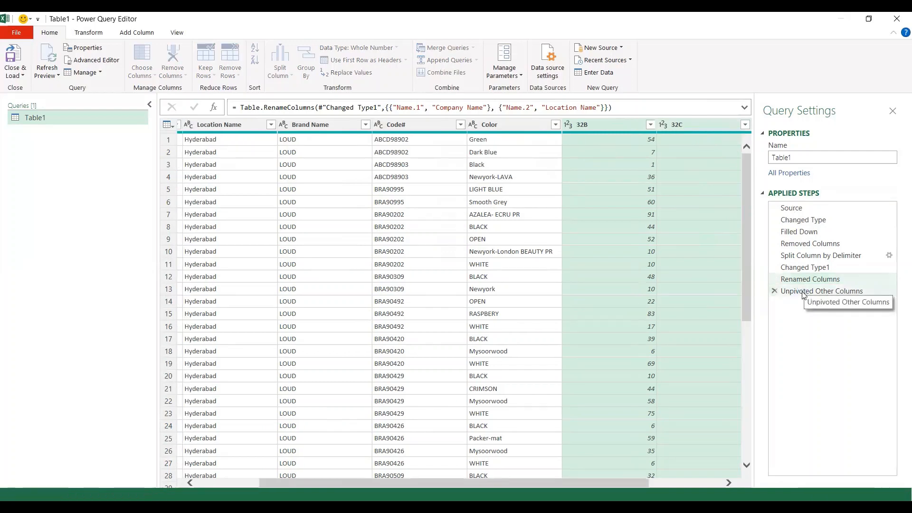
left_click(809, 290)
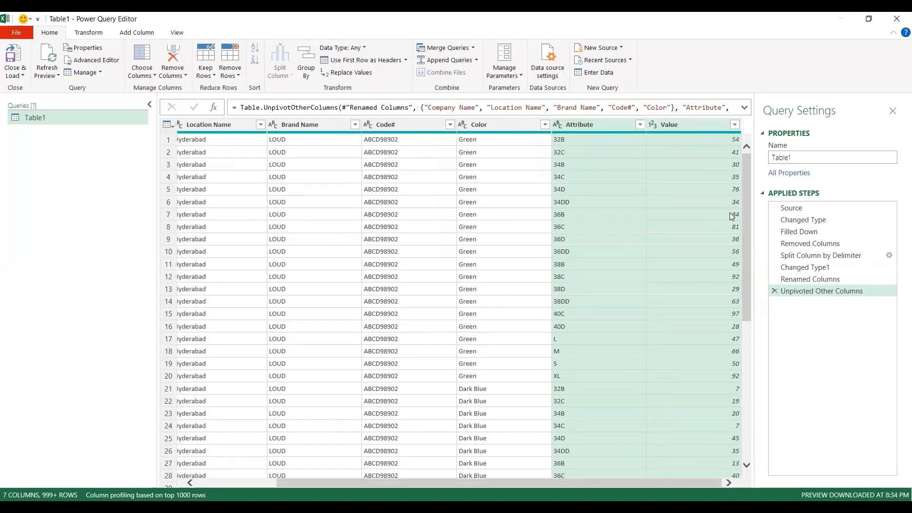
mouse_move(708, 158)
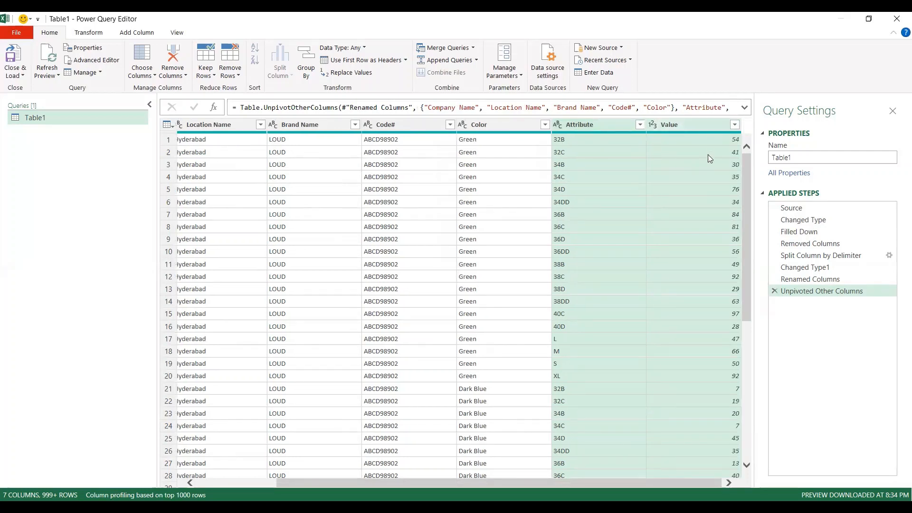
mouse_move(596, 140)
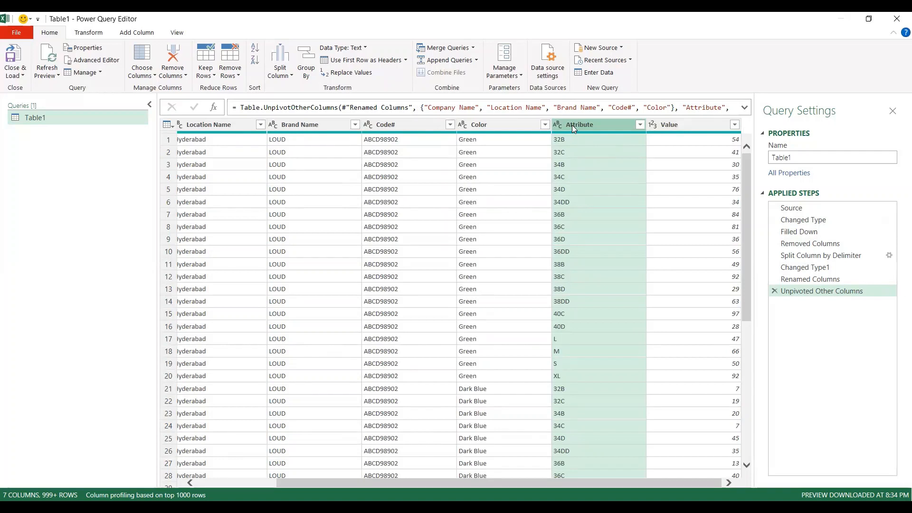
Rename the Attribute column to Size and Value to Quantity
double_click(580, 124)
type("Size")
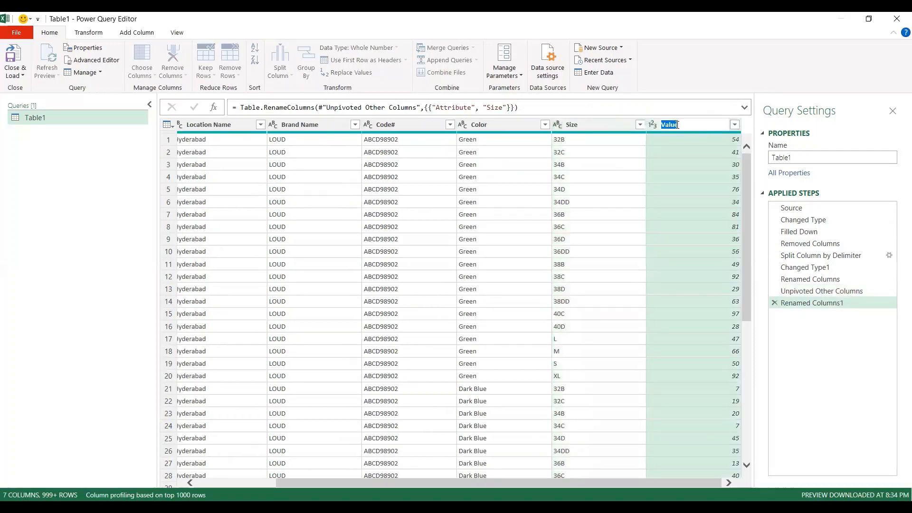
type("Quantity")
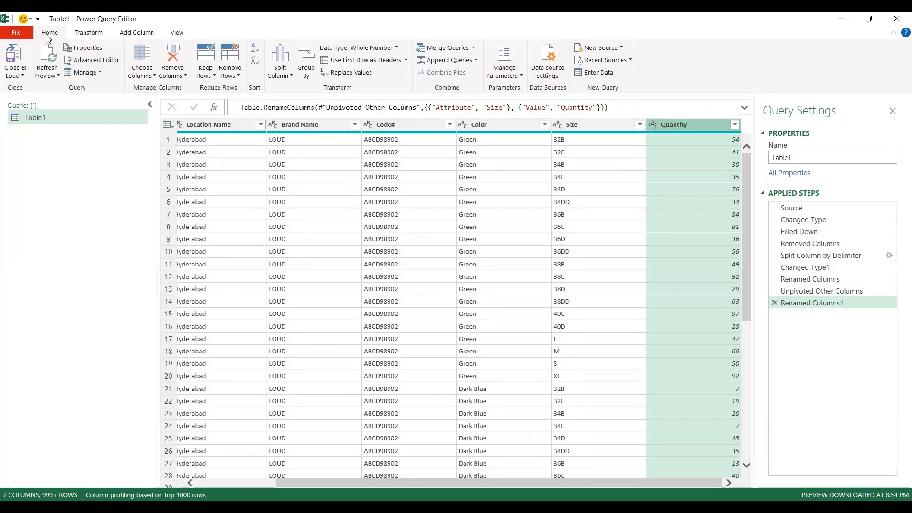
mouse_move(131, 22)
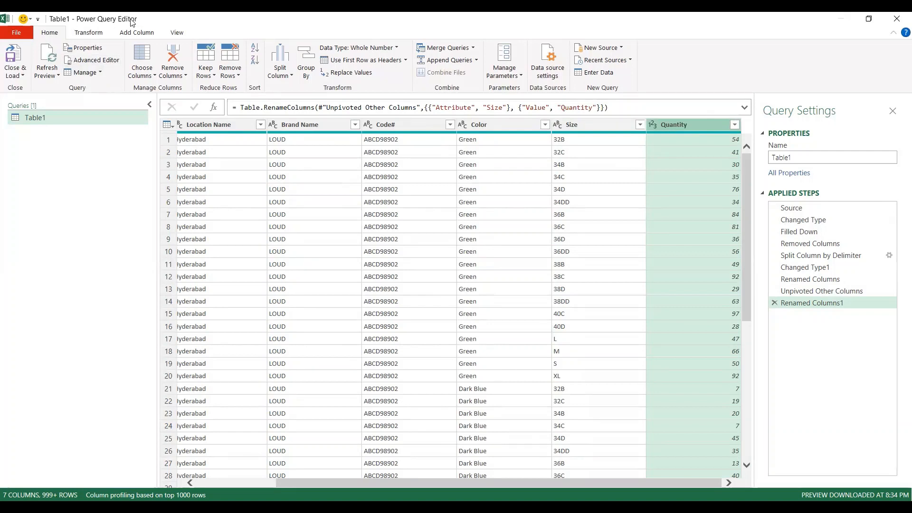
mouse_move(15, 57)
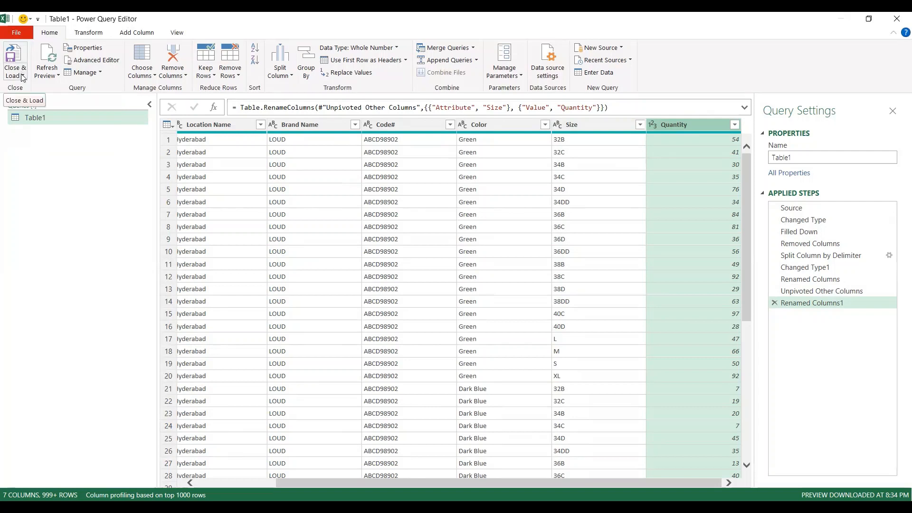
Choose Close & Load To… from the Close & Load dropdown
left_click(15, 61)
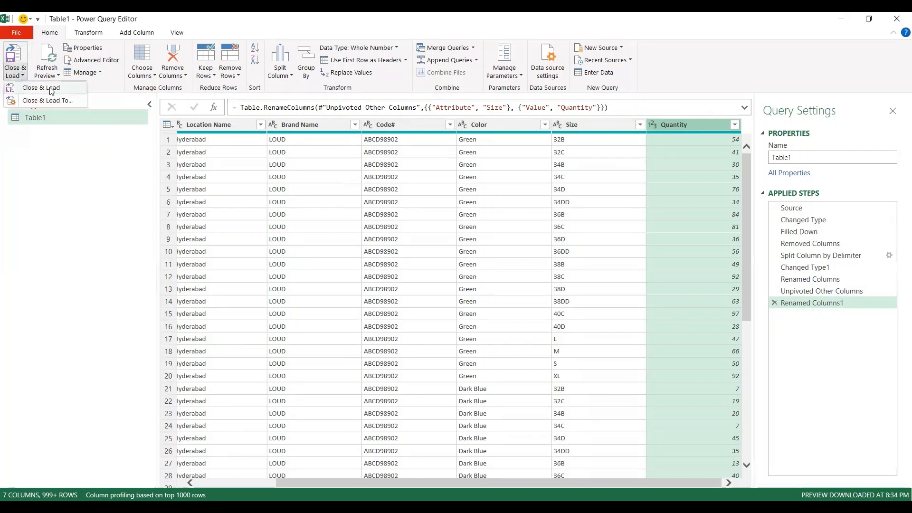
mouse_move(48, 100)
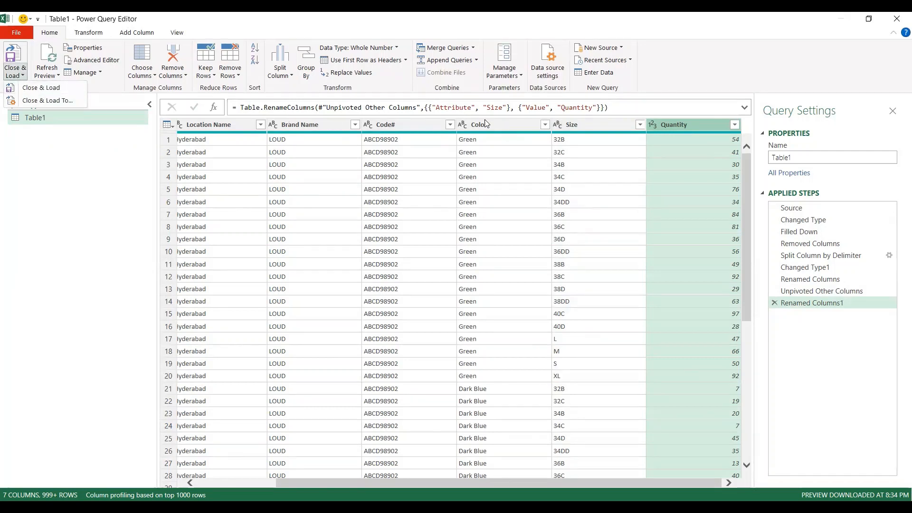
mouse_move(41, 88)
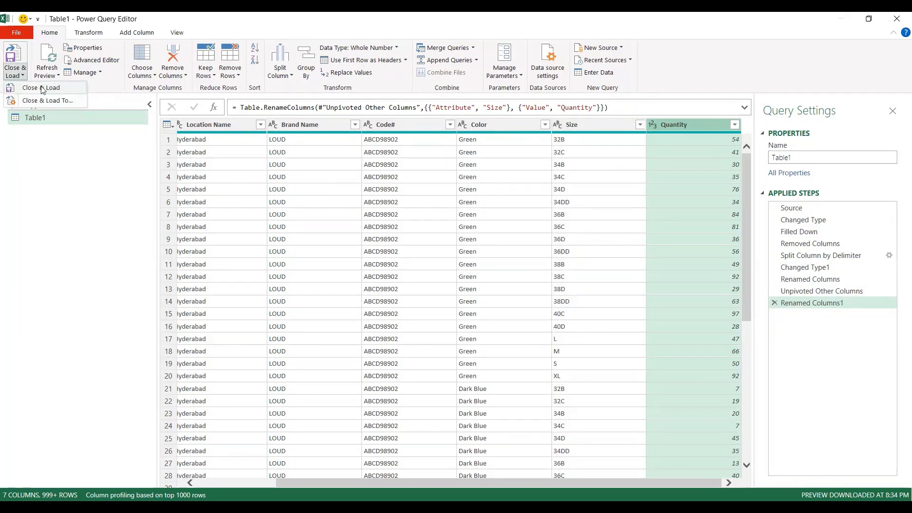
mouse_move(47, 101)
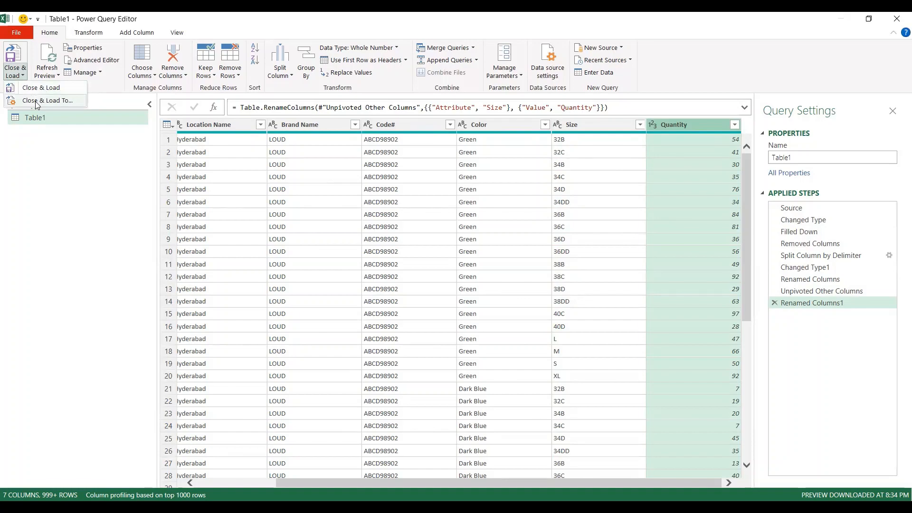
left_click(48, 100)
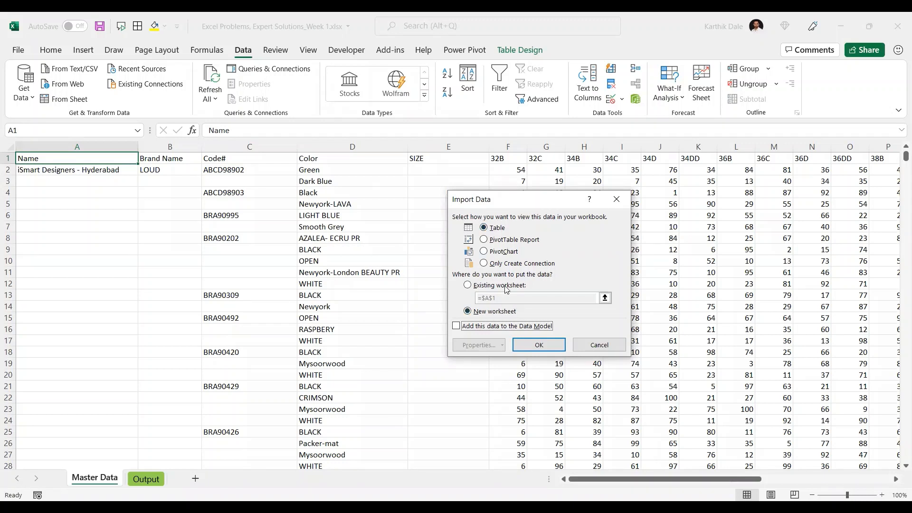
Load the query as a Table on a new worksheet
left_click(467, 285)
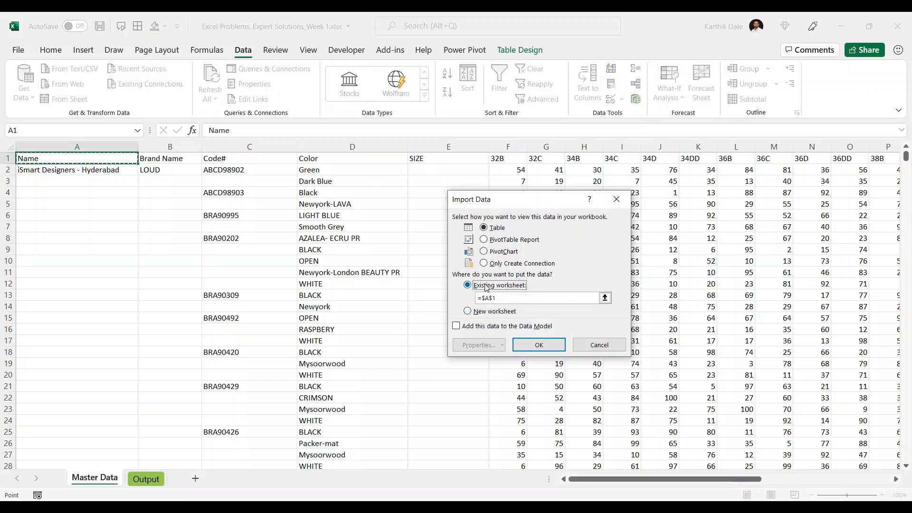
left_click(483, 239)
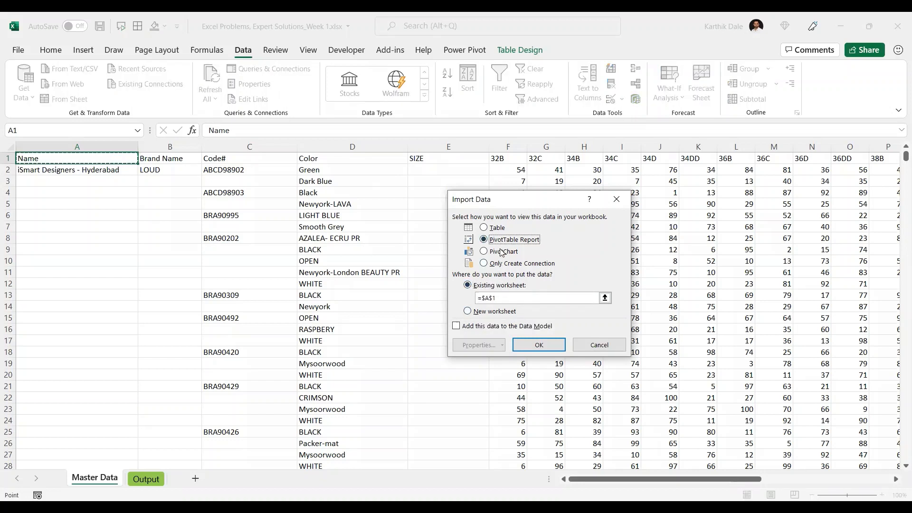
left_click(483, 263)
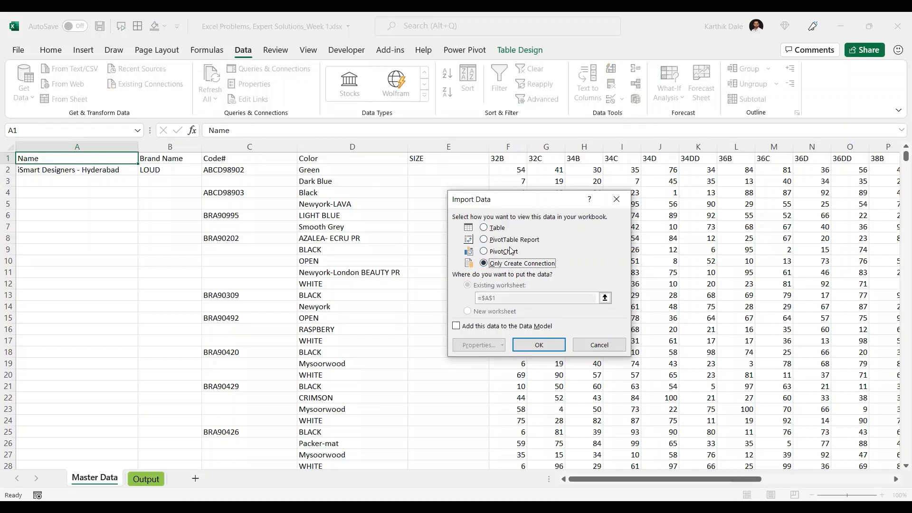
left_click(483, 227)
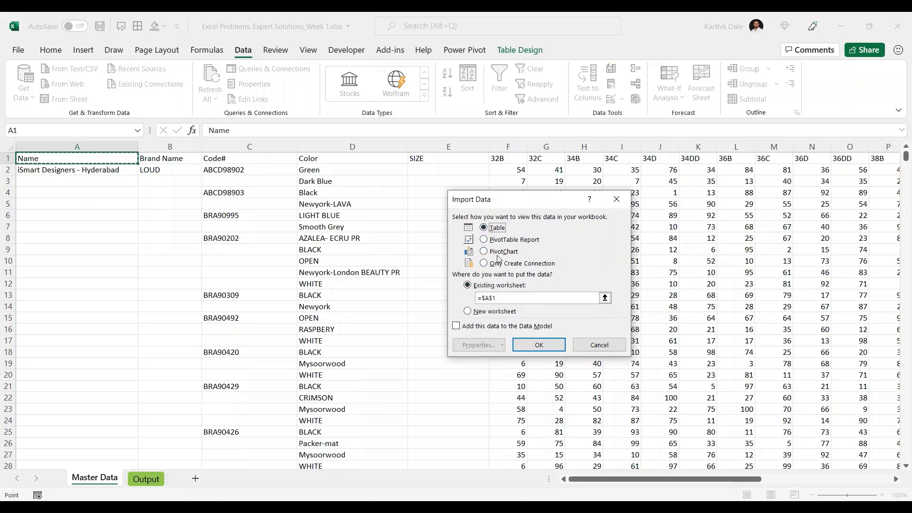
left_click(468, 311)
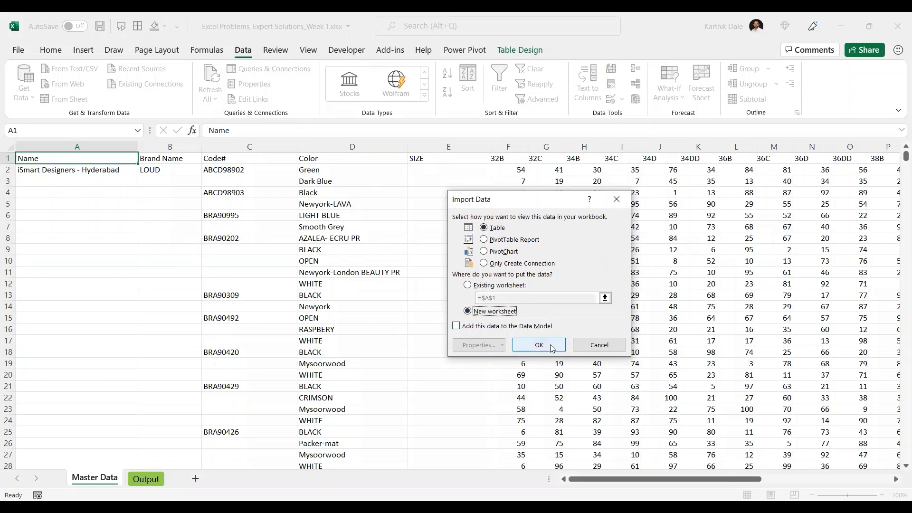
mouse_move(459, 205)
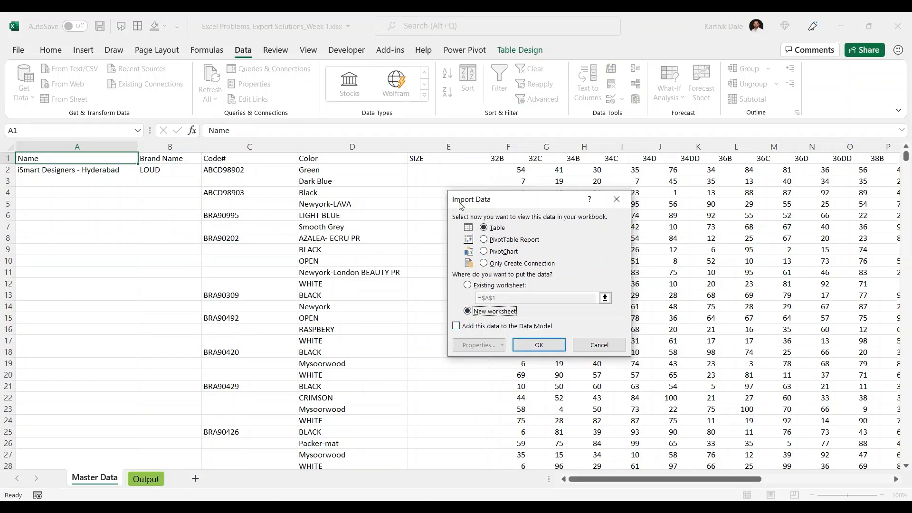
mouse_move(483, 205)
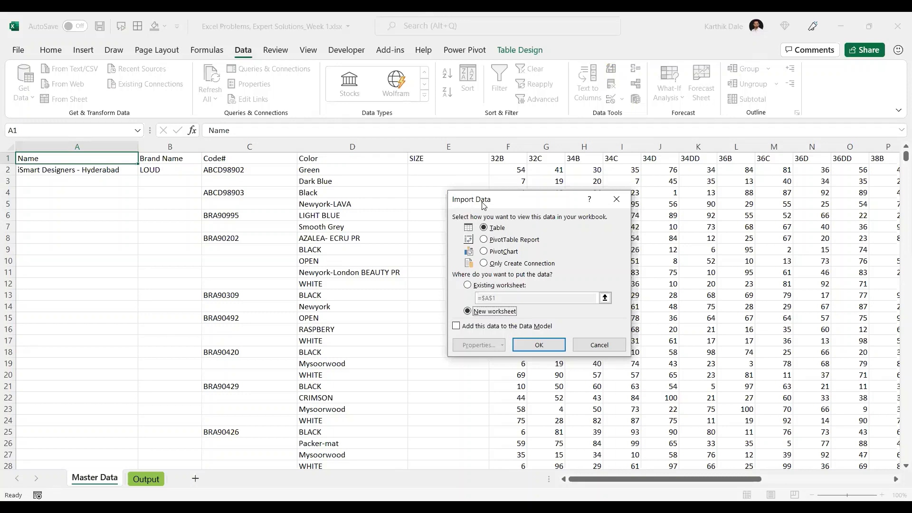
left_click(537, 345)
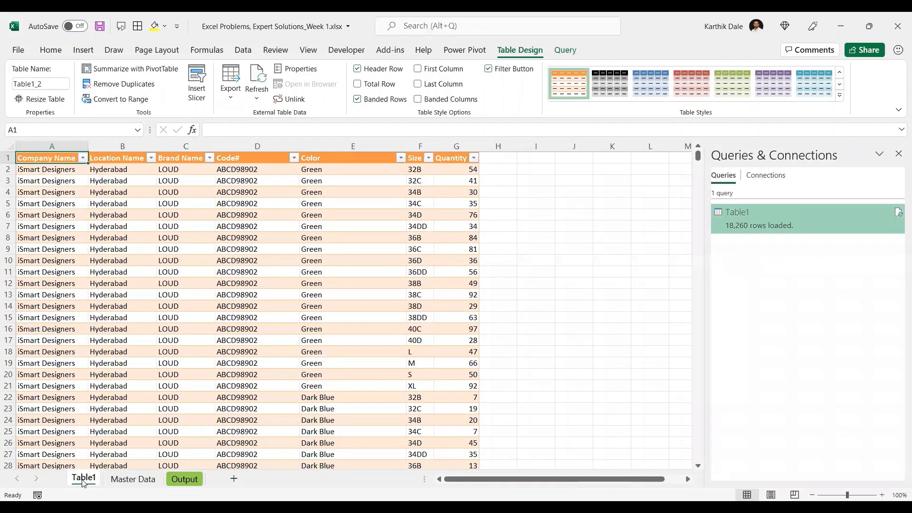
left_click(133, 481)
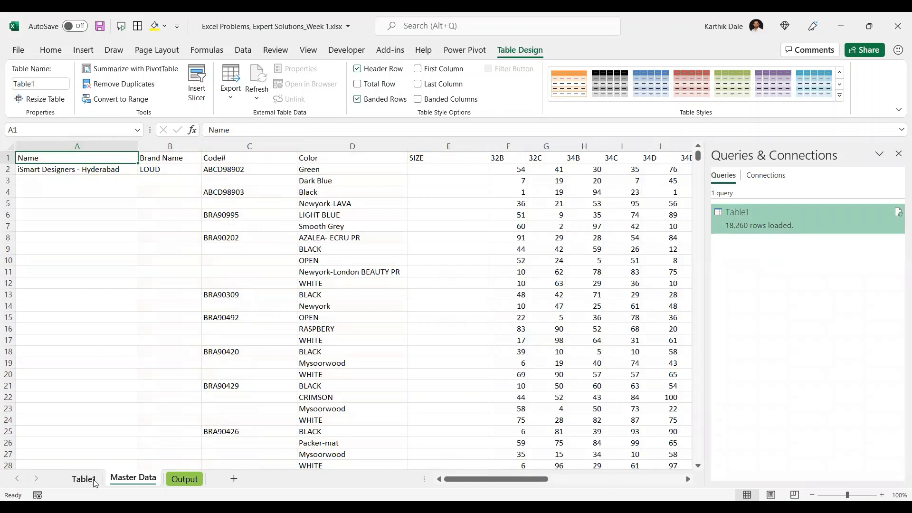
left_click(256, 81)
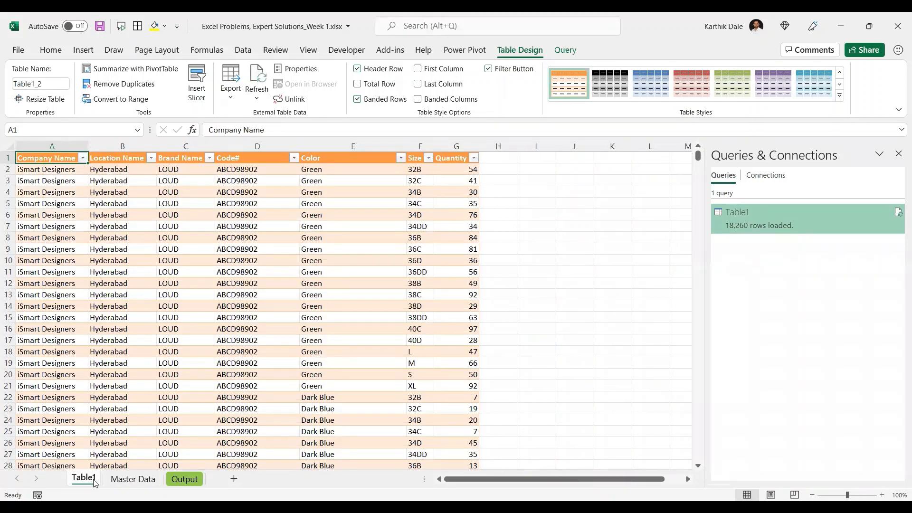
mouse_move(391, 368)
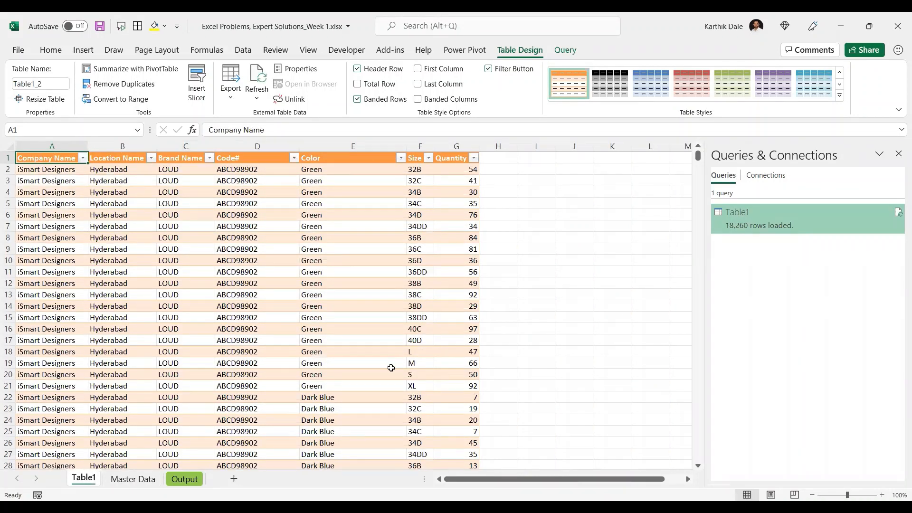
mouse_move(427, 179)
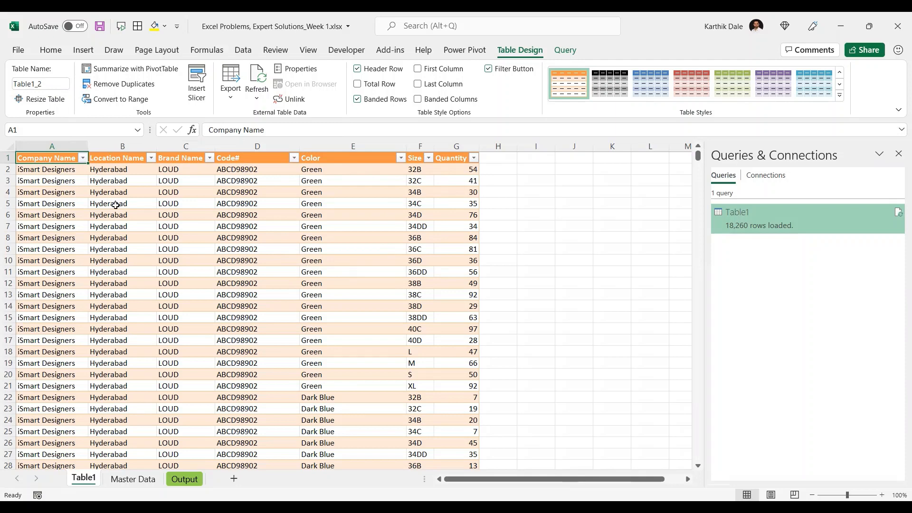
mouse_move(327, 227)
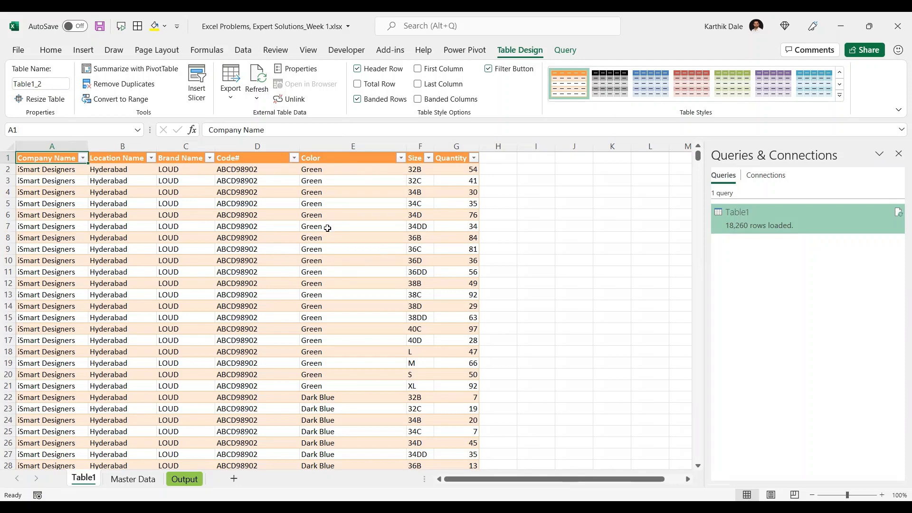
key("ctrl+End")
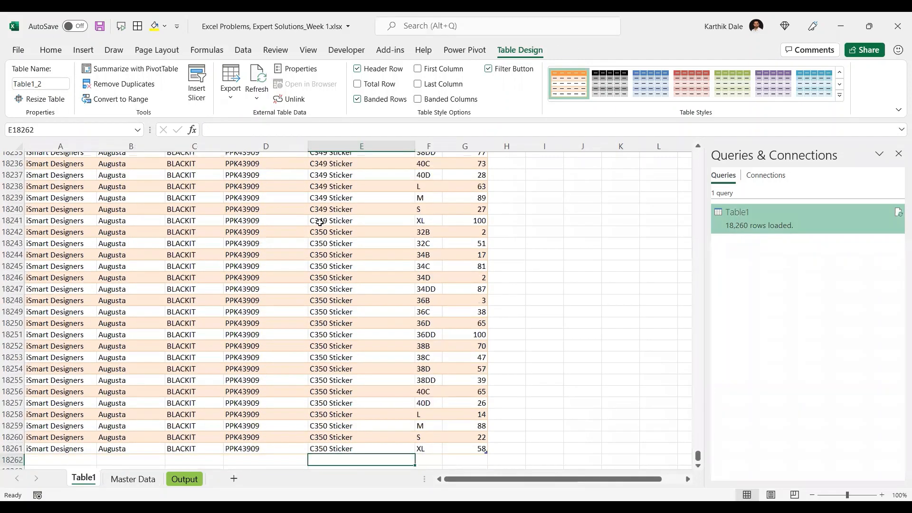